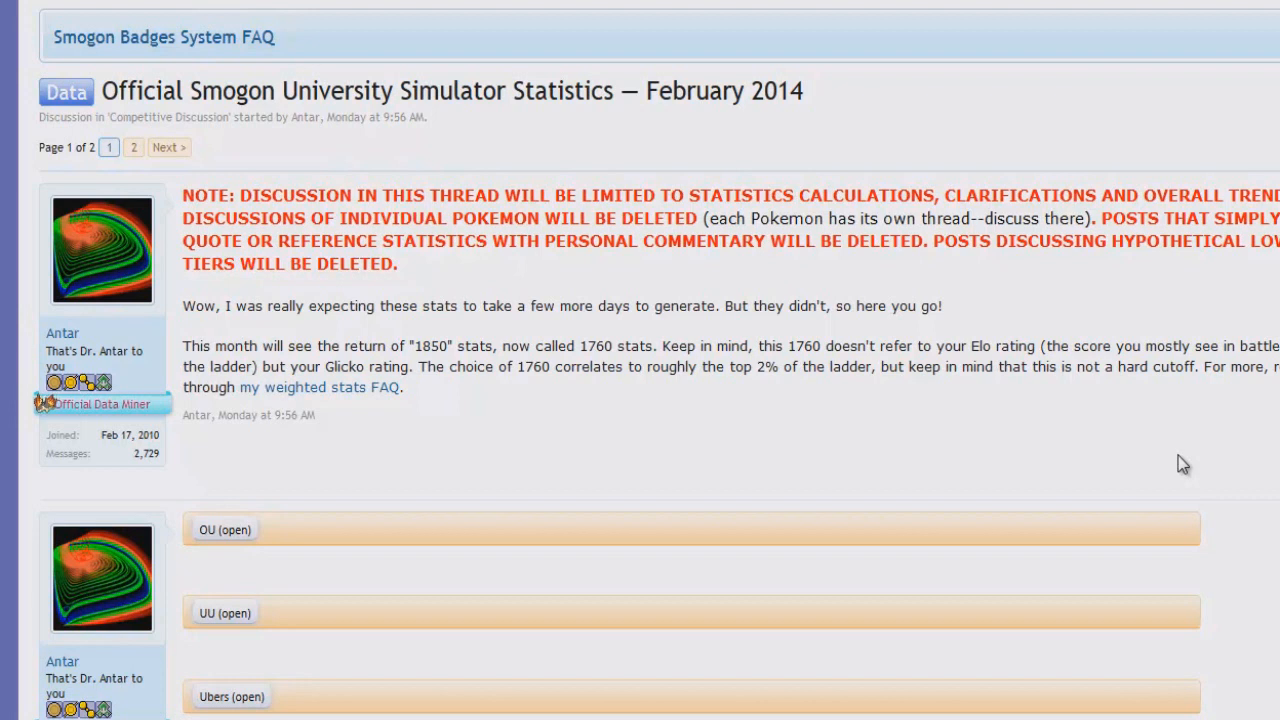
mouse_move(1157, 445)
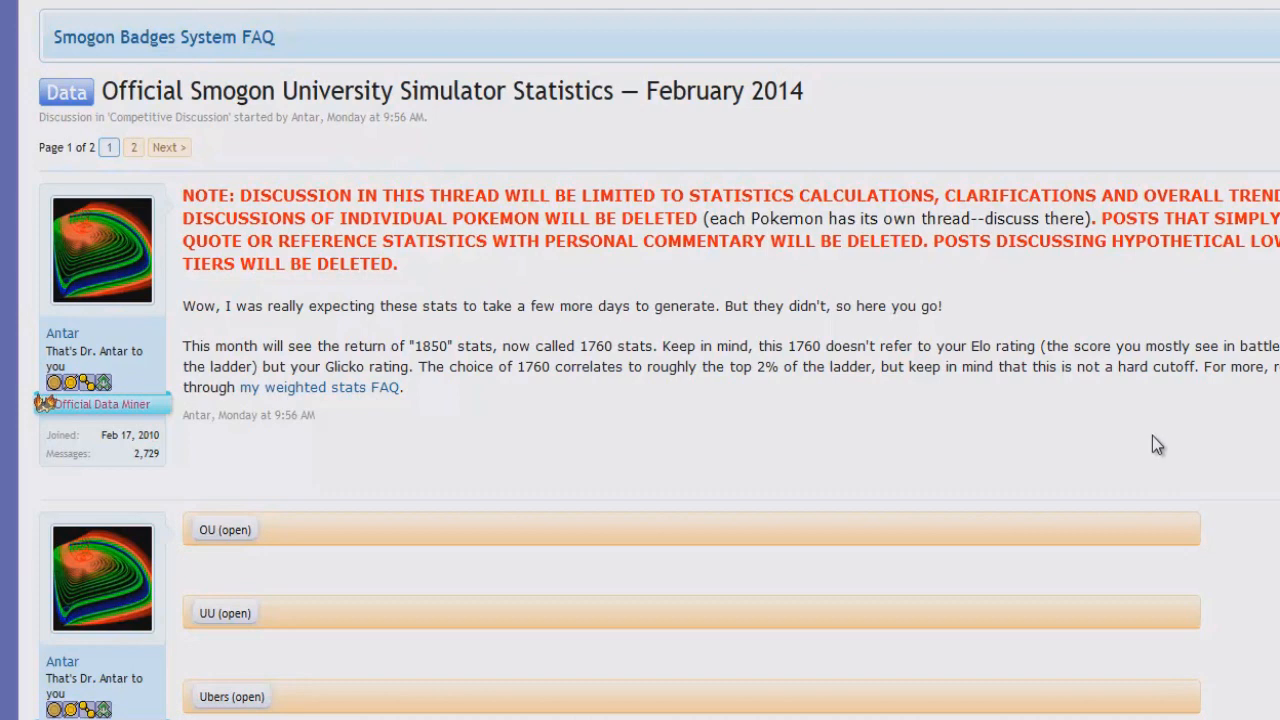
Scroll past the first post to the OU, UU, Ubers, LC and Doubles spoiler buttons
scroll("down", 3)
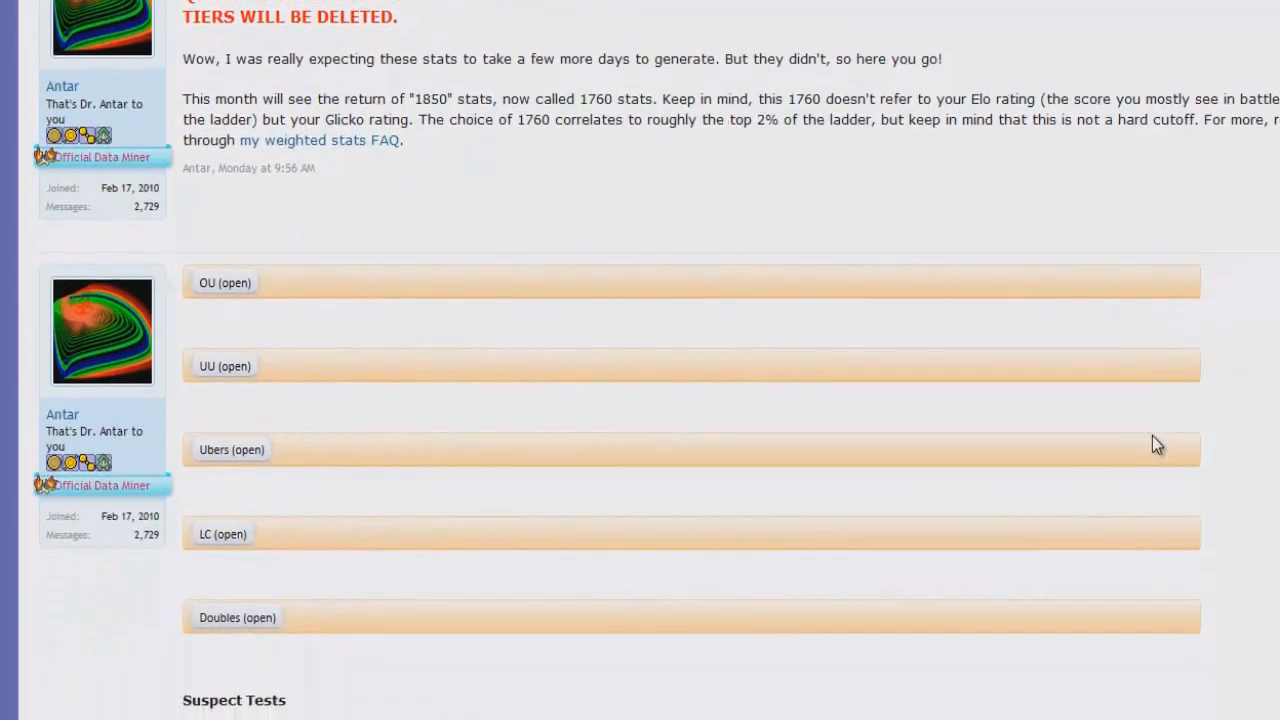
scroll("down", 3)
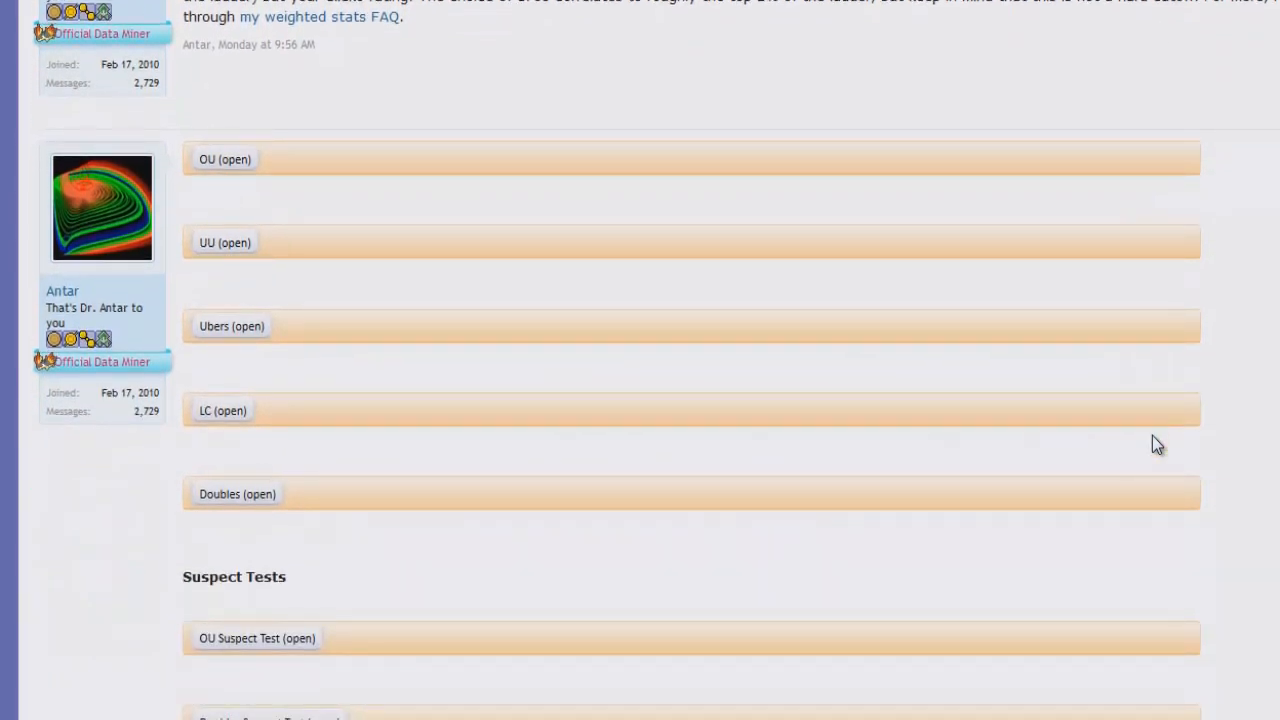
scroll("down", 3)
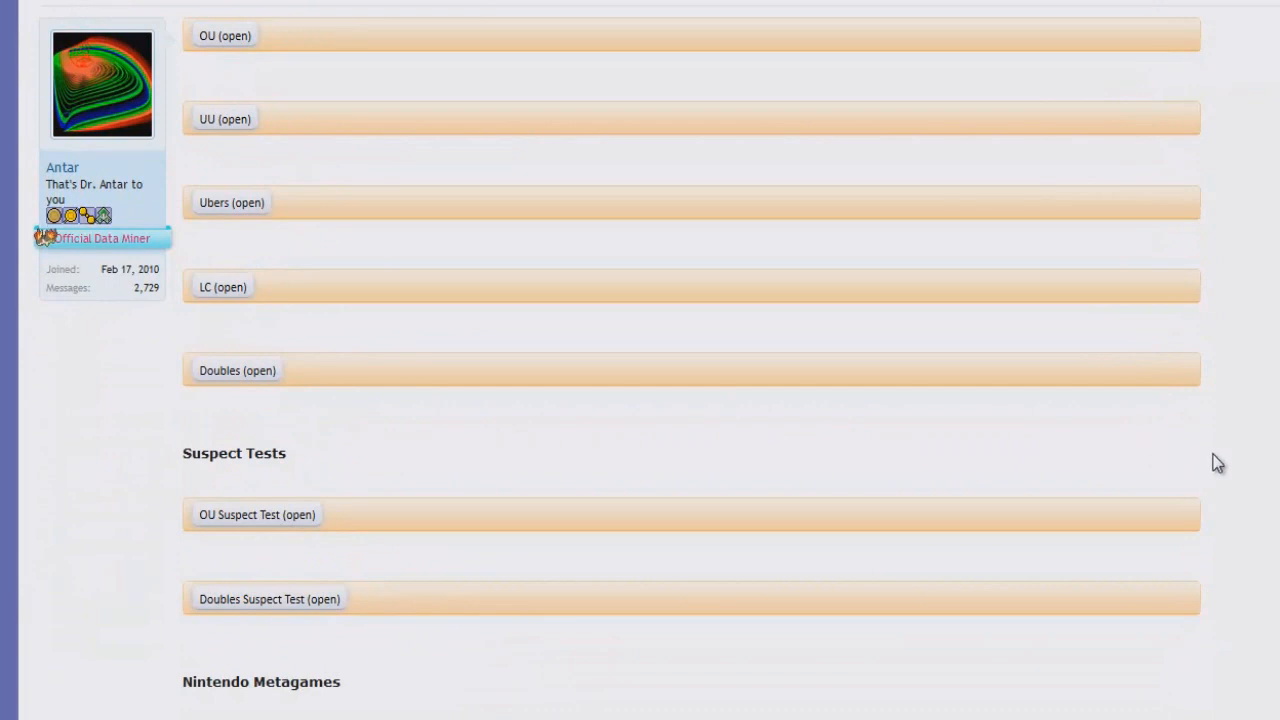
mouse_move(1254, 464)
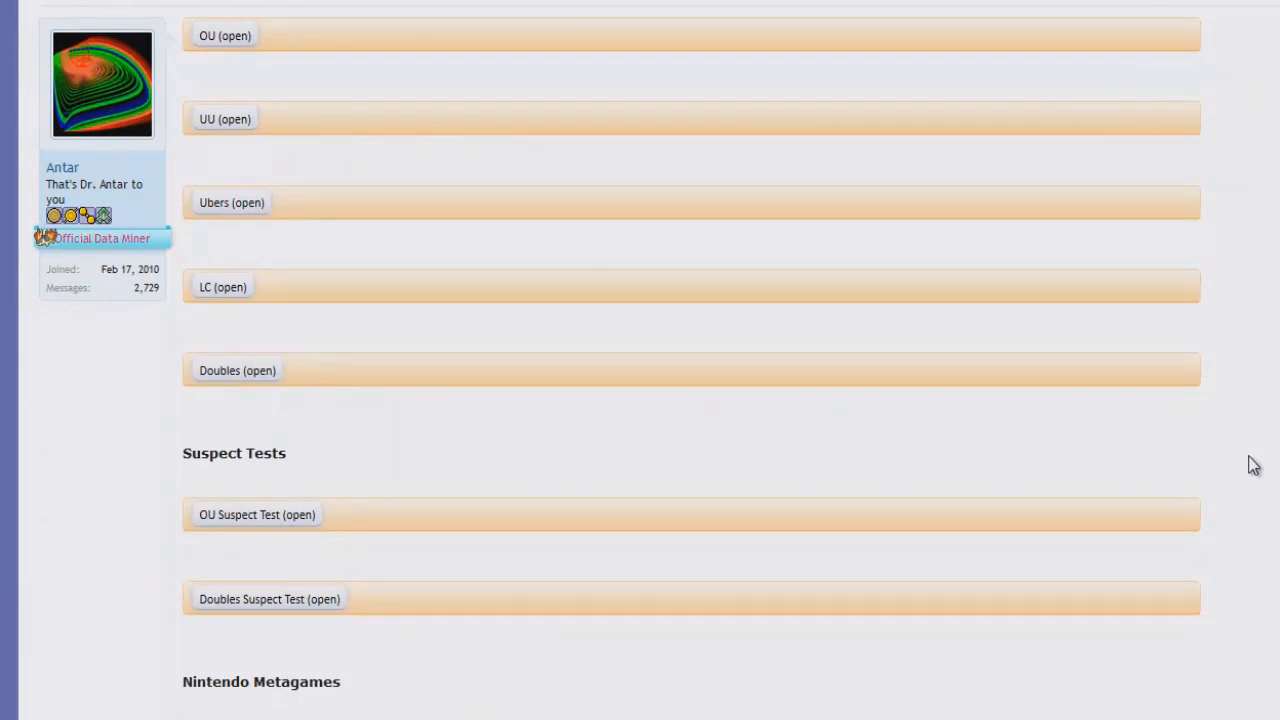
mouse_move(445, 54)
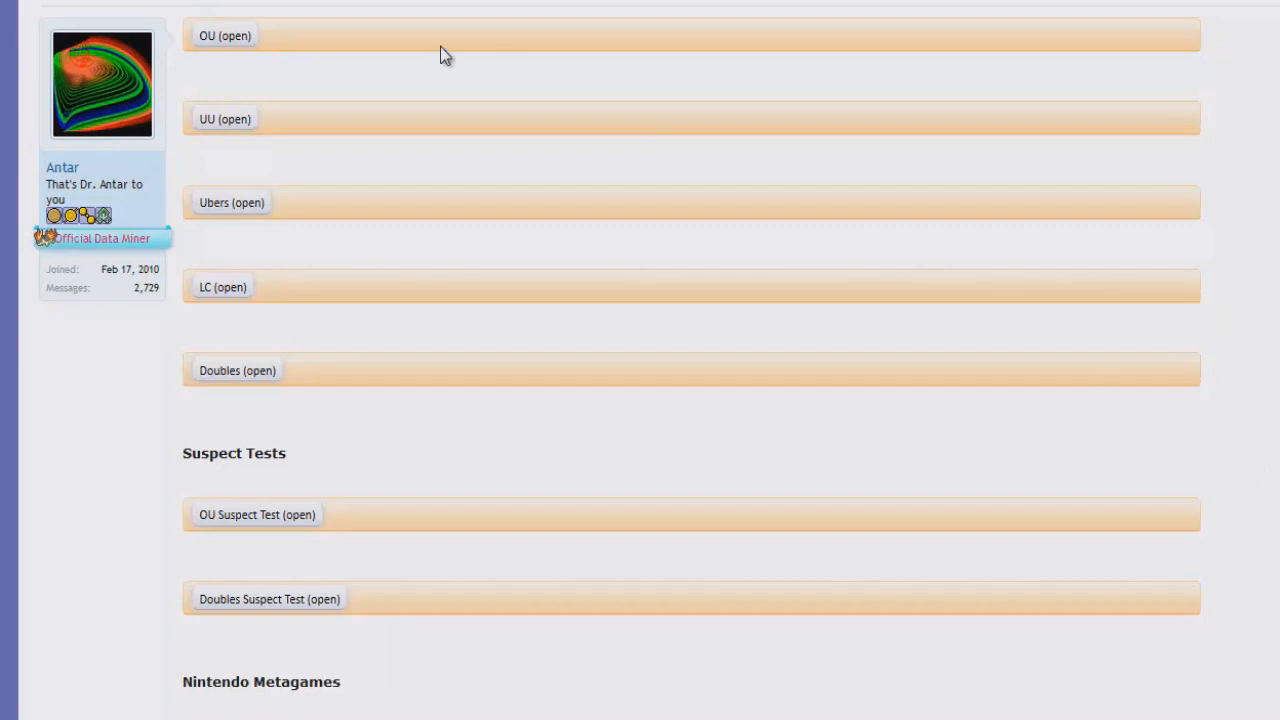
mouse_move(247, 50)
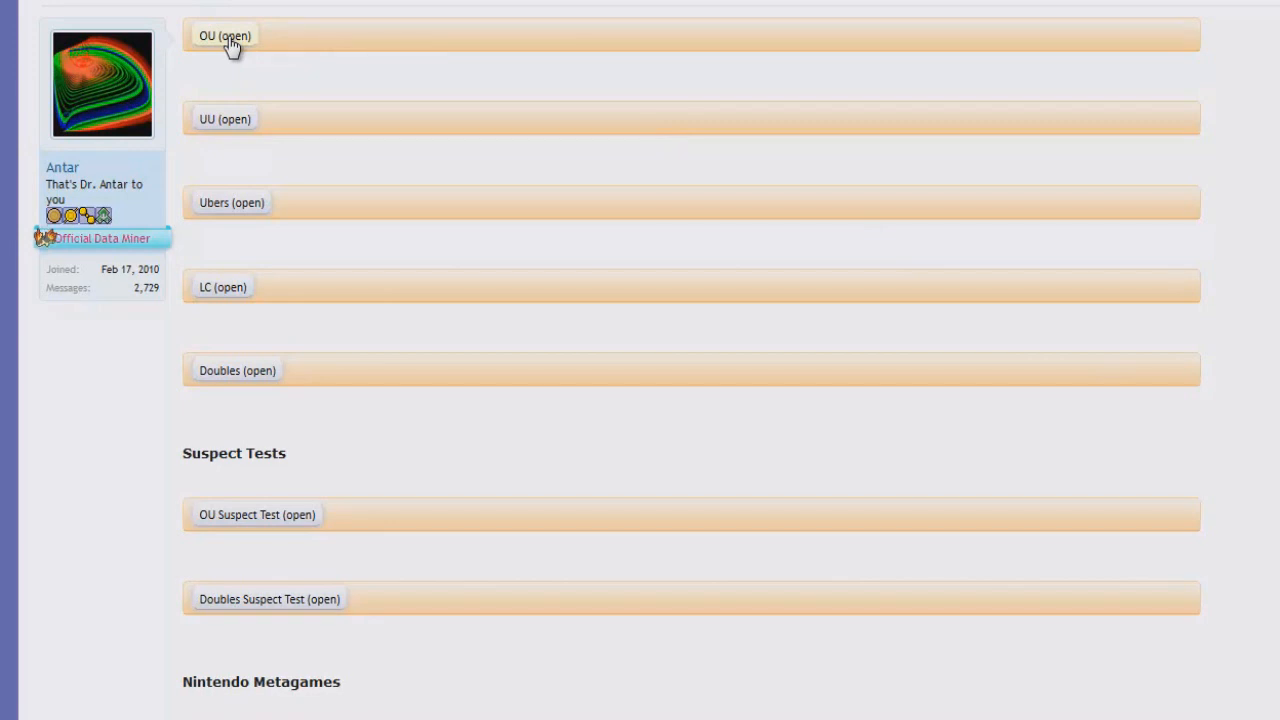
Expand the OU spoiler to show the usage table led by Rotom-Wash at 19.72%
left_click(224, 35)
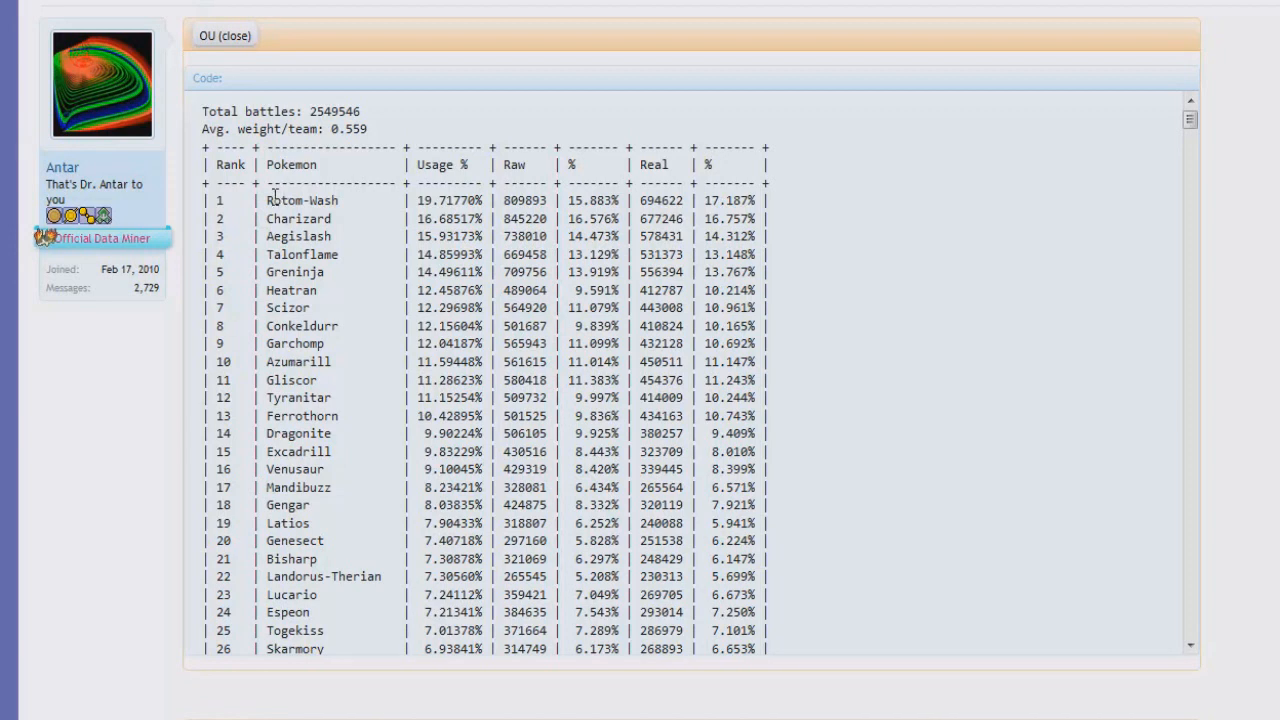
mouse_move(465, 205)
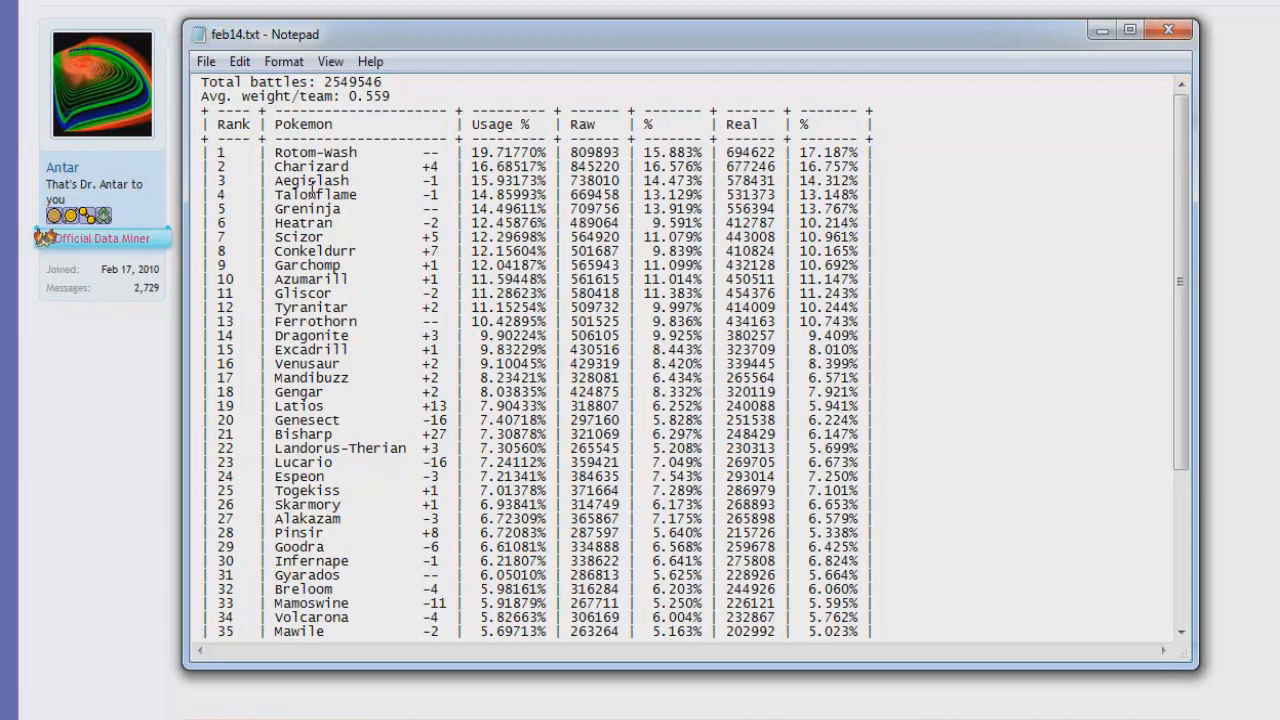
left_click(880, 166)
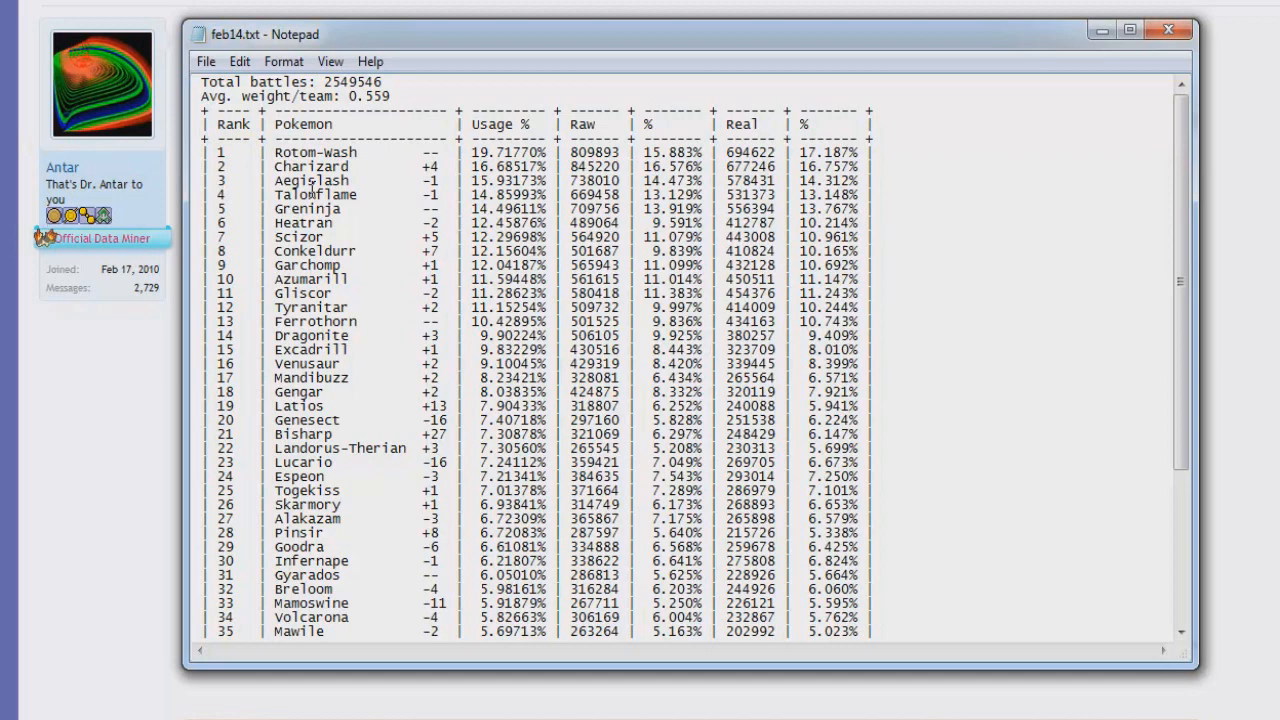
left_click(880, 167)
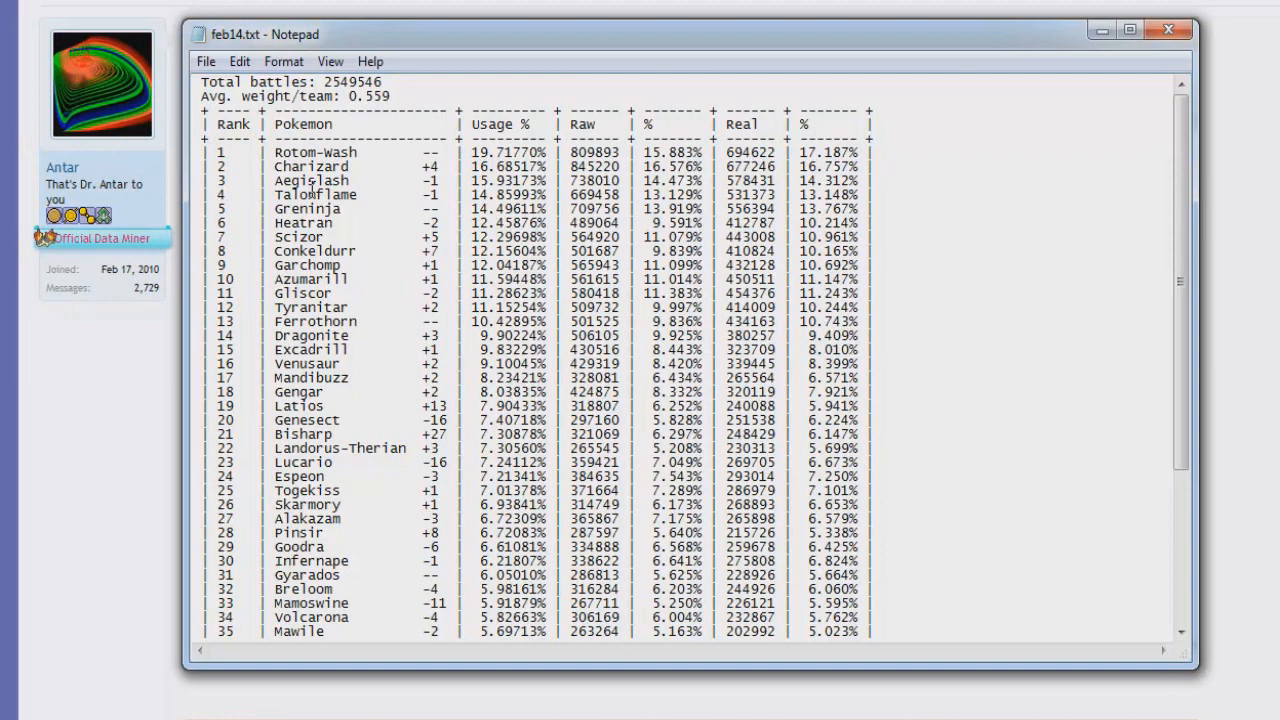
left_click(883, 167)
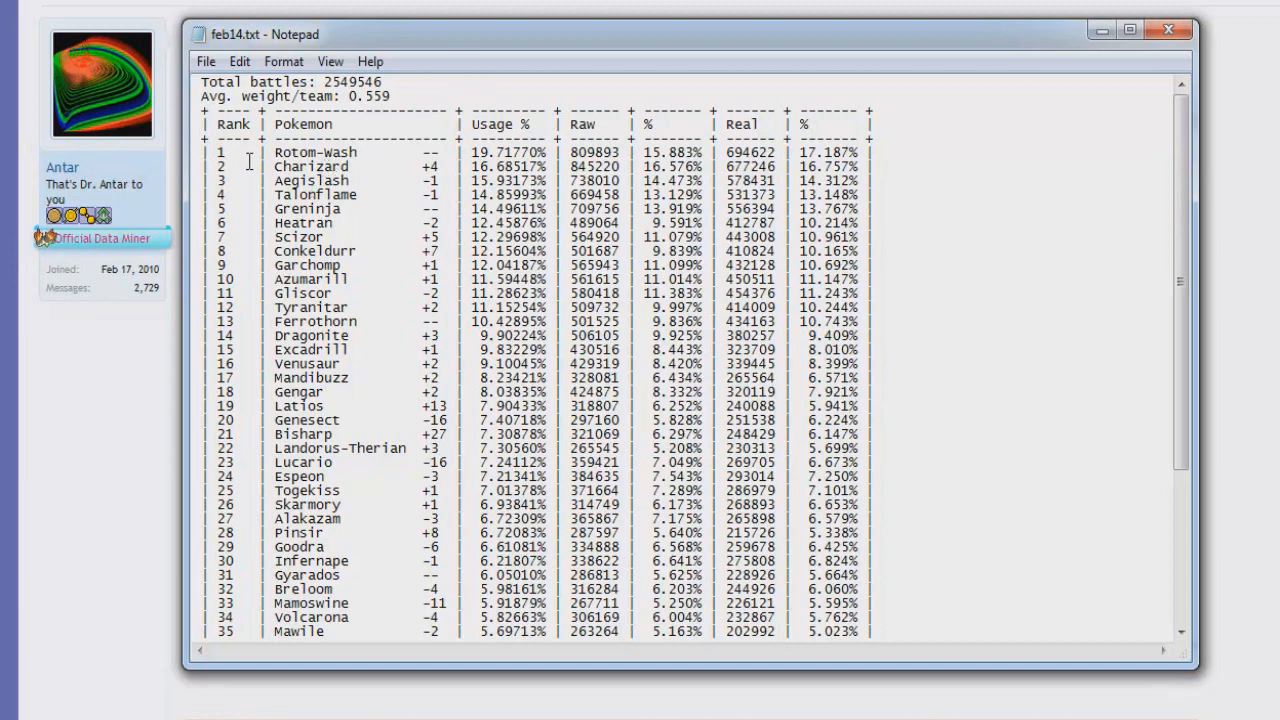
mouse_move(422, 218)
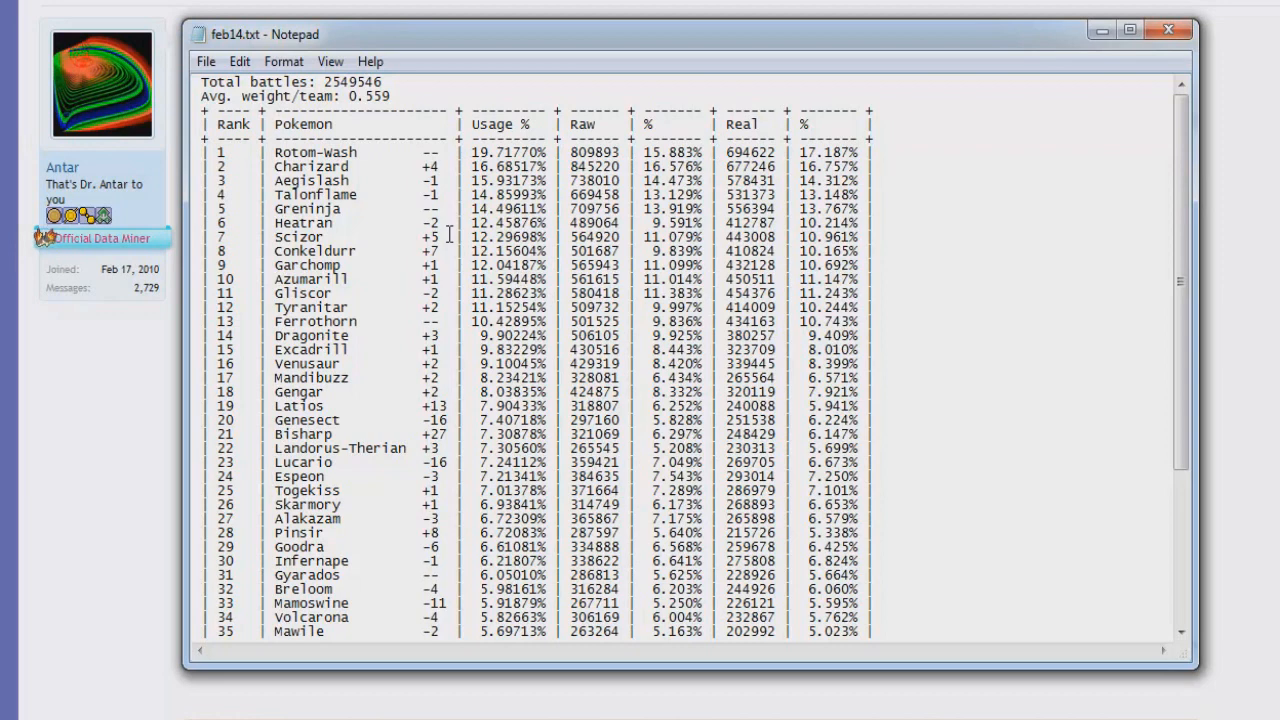
mouse_move(380, 242)
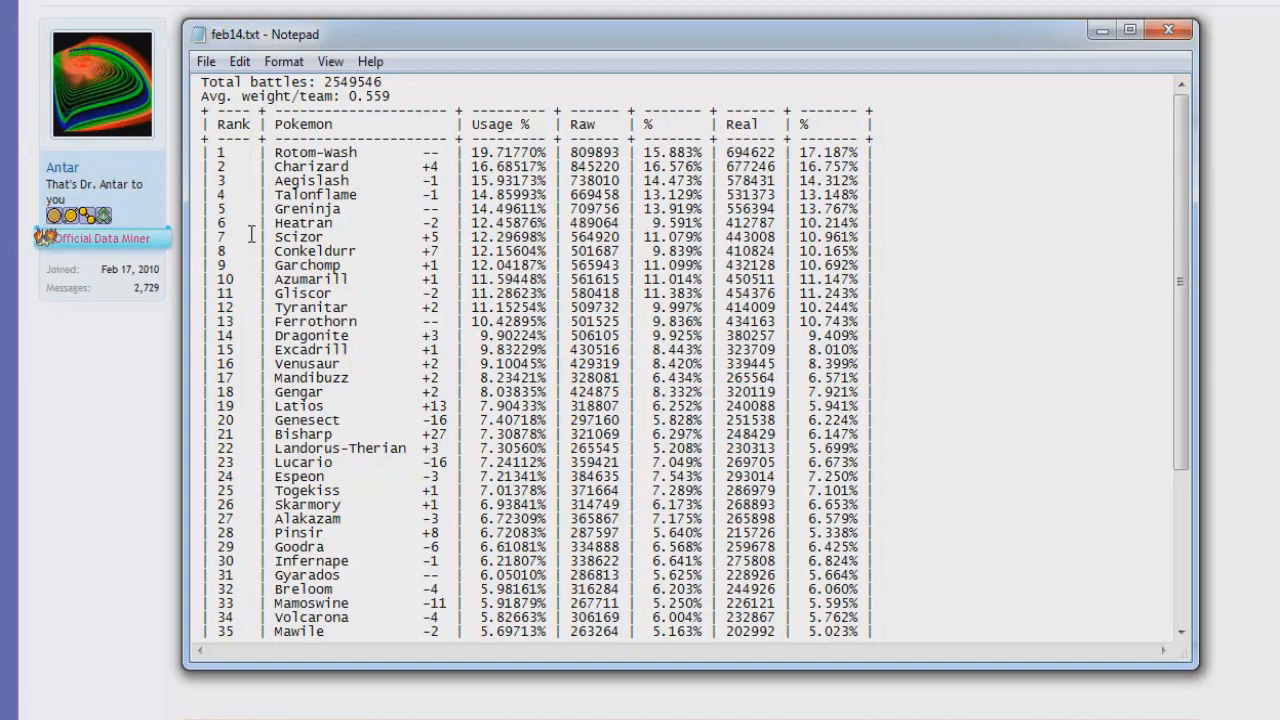
left_click(882, 167)
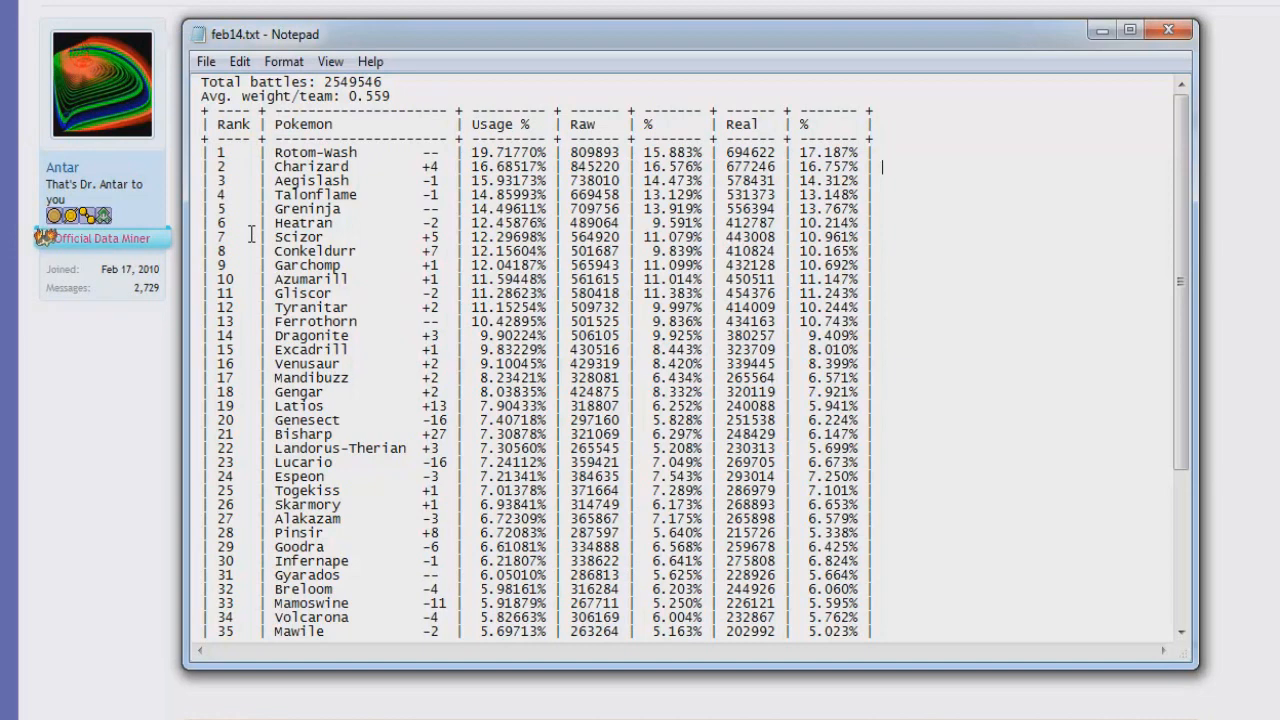
mouse_move(298, 247)
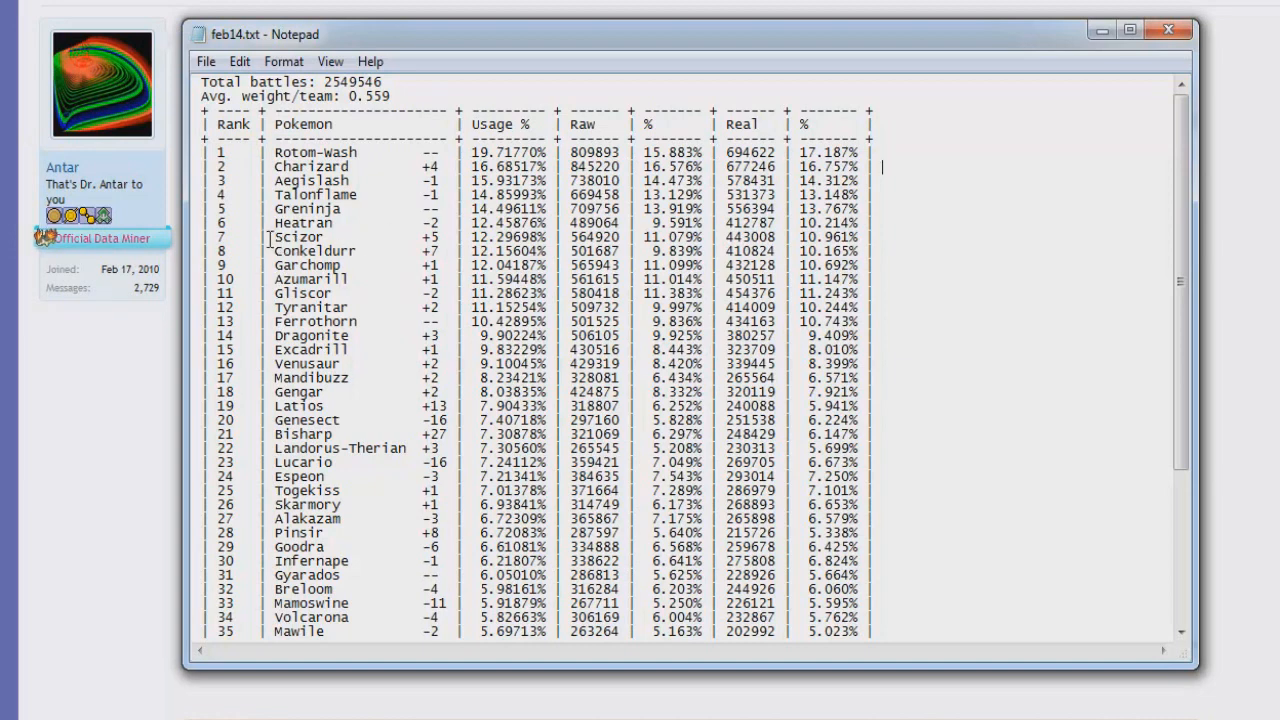
mouse_move(400, 250)
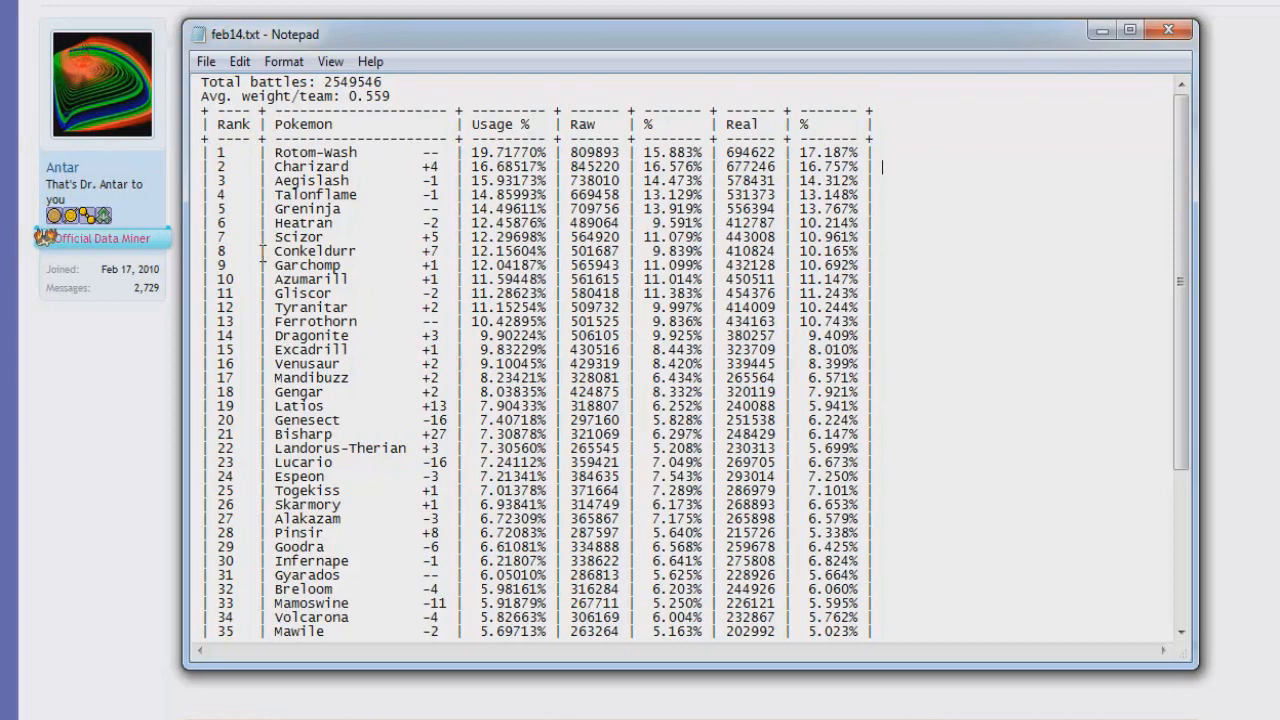
mouse_move(398, 256)
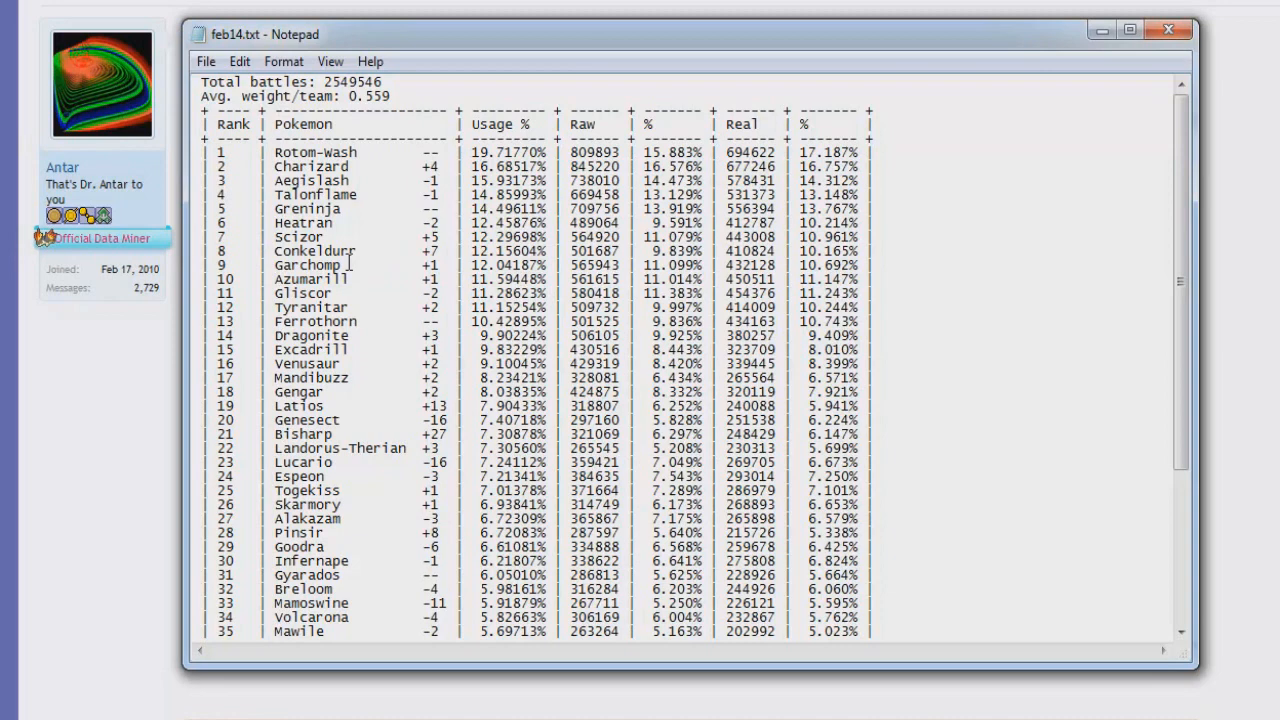
mouse_move(300, 240)
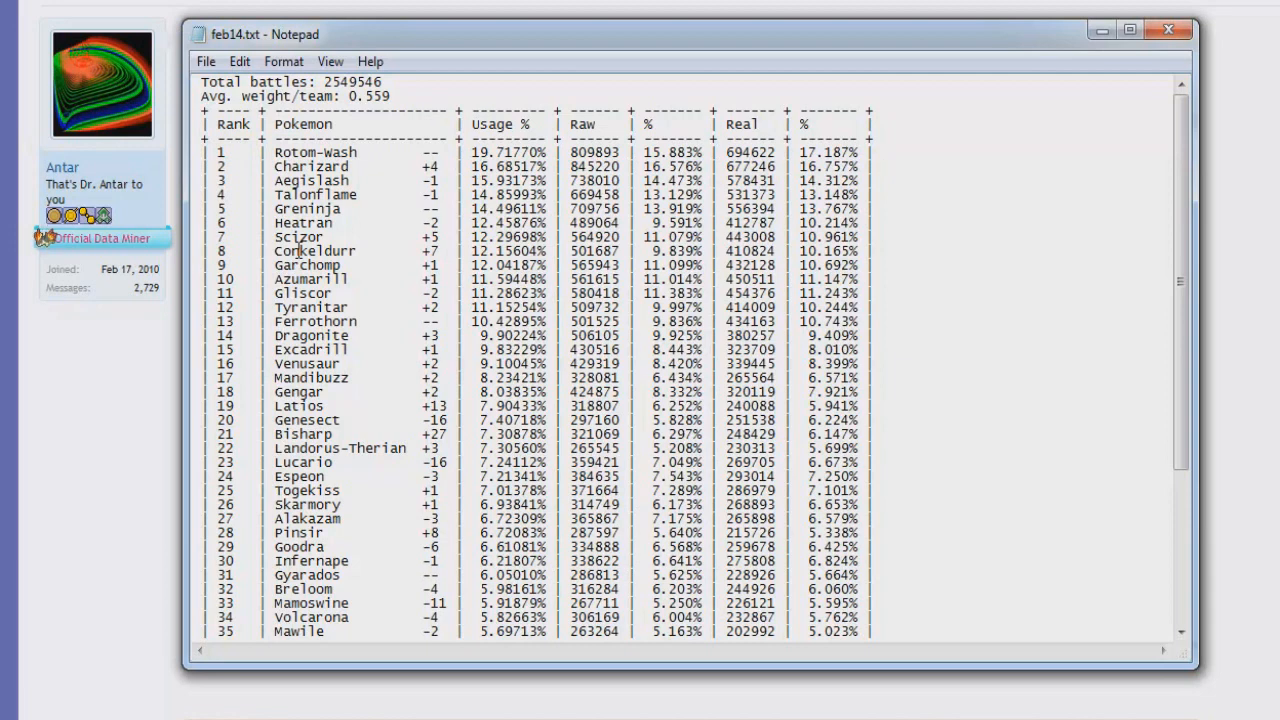
mouse_move(408, 247)
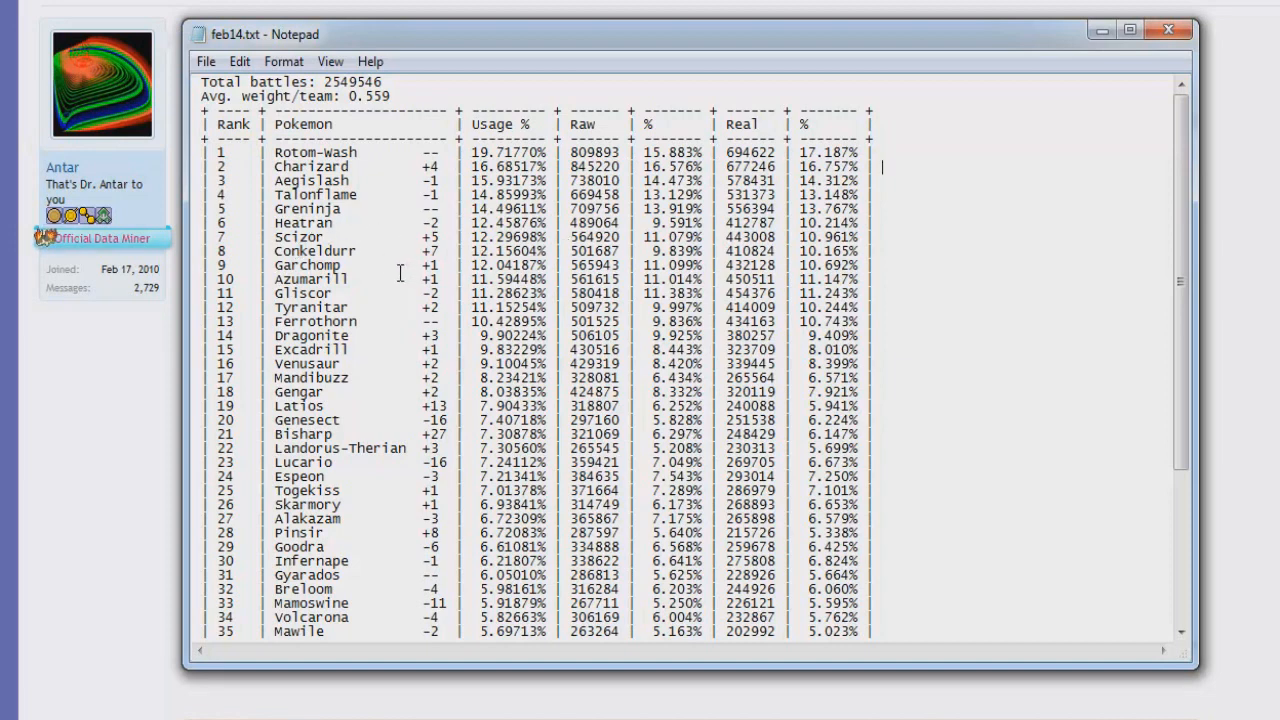
mouse_move(488, 270)
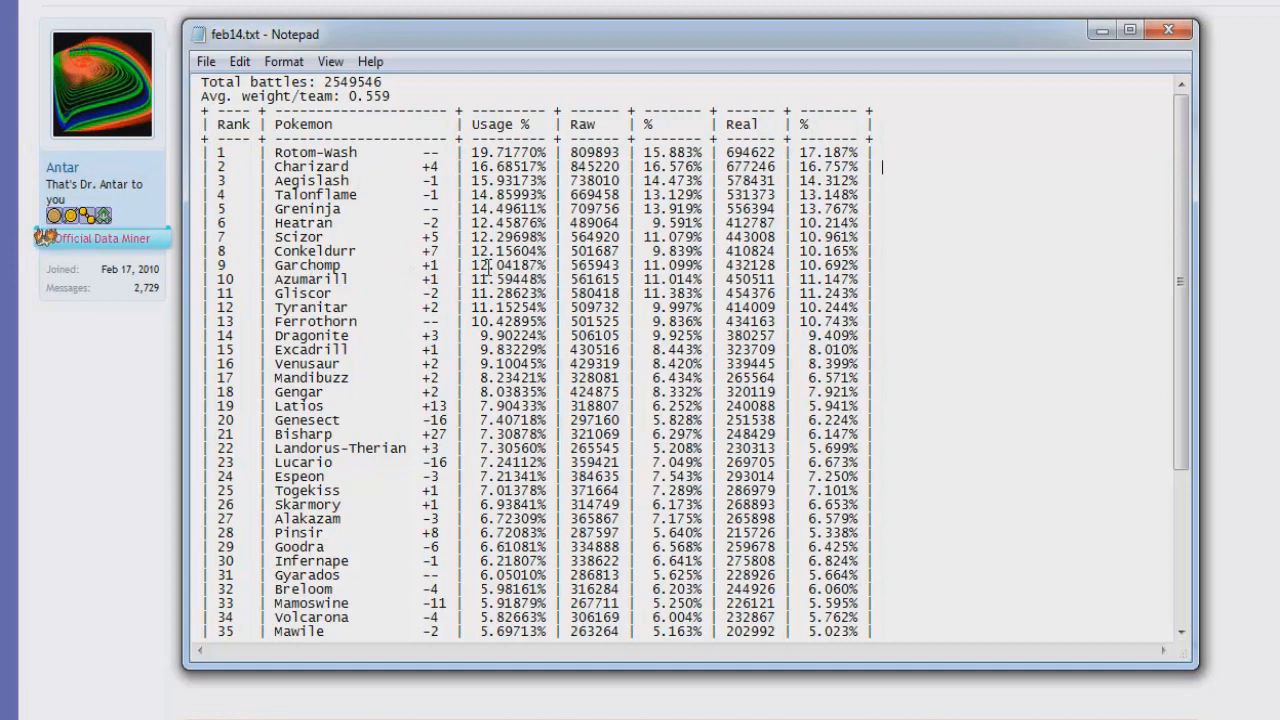
mouse_move(391, 242)
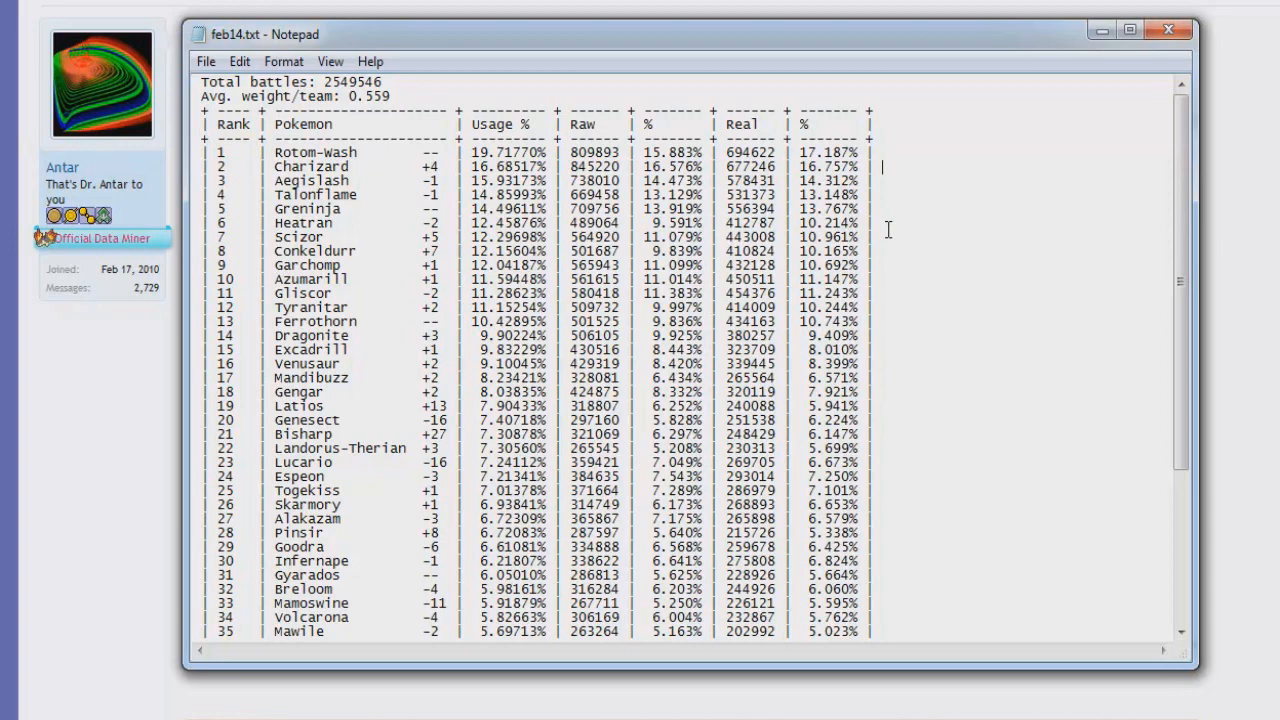
mouse_move(250, 248)
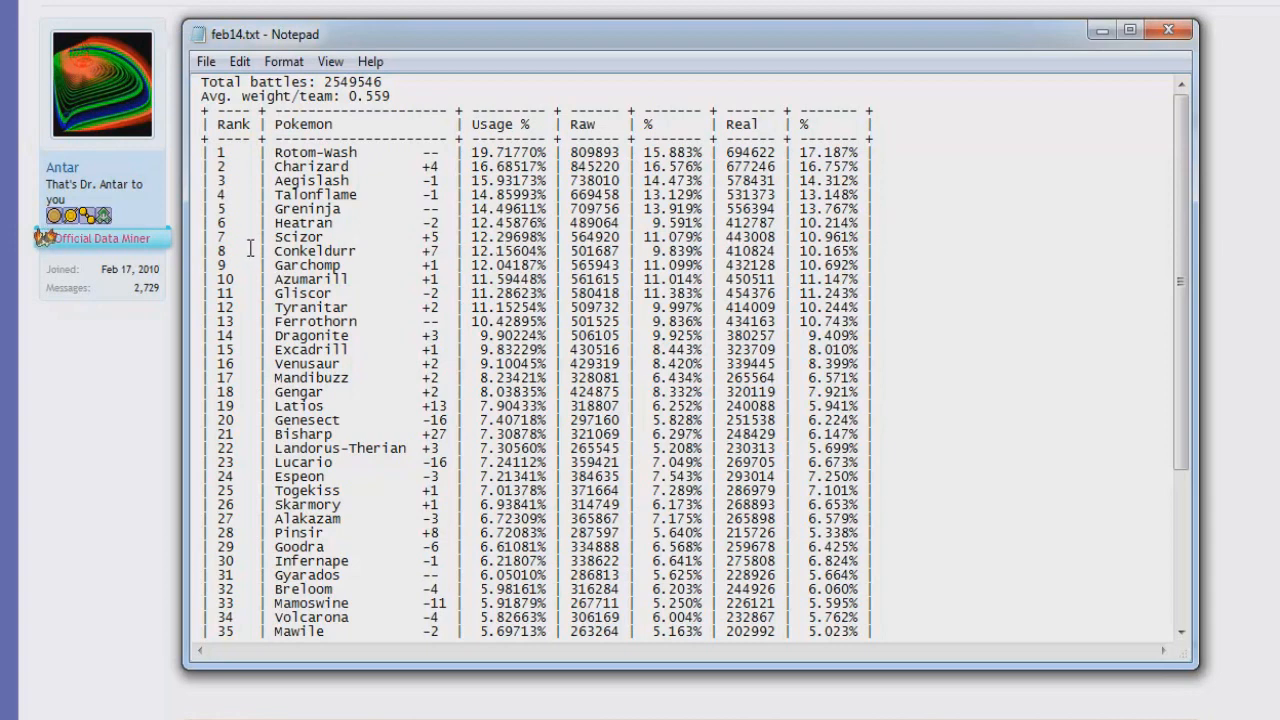
mouse_move(888, 278)
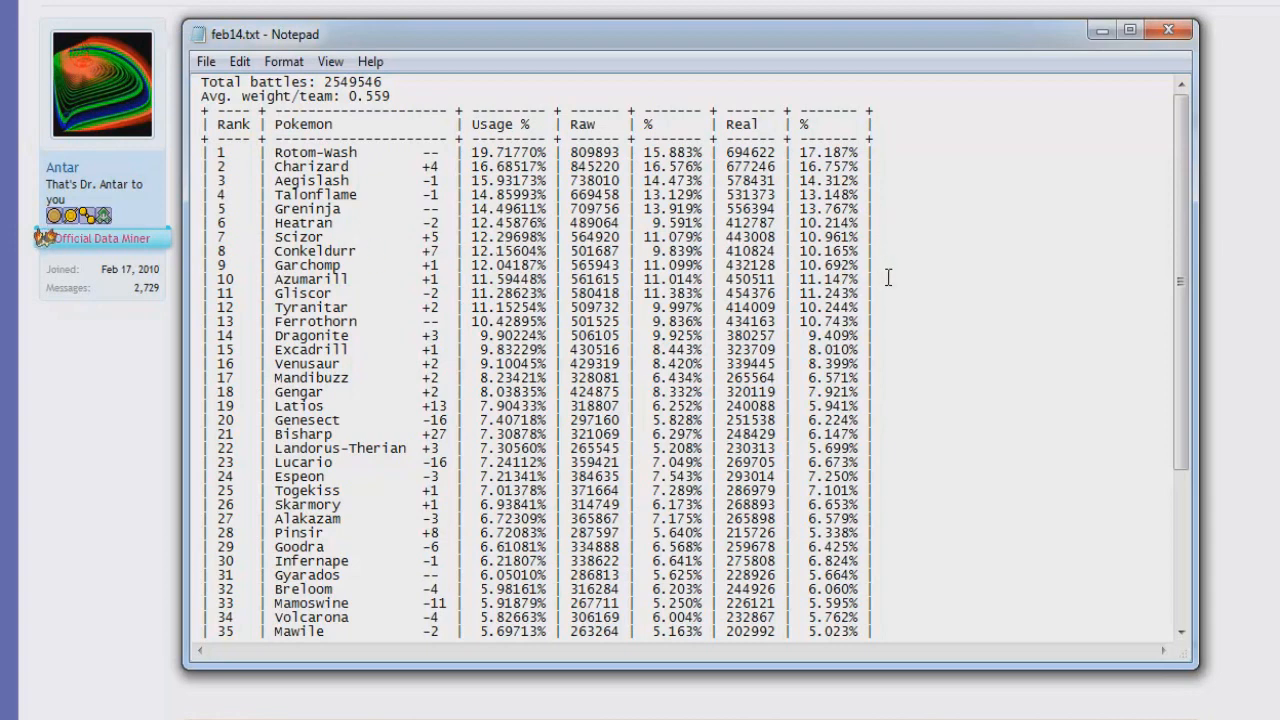
mouse_move(357, 290)
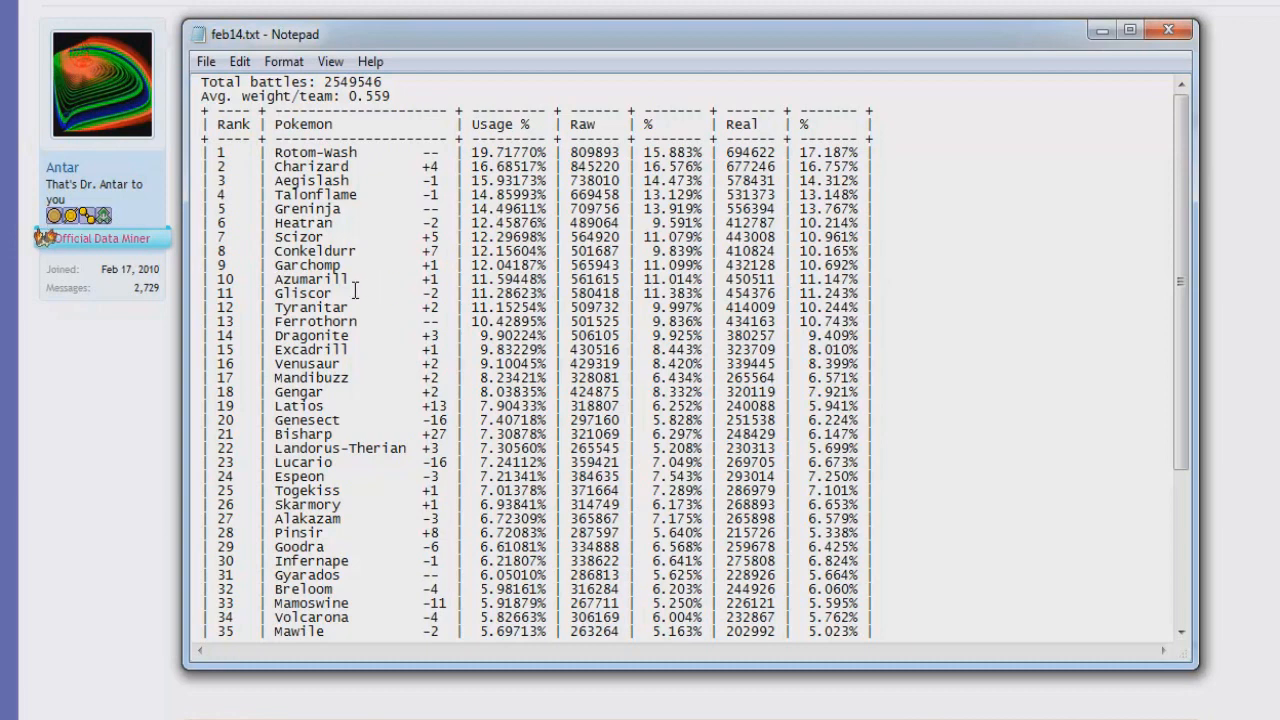
mouse_move(896, 253)
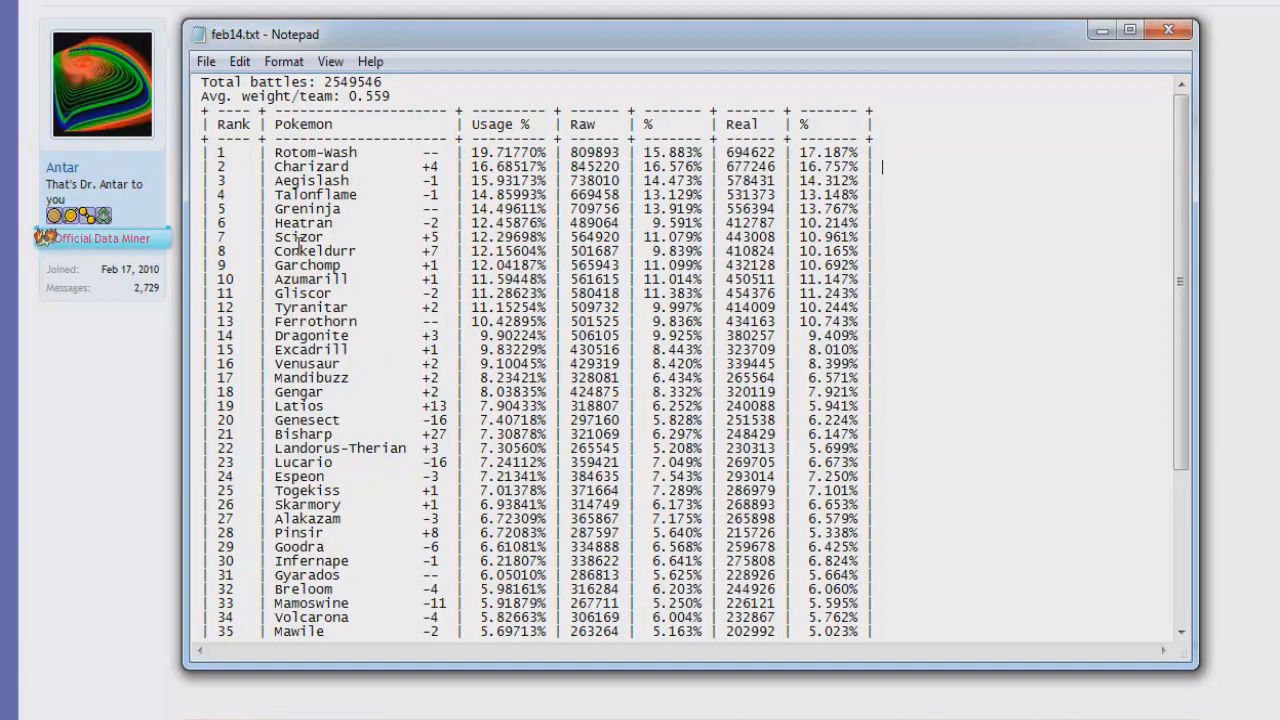
scroll("down", 3)
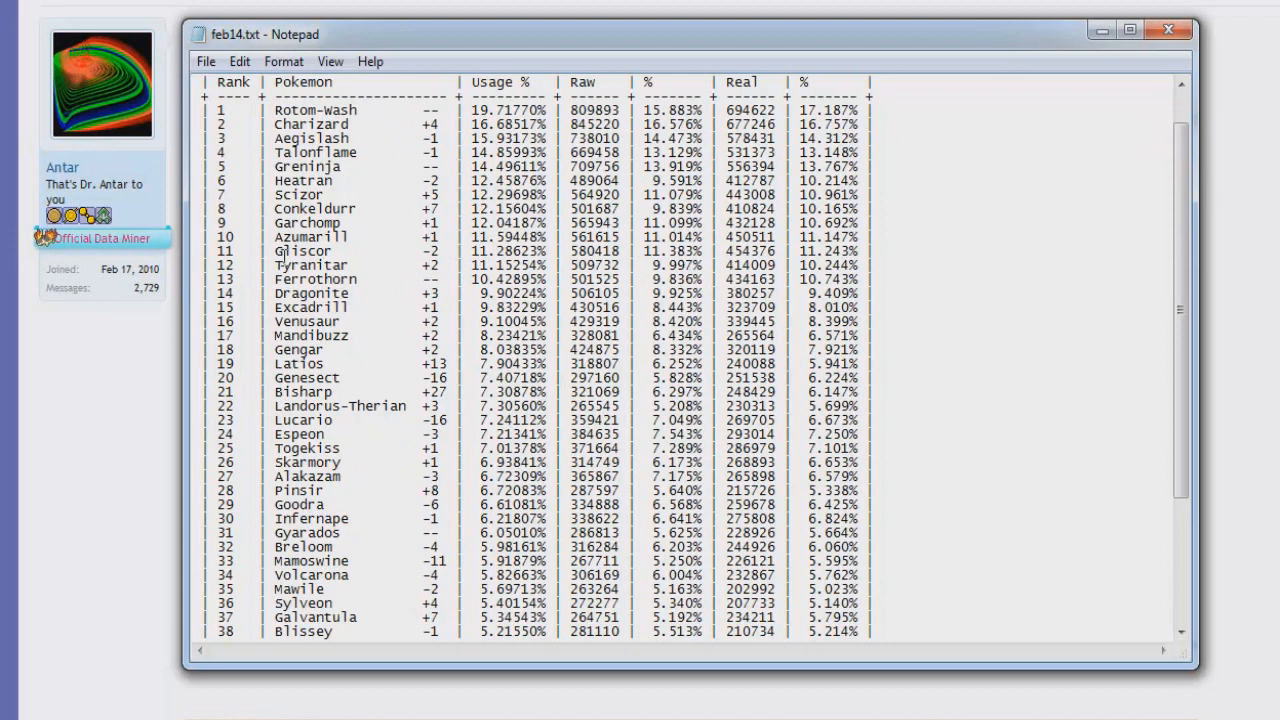
mouse_move(335, 265)
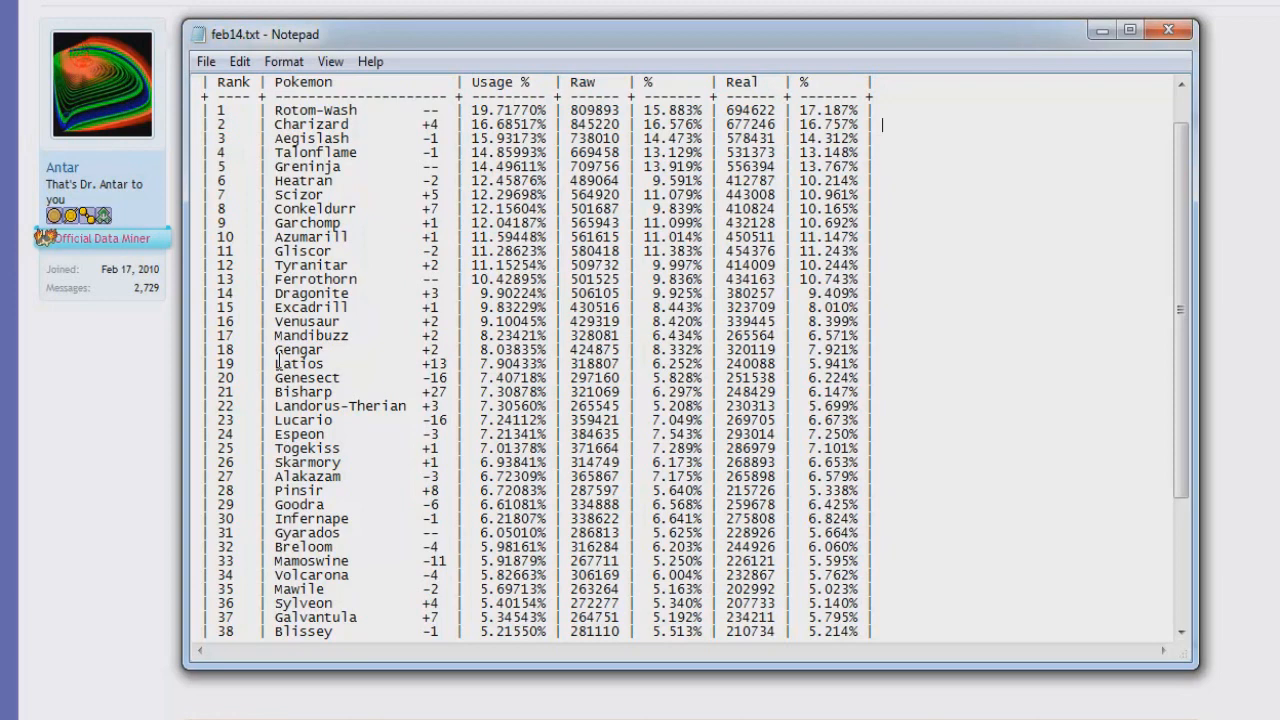
mouse_move(370, 358)
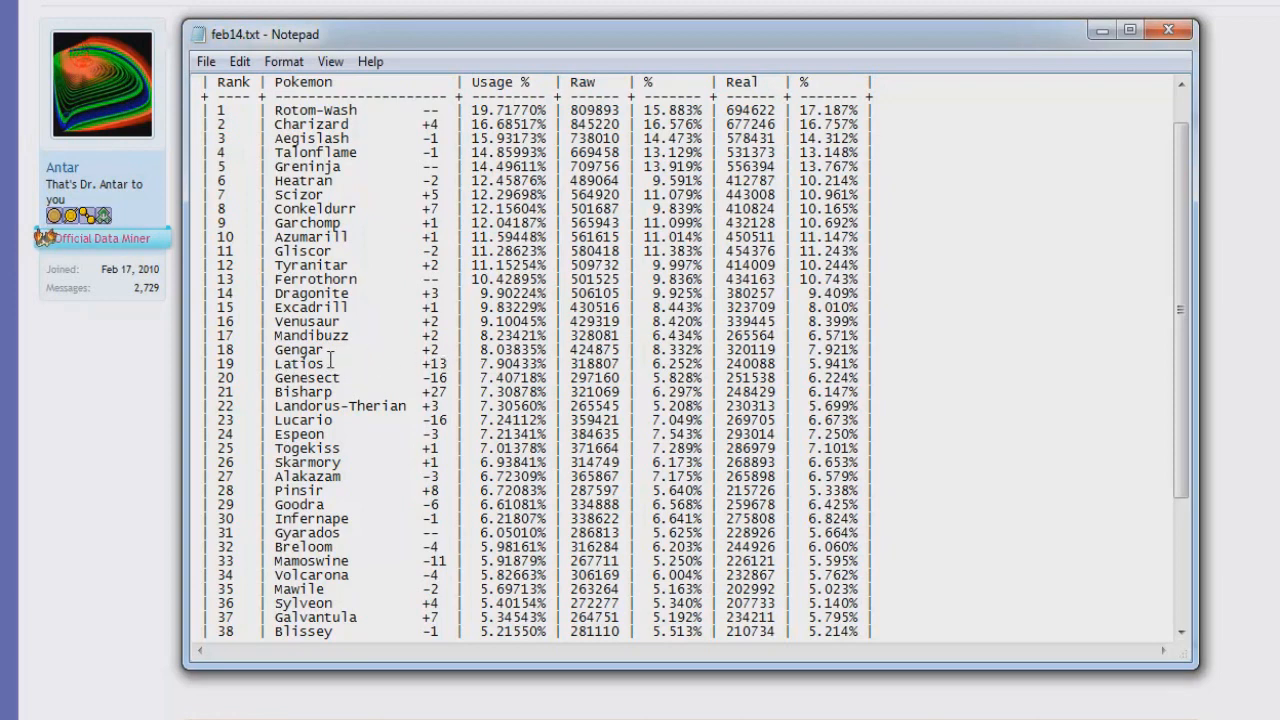
mouse_move(408, 378)
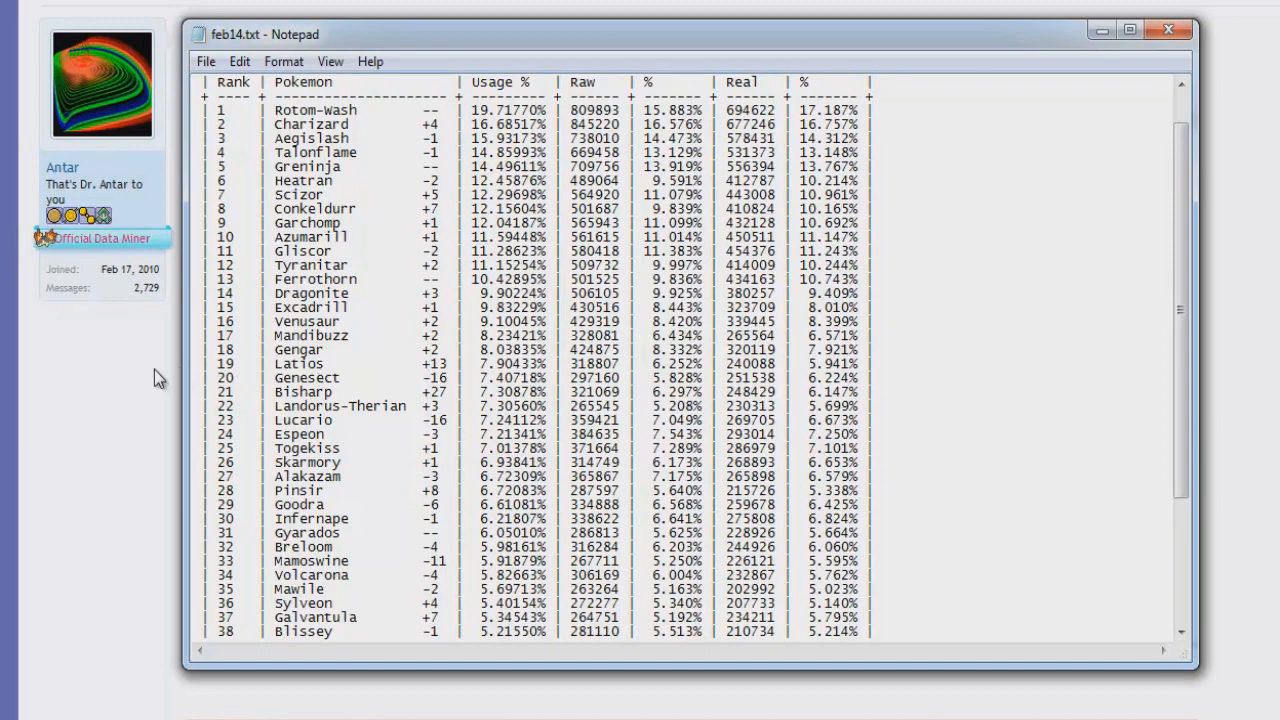
mouse_move(330, 376)
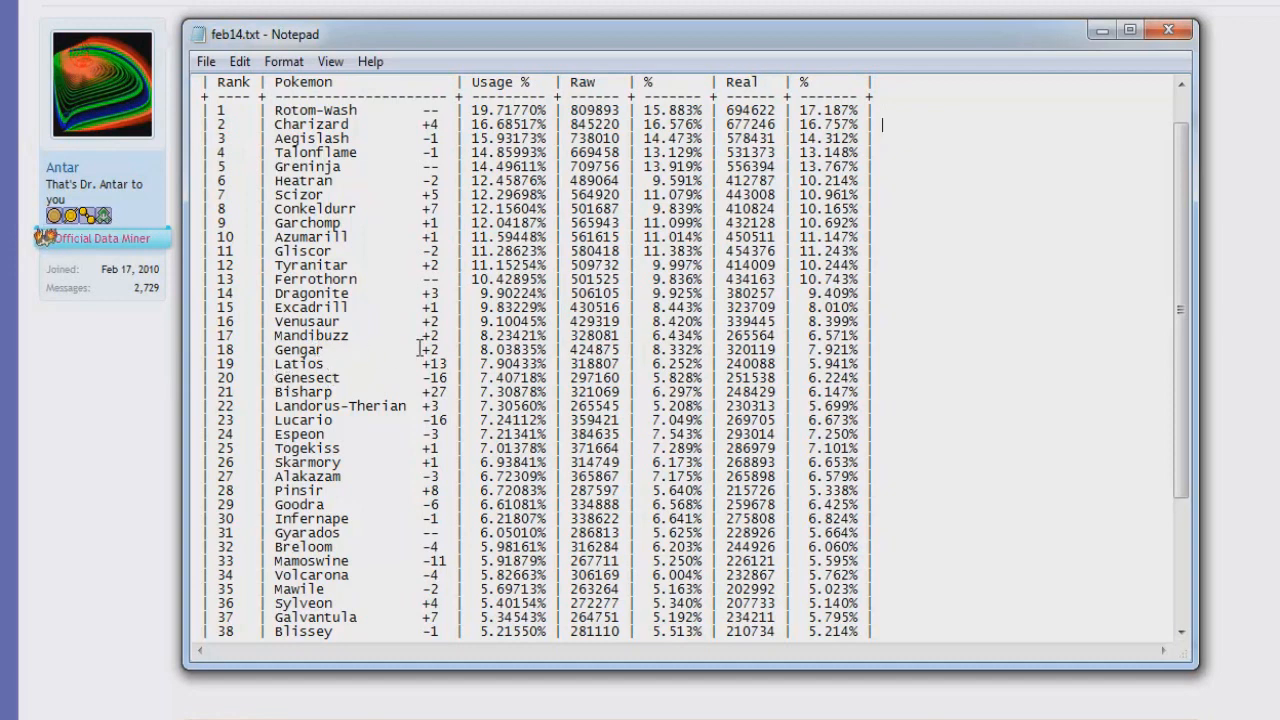
mouse_move(361, 365)
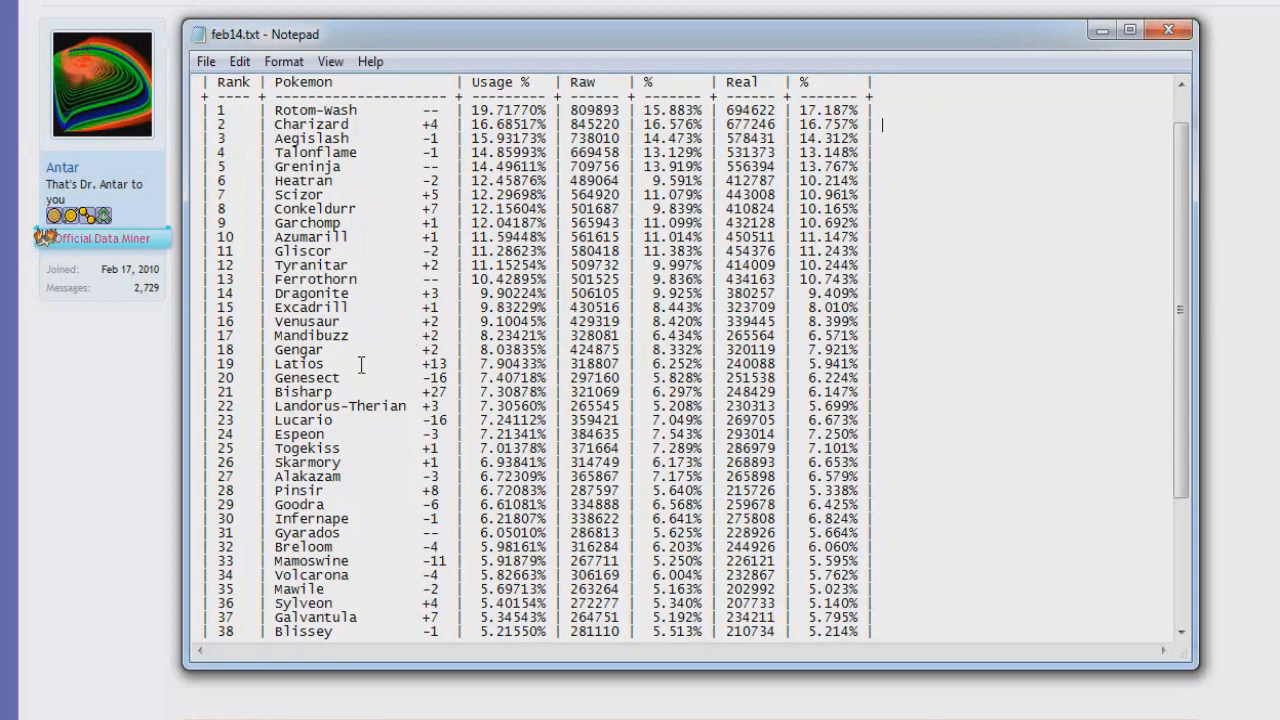
mouse_move(408, 335)
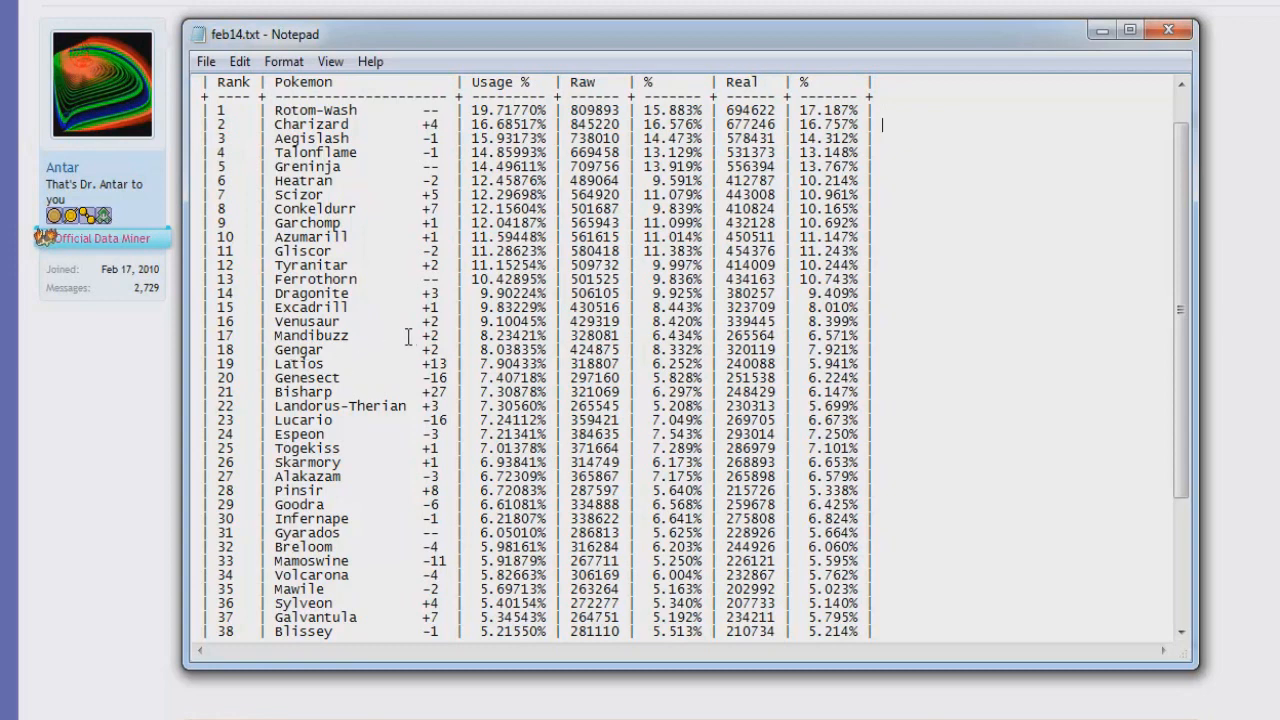
mouse_move(325, 365)
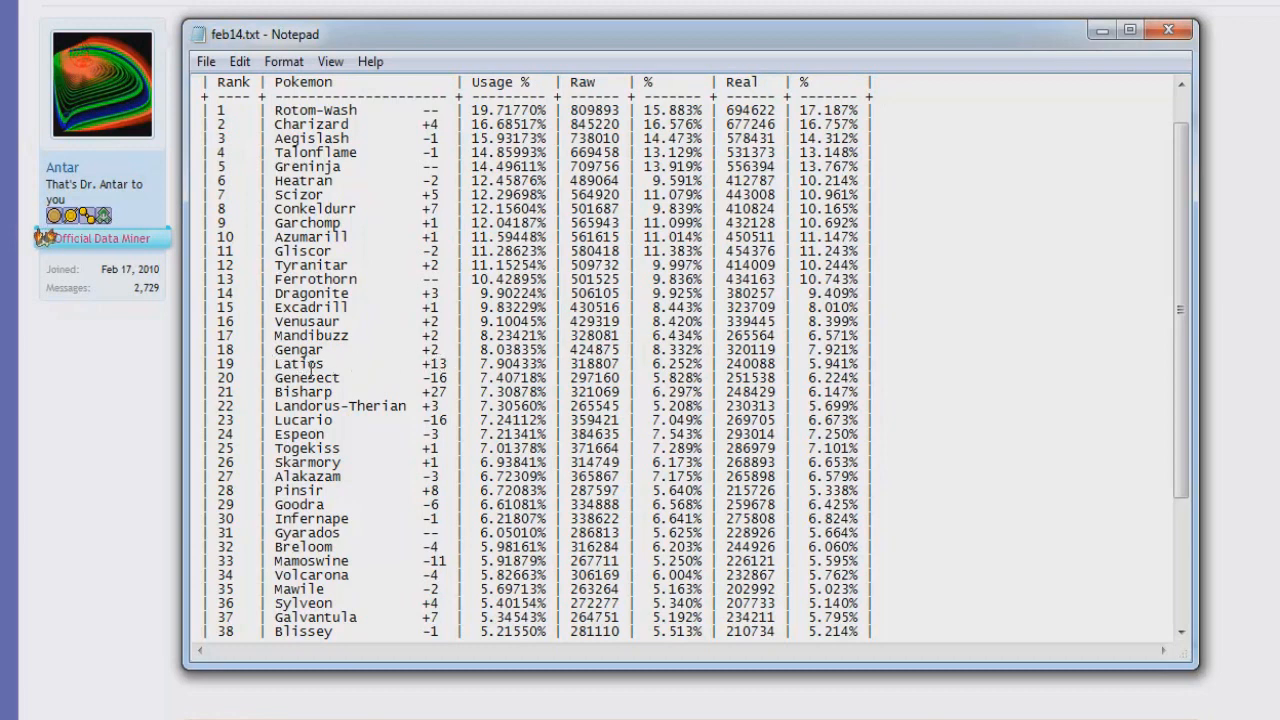
mouse_move(360, 373)
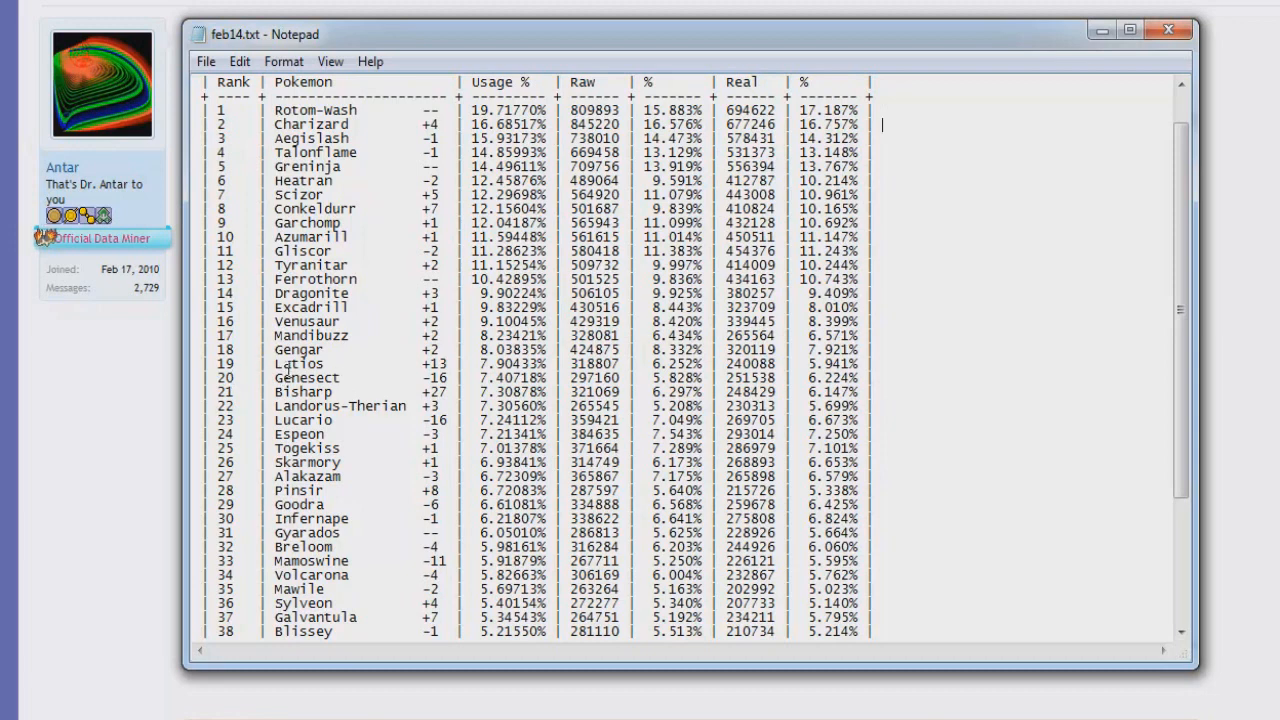
mouse_move(483, 390)
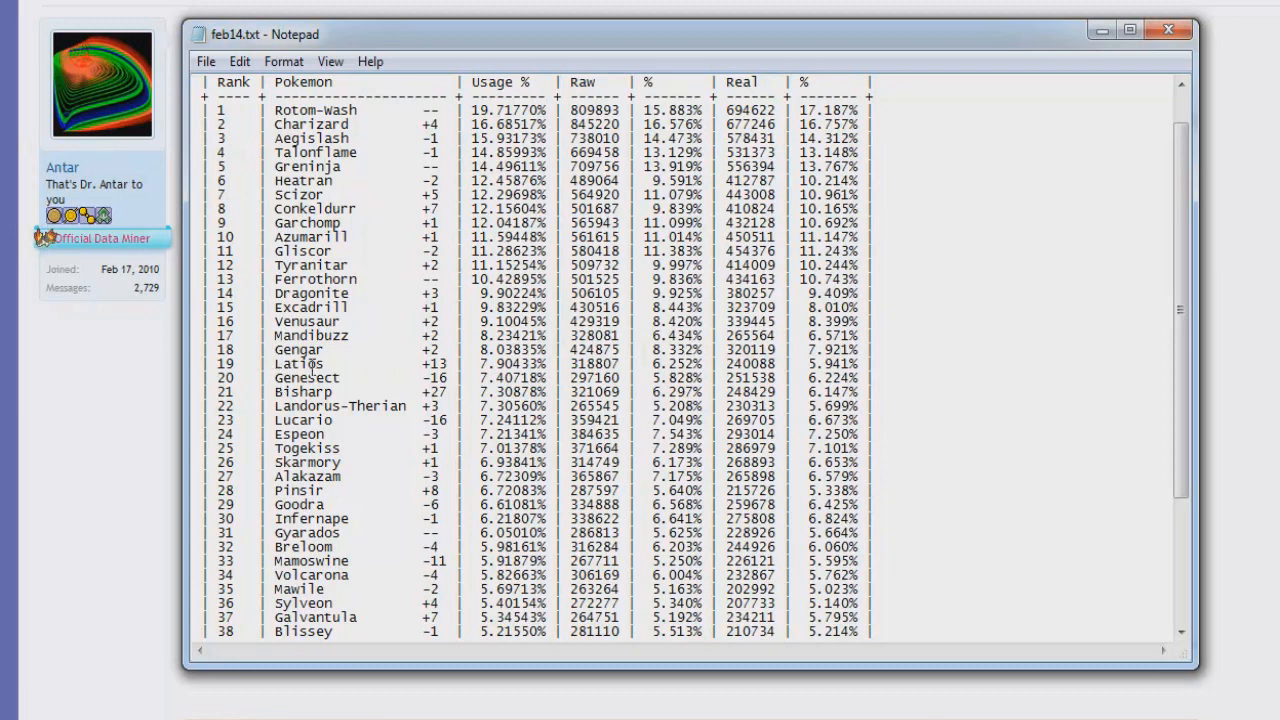
mouse_move(457, 358)
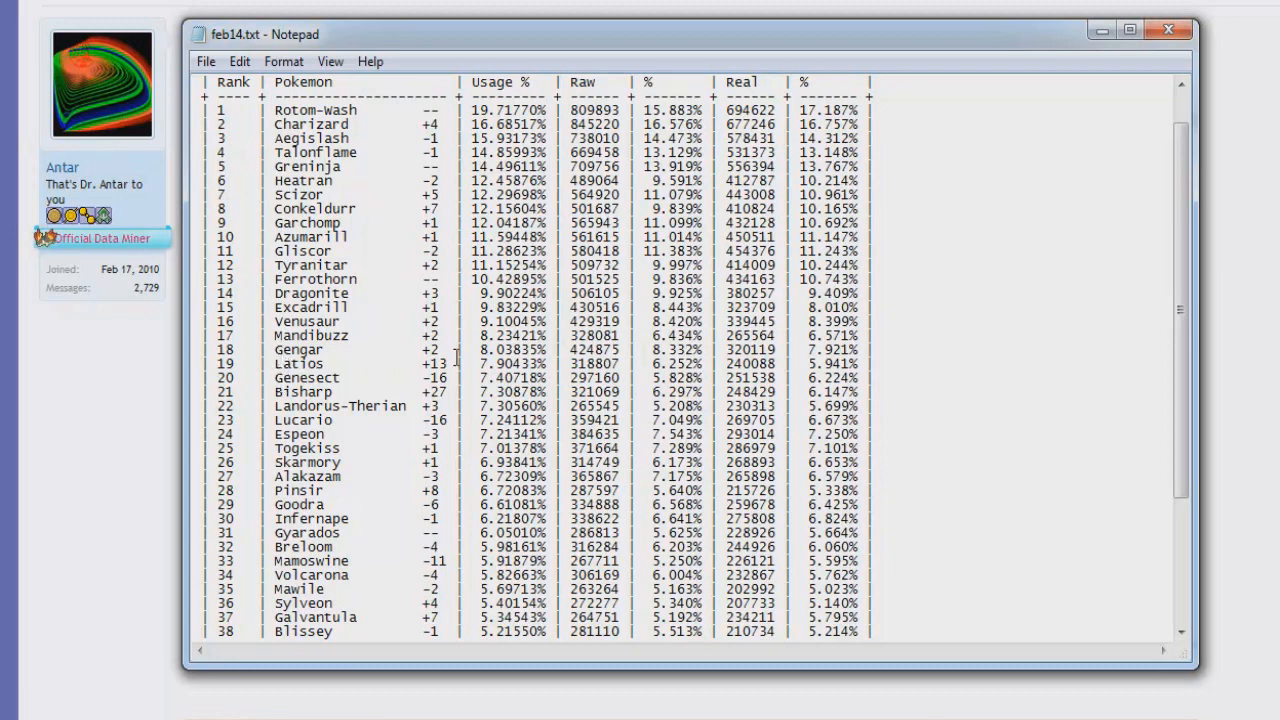
mouse_move(375, 368)
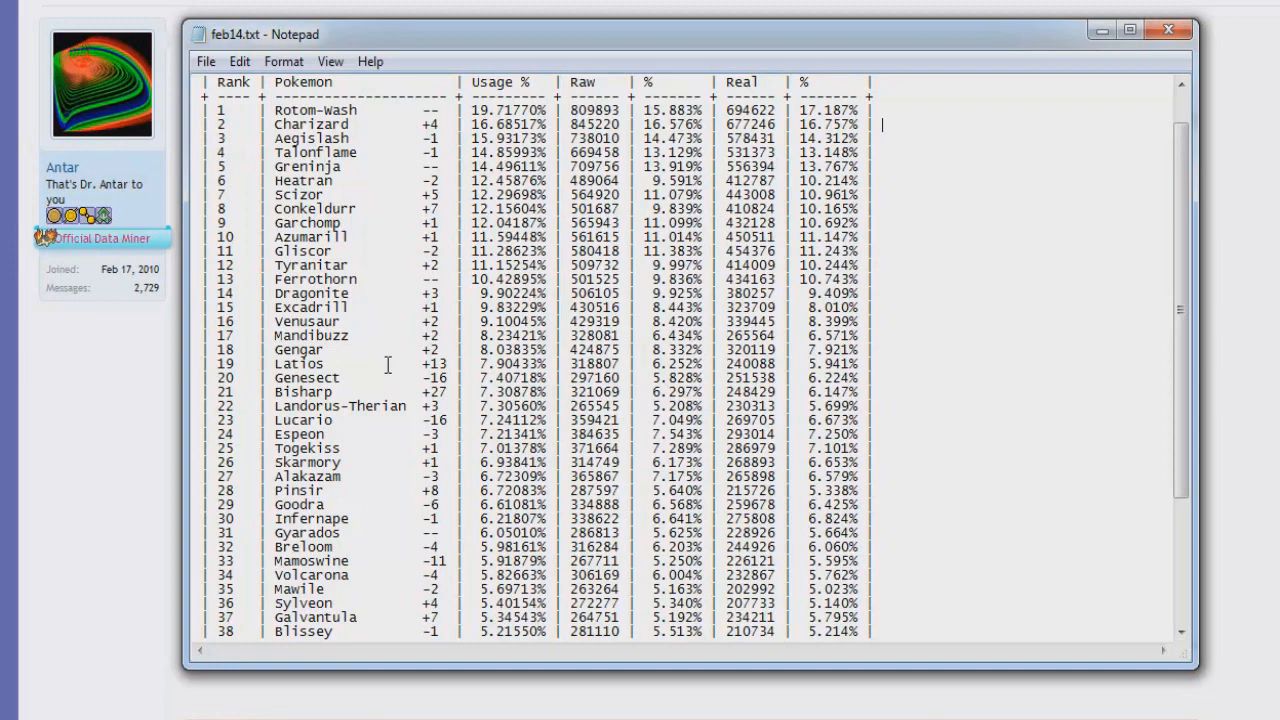
mouse_move(377, 381)
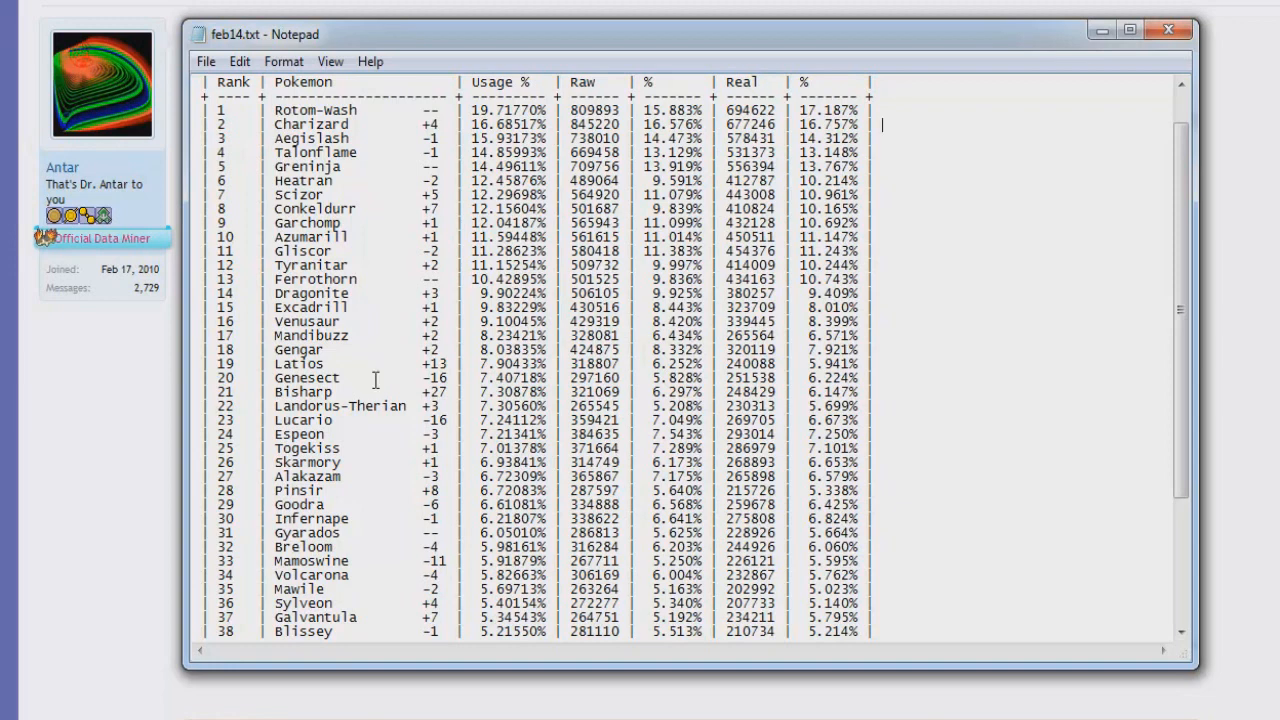
mouse_move(355, 390)
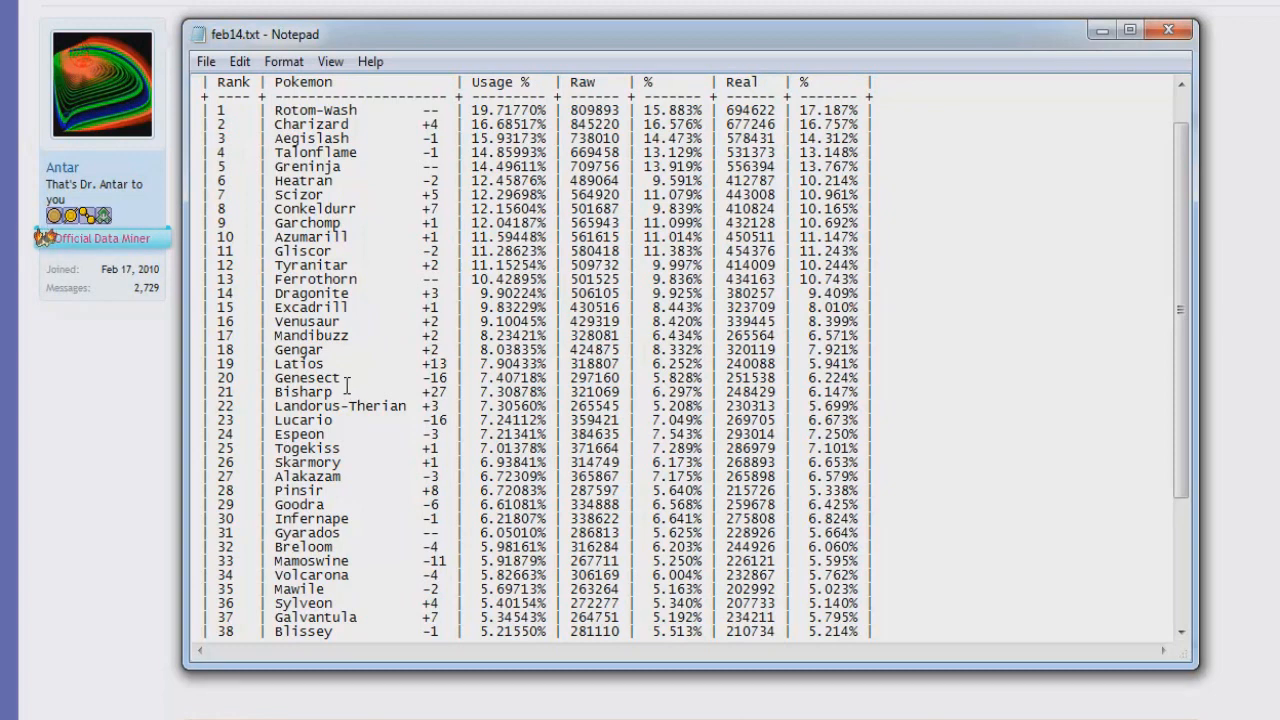
mouse_move(358, 353)
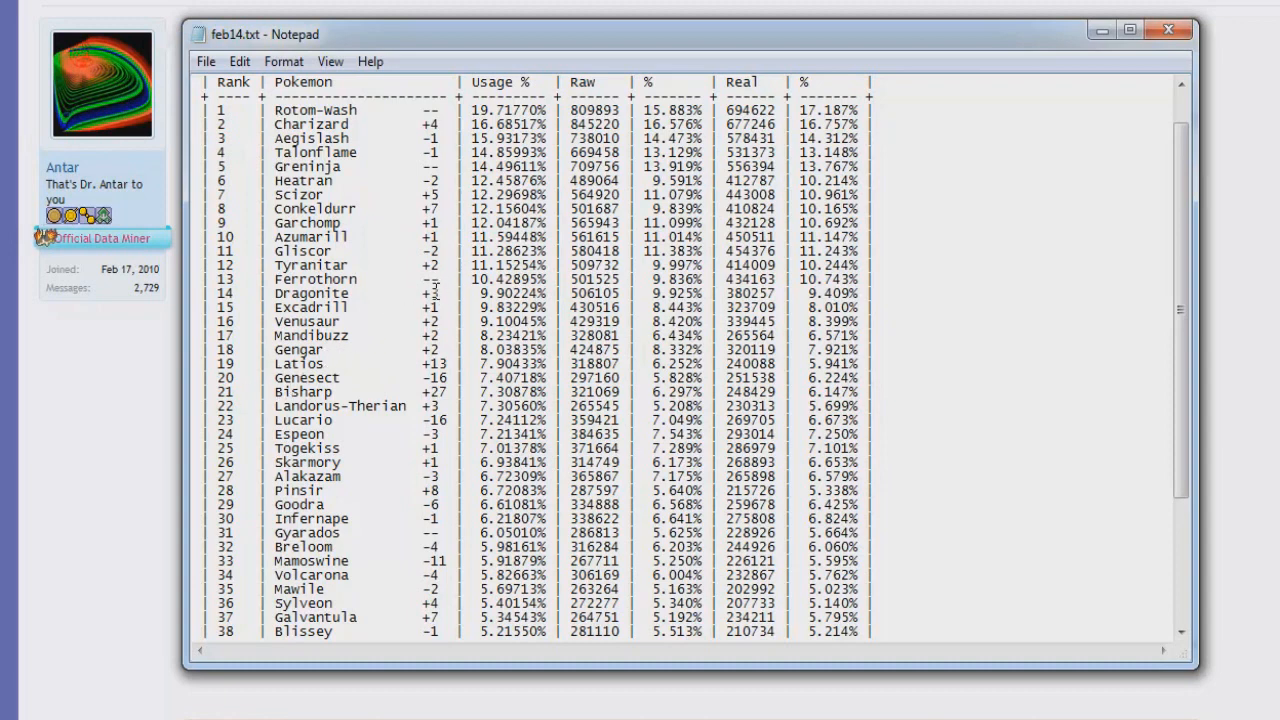
Scroll feb14.txt so Cloyster, Clefable and Trevenant at rank 41 appear after Blissey
scroll("down", 3)
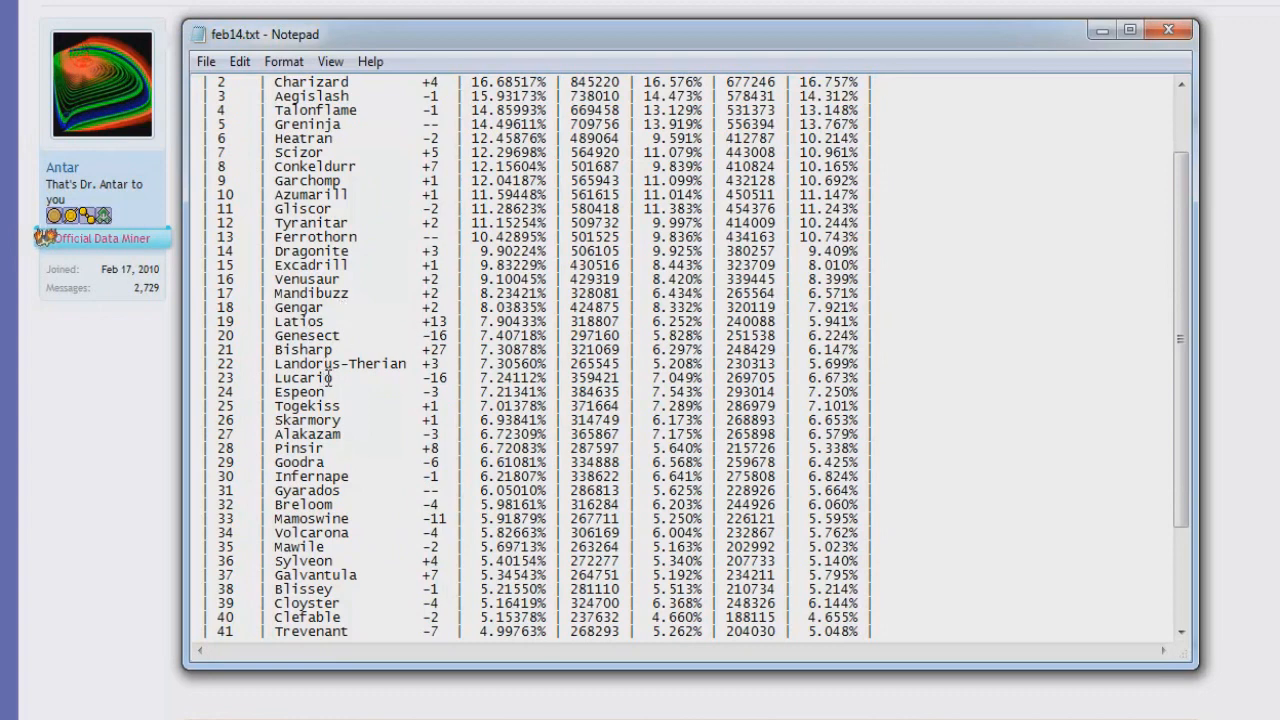
mouse_move(456, 348)
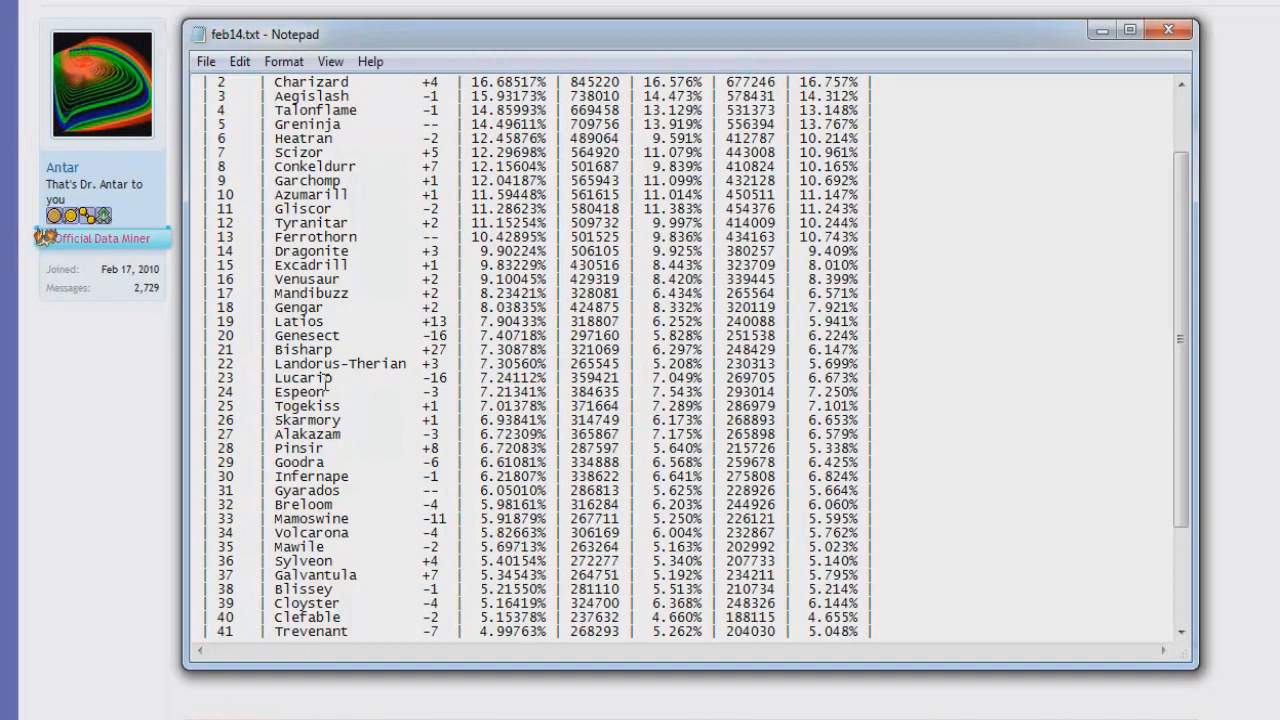
mouse_move(348, 390)
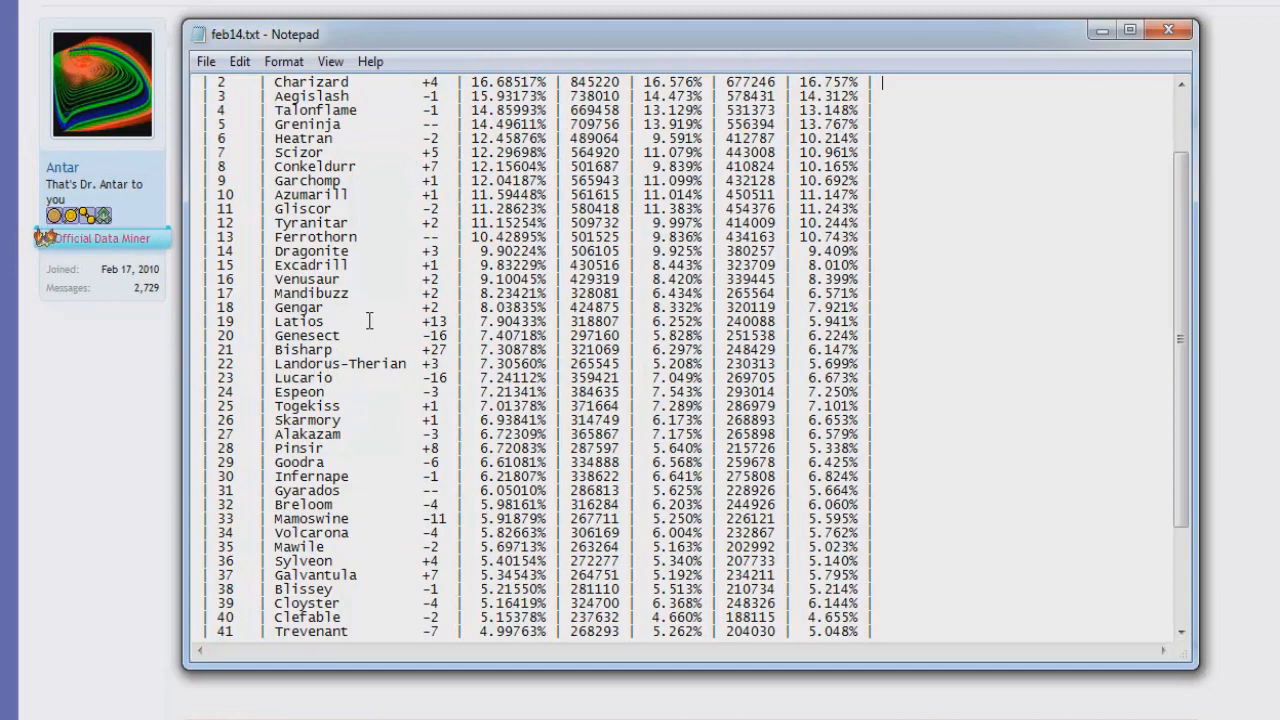
mouse_move(348, 357)
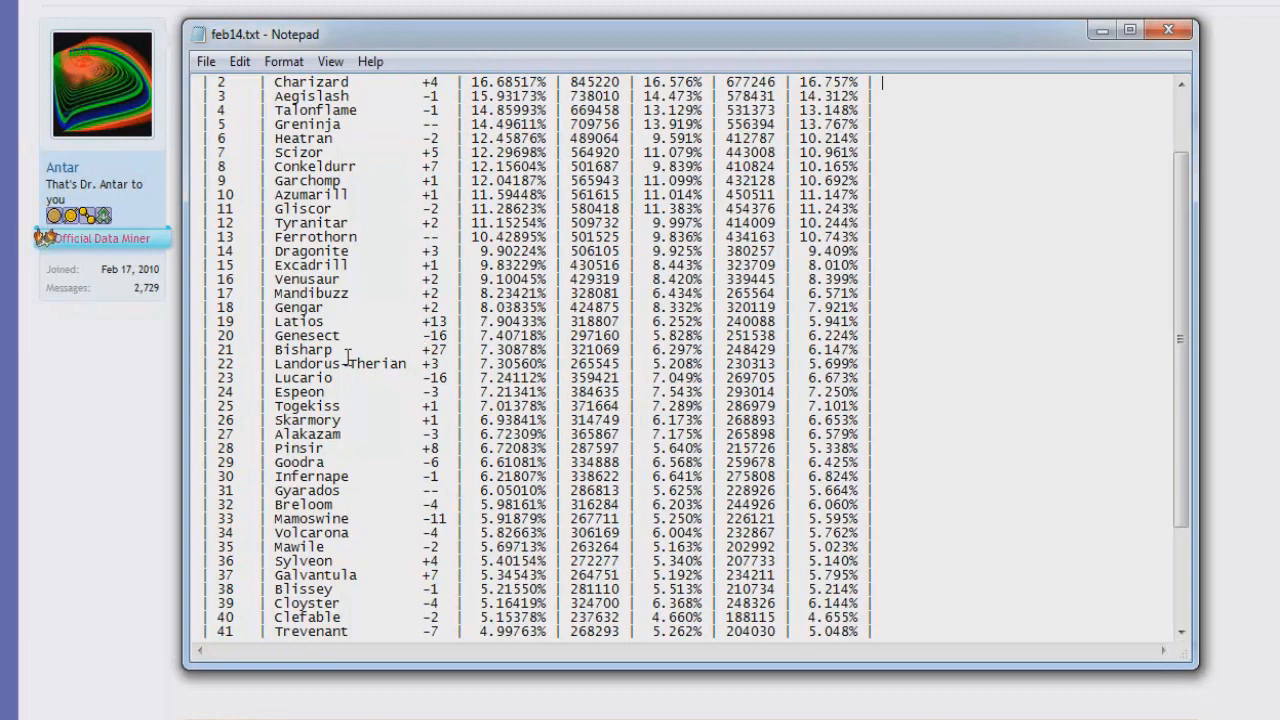
mouse_move(251, 340)
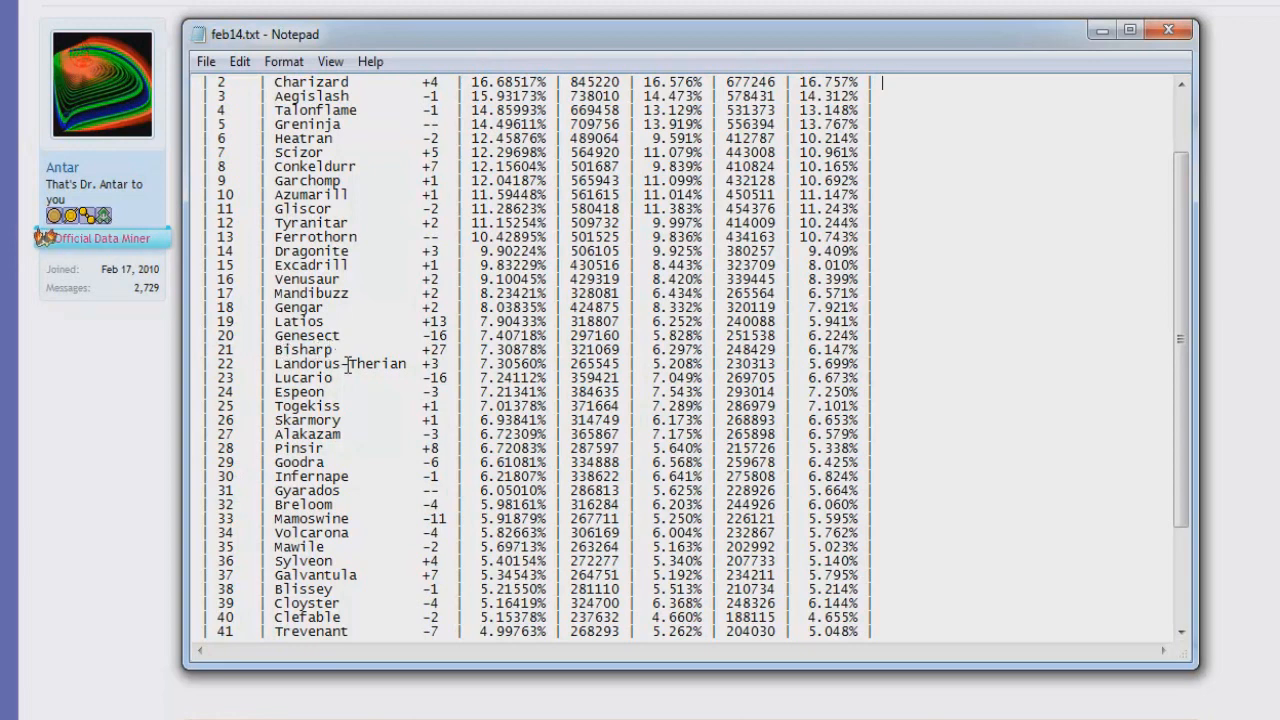
Scroll back to the table header with Rotom-Wash at rank 1 through Blissey at 38
scroll("down", 3)
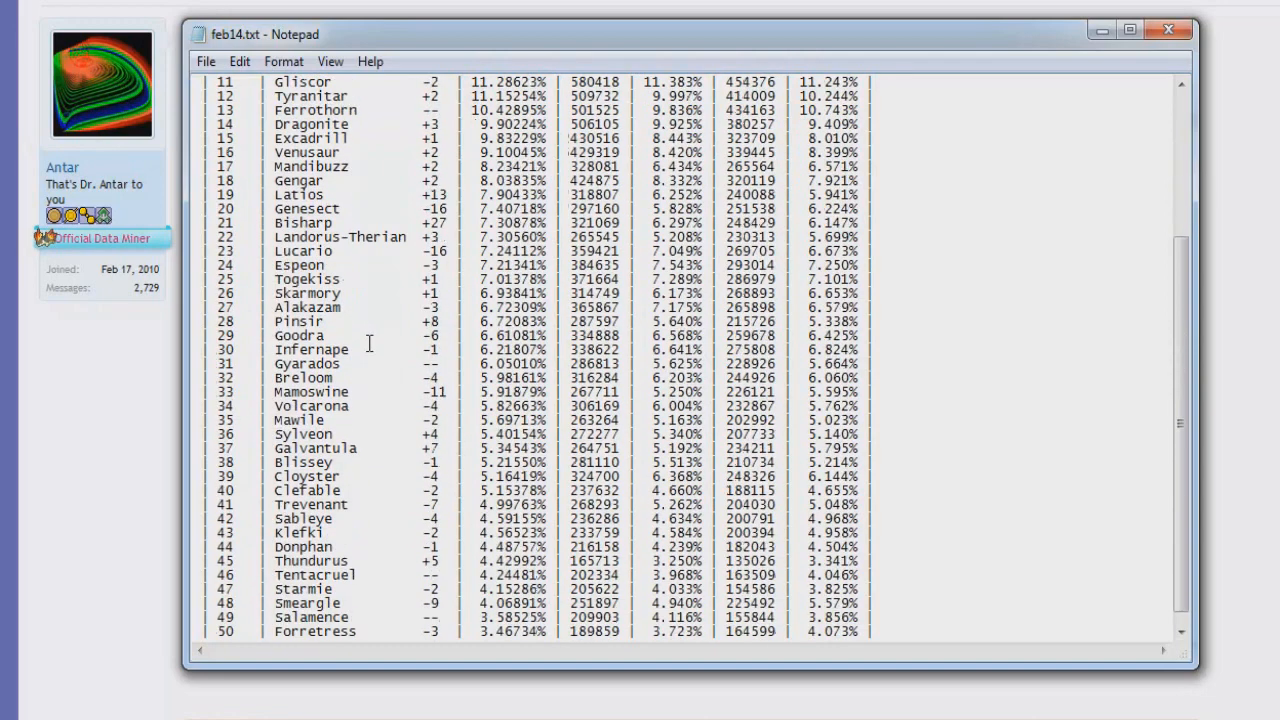
scroll("up", 3)
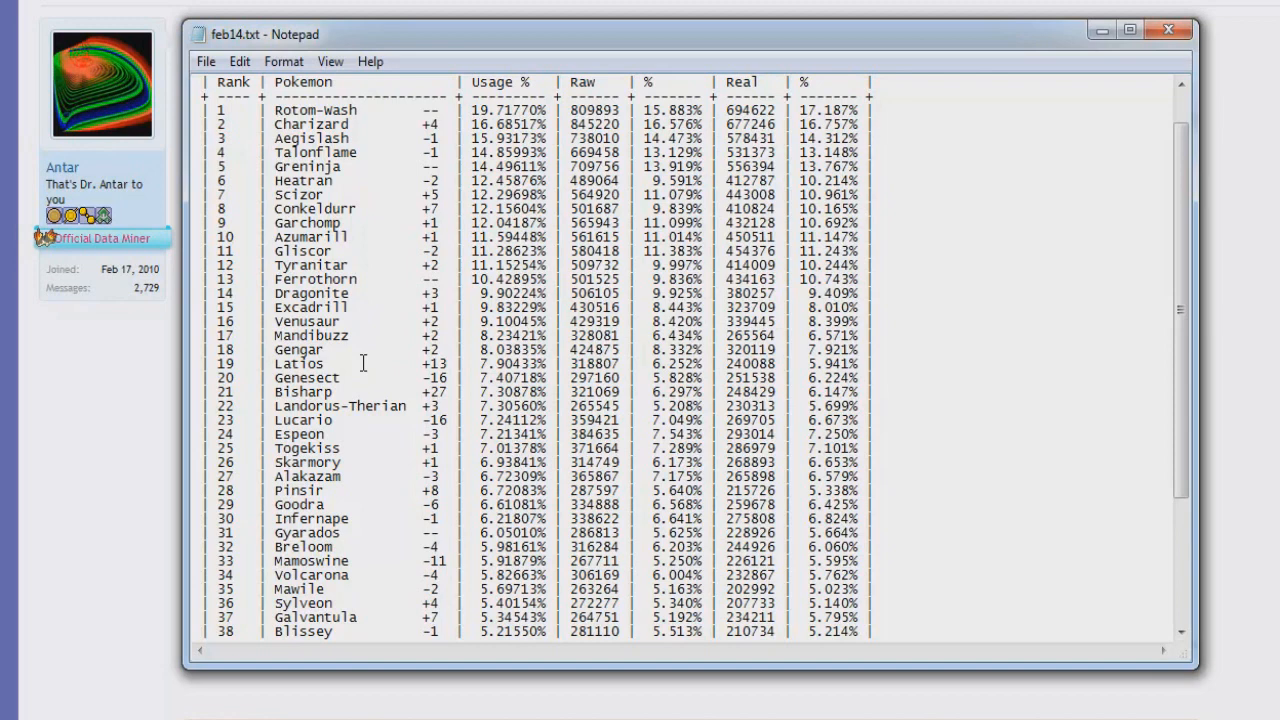
mouse_move(380, 352)
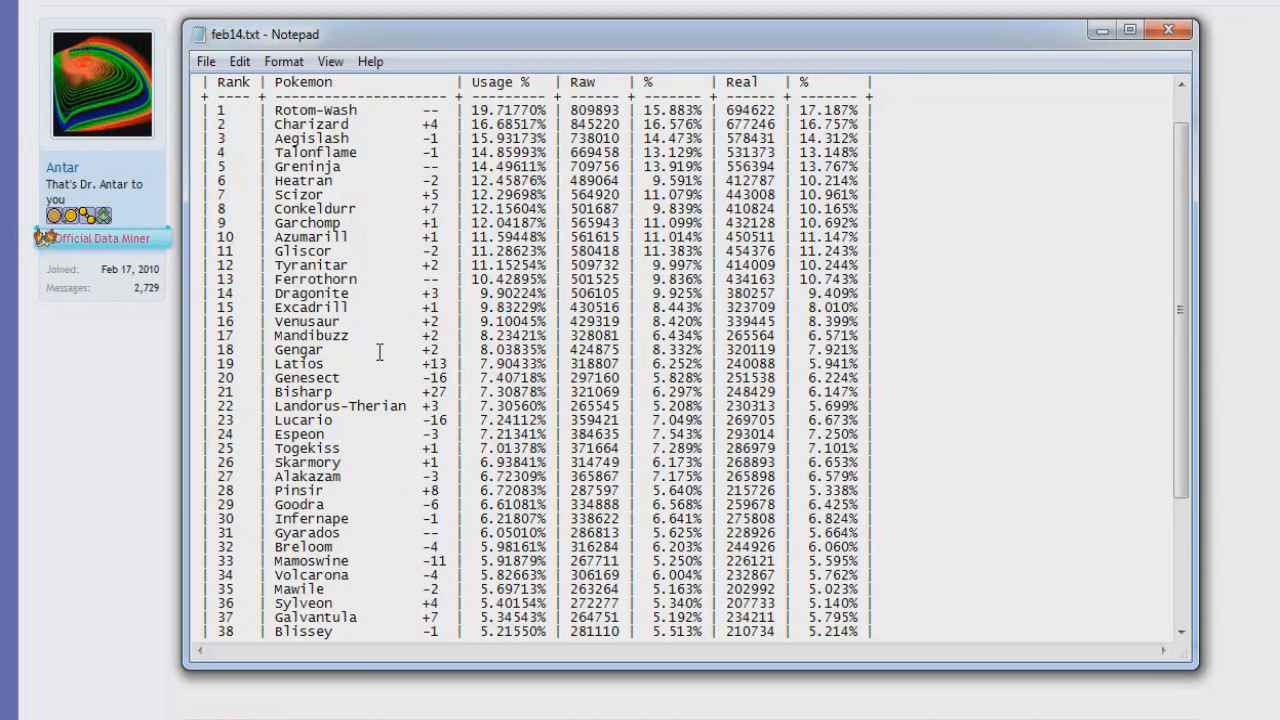
mouse_move(267, 352)
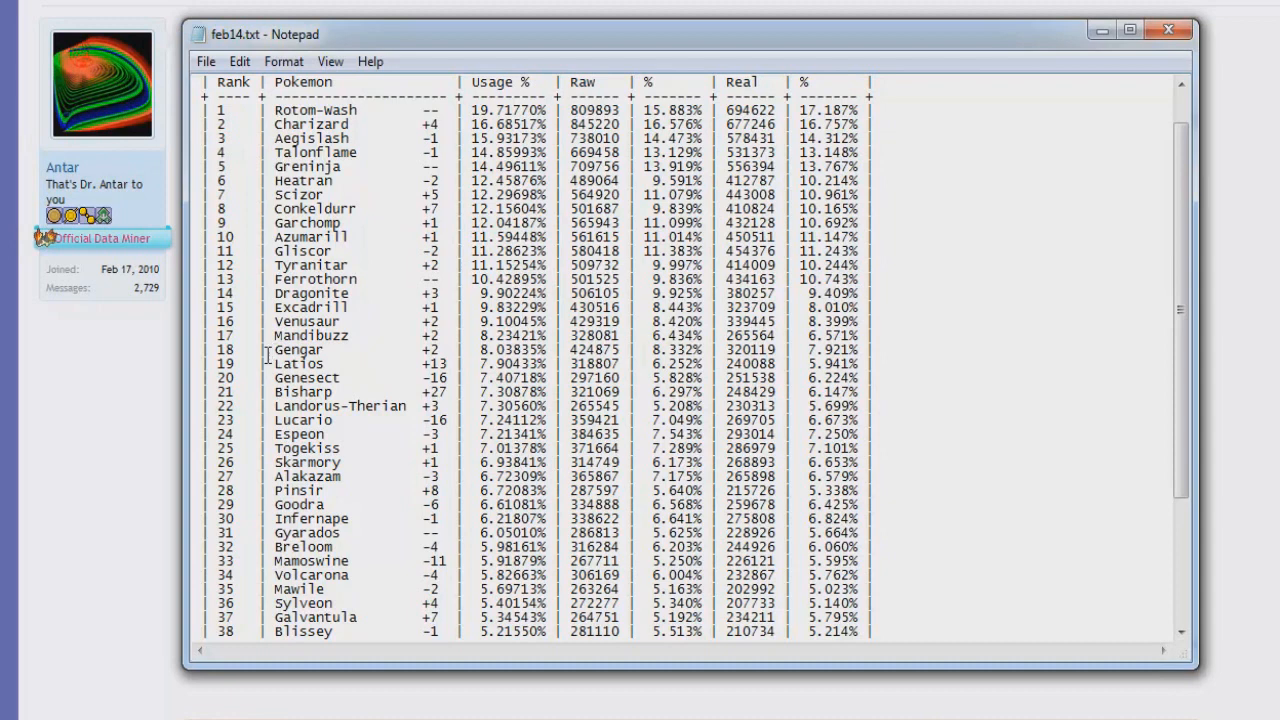
mouse_move(282, 402)
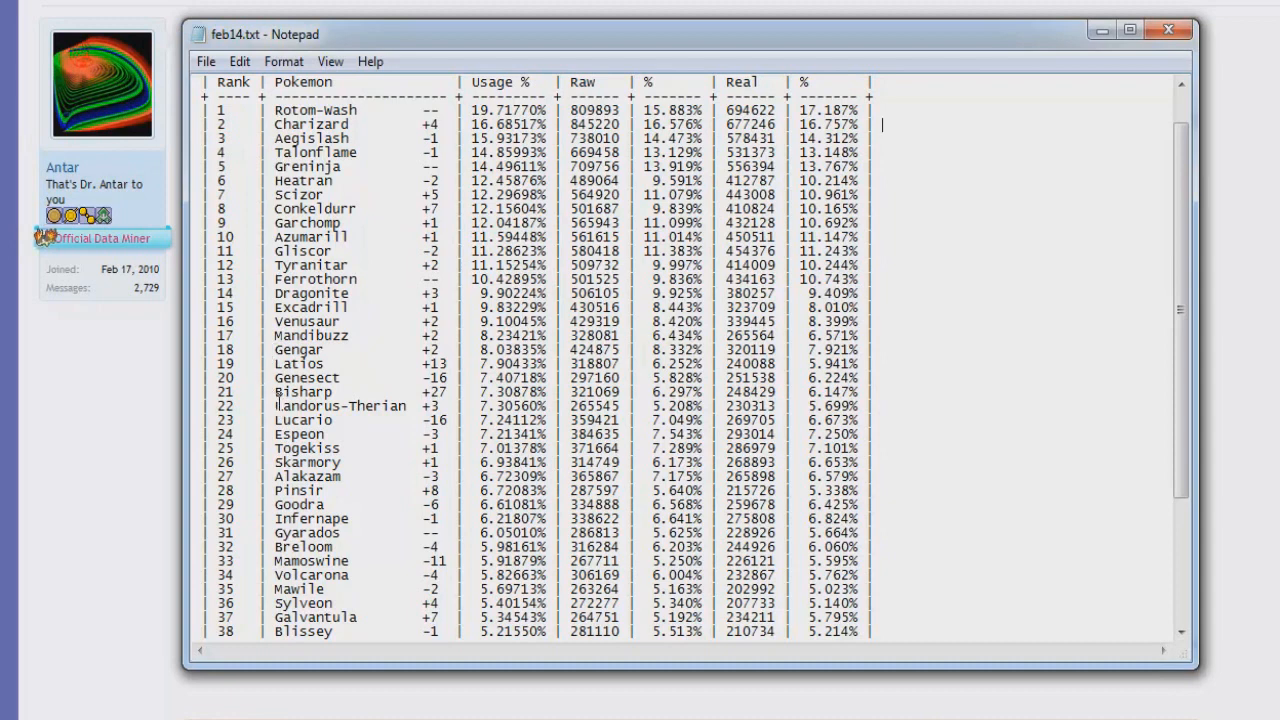
mouse_move(372, 403)
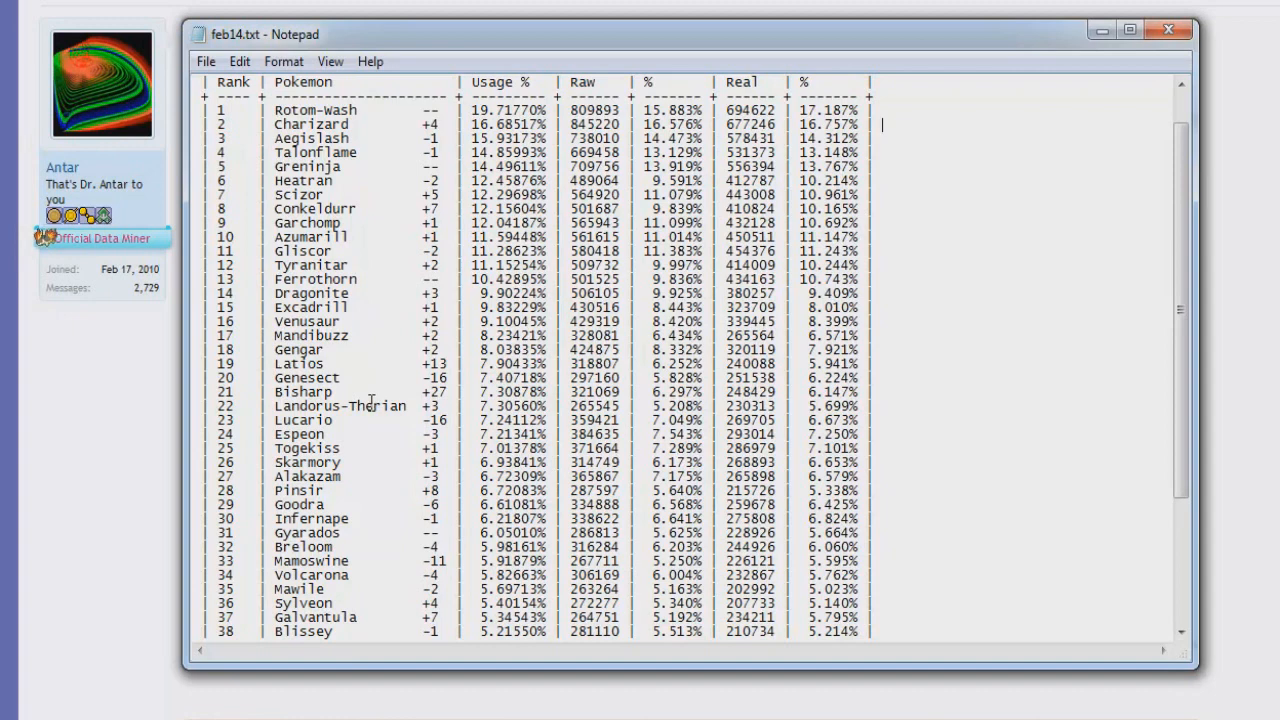
mouse_move(371, 402)
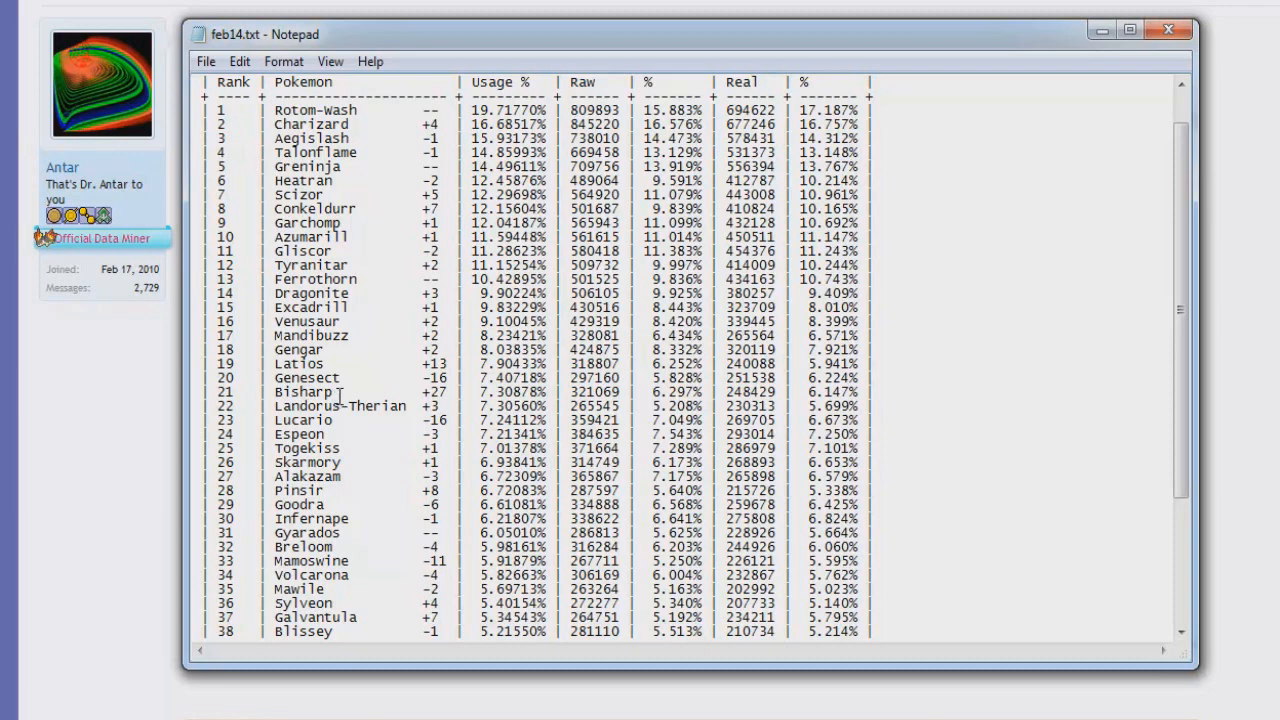
mouse_move(373, 400)
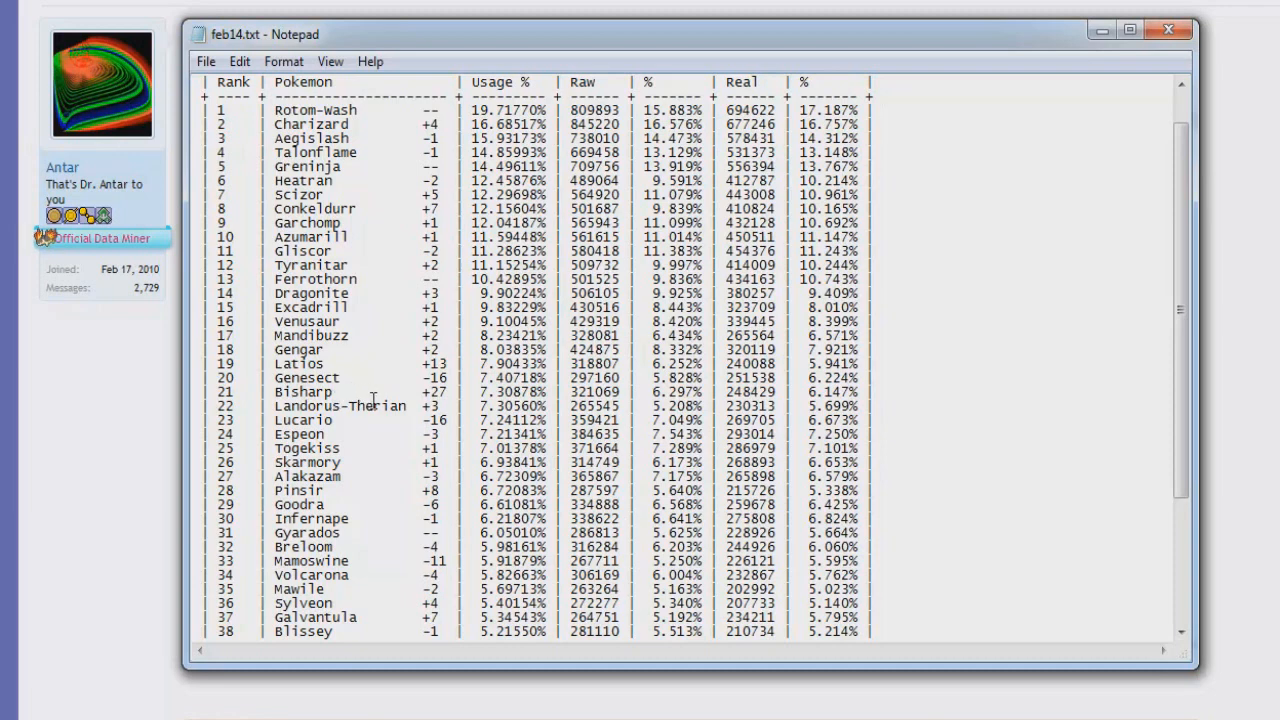
mouse_move(348, 437)
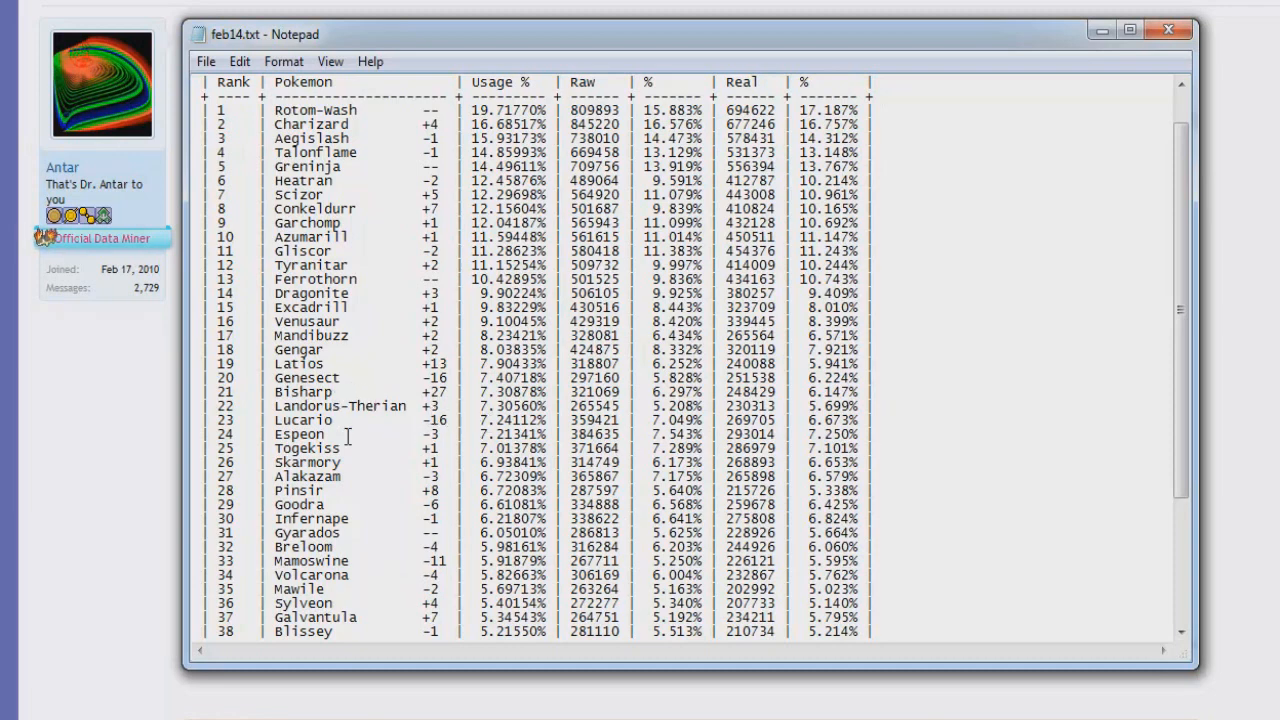
scroll("down", 3)
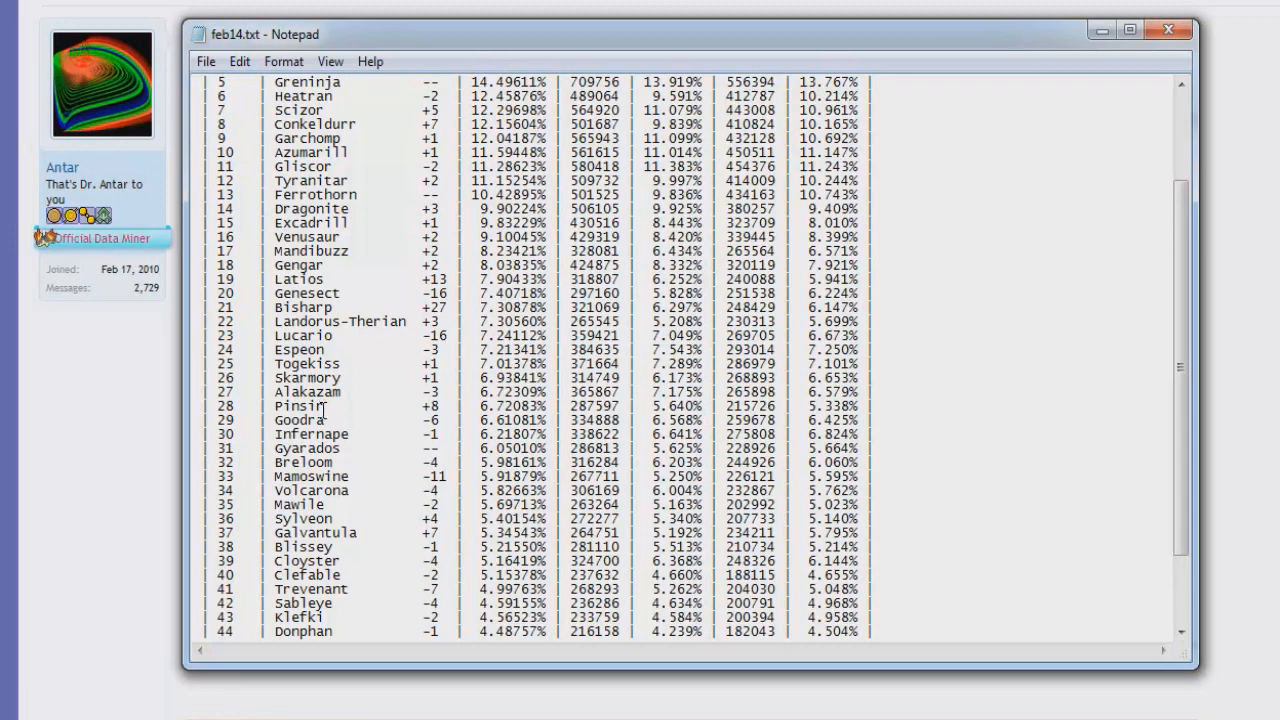
mouse_move(360, 430)
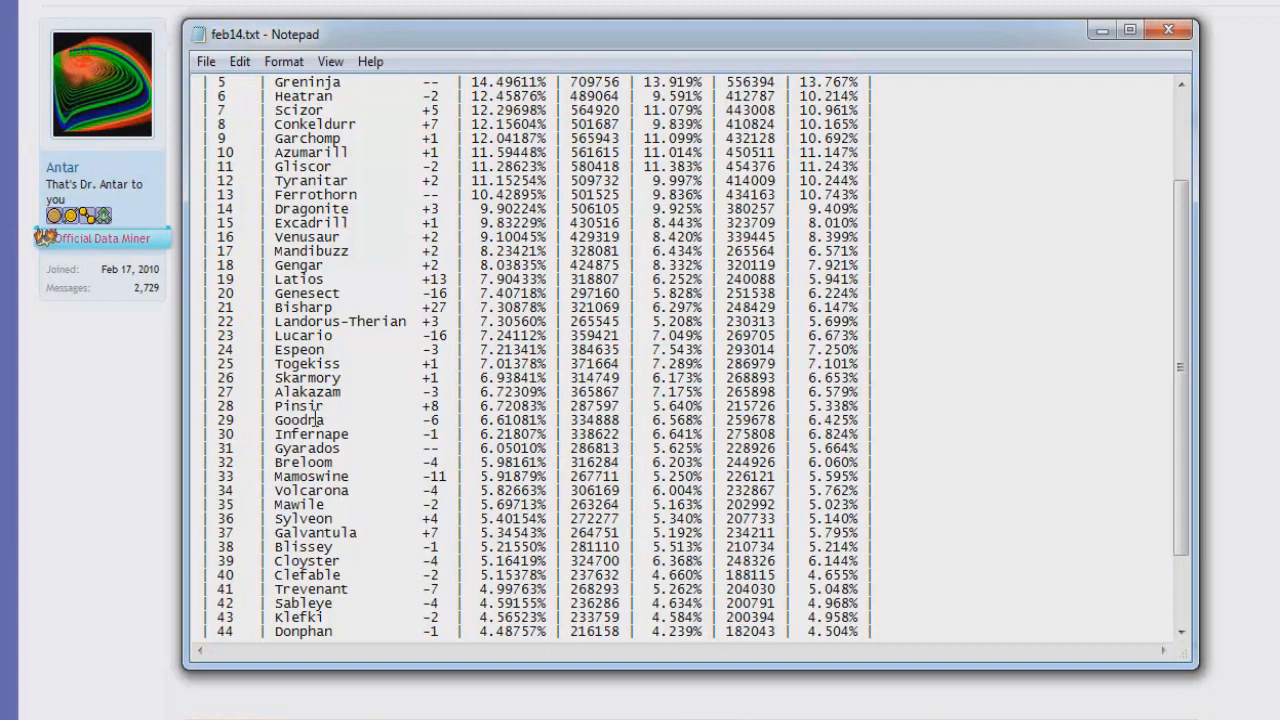
mouse_move(283, 405)
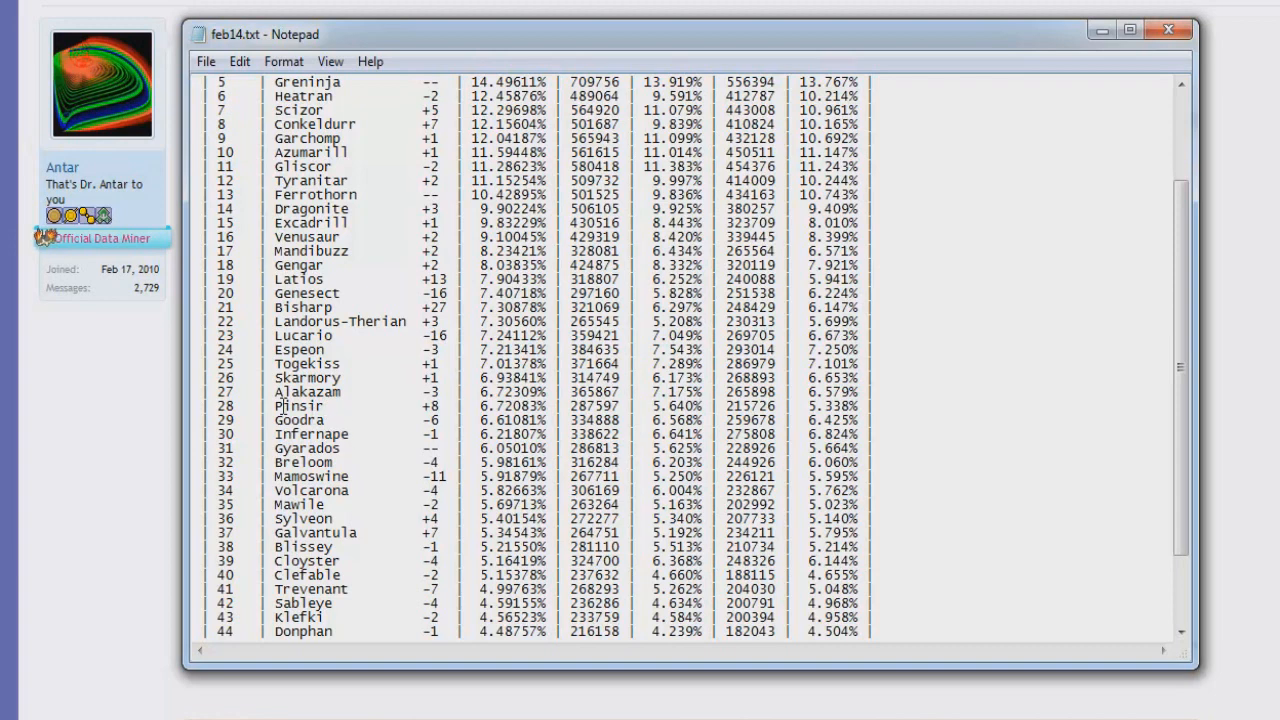
mouse_move(413, 428)
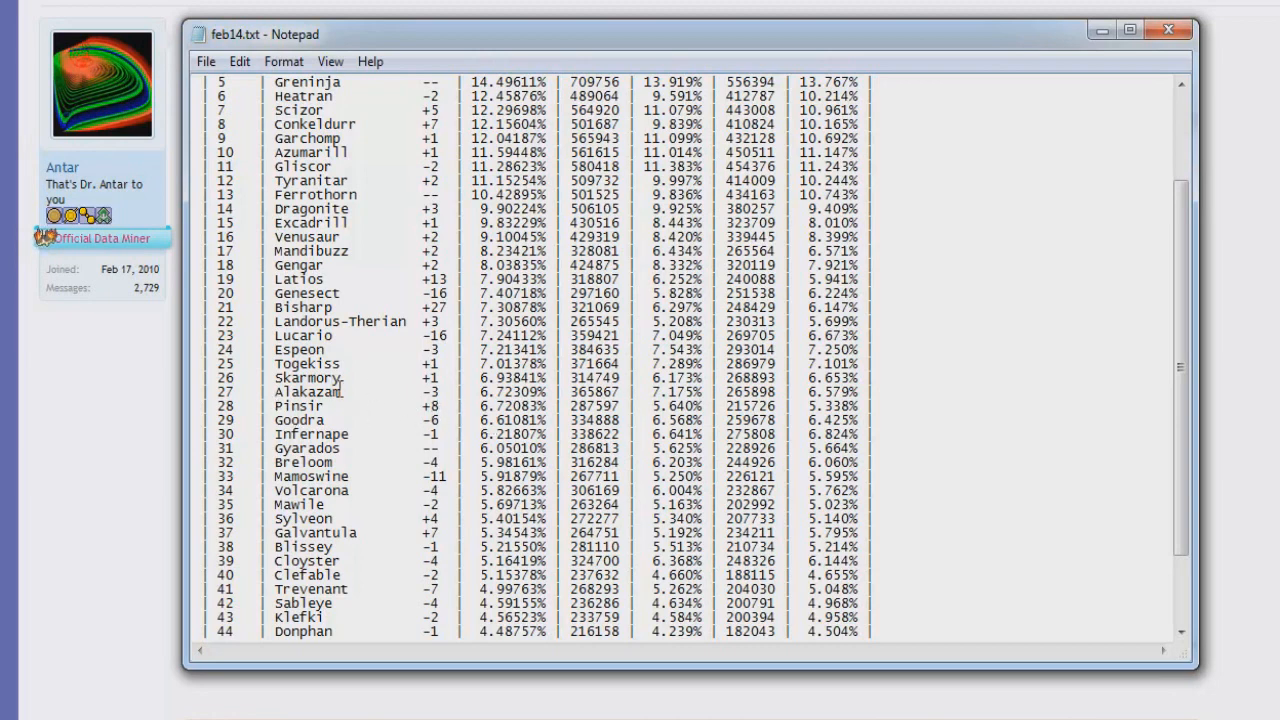
mouse_move(257, 413)
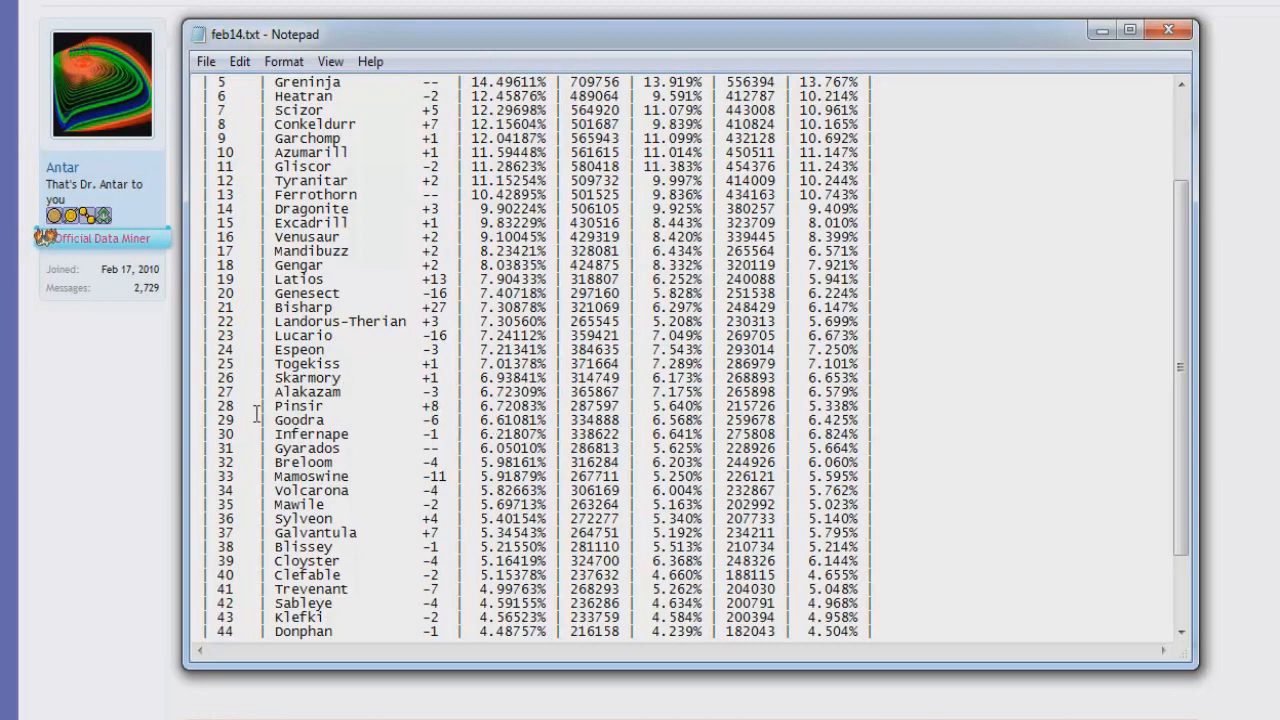
mouse_move(435, 415)
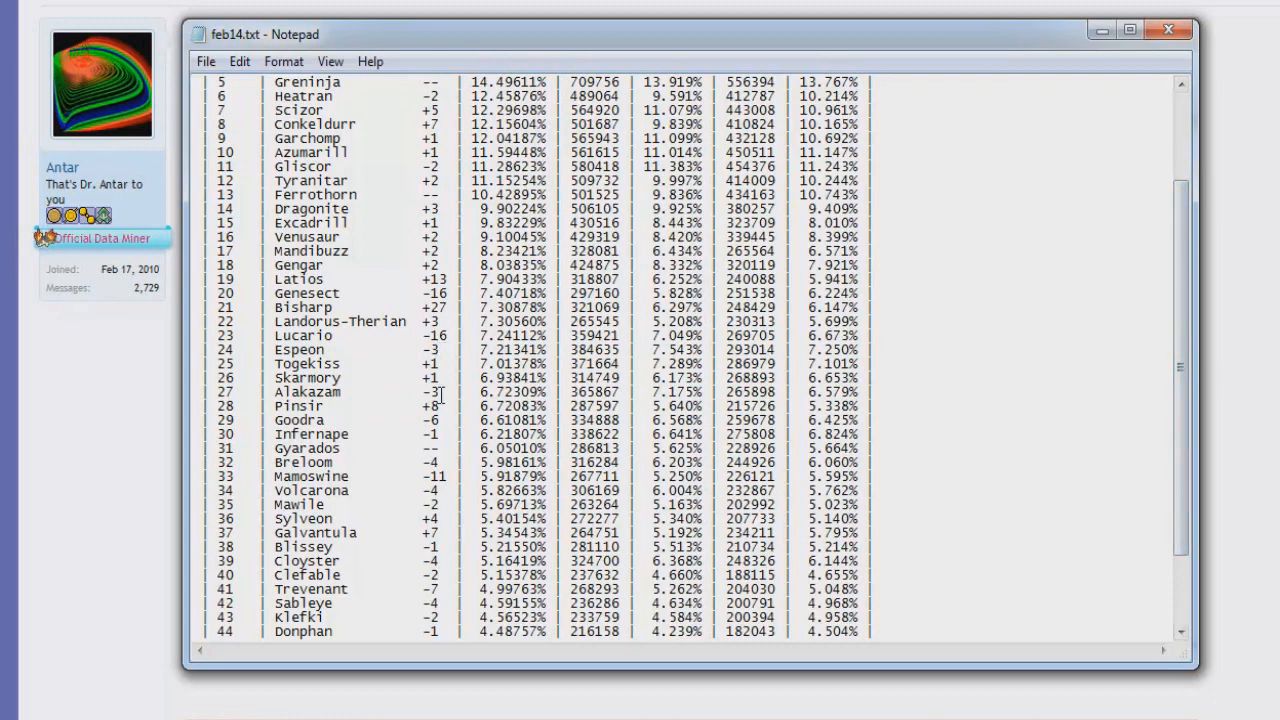
mouse_move(462, 430)
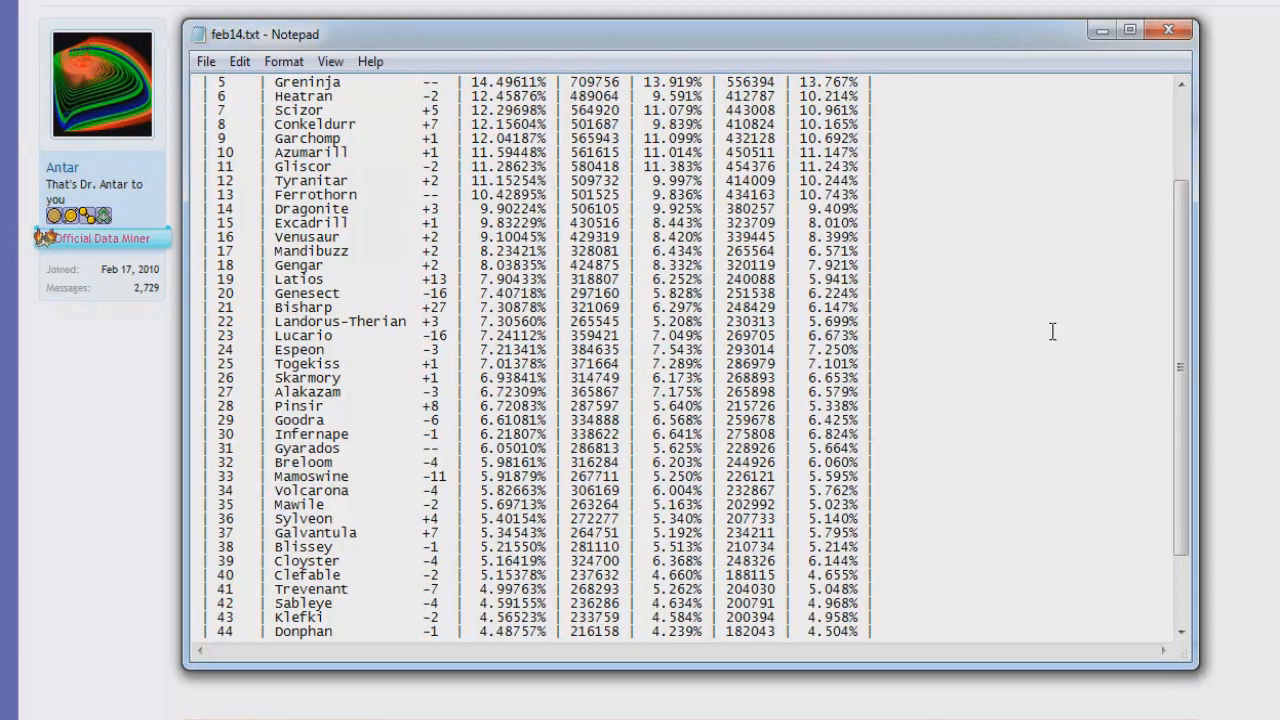
mouse_move(140, 538)
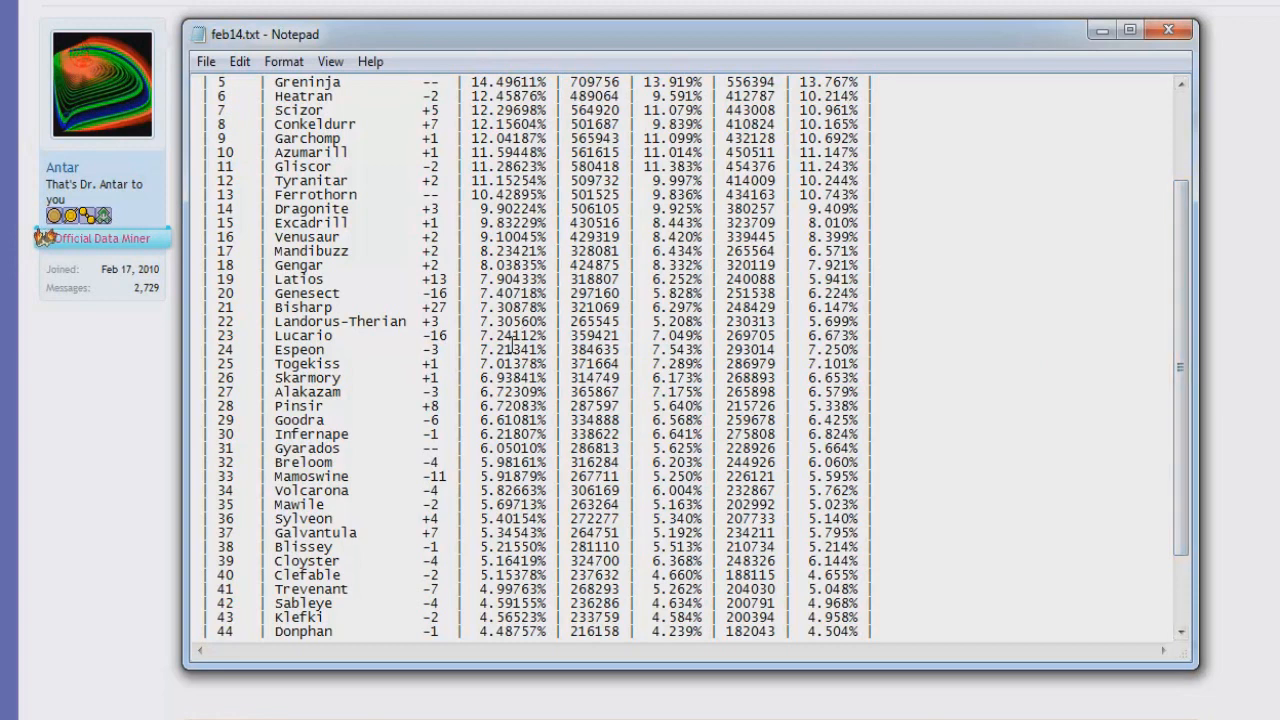
mouse_move(357, 476)
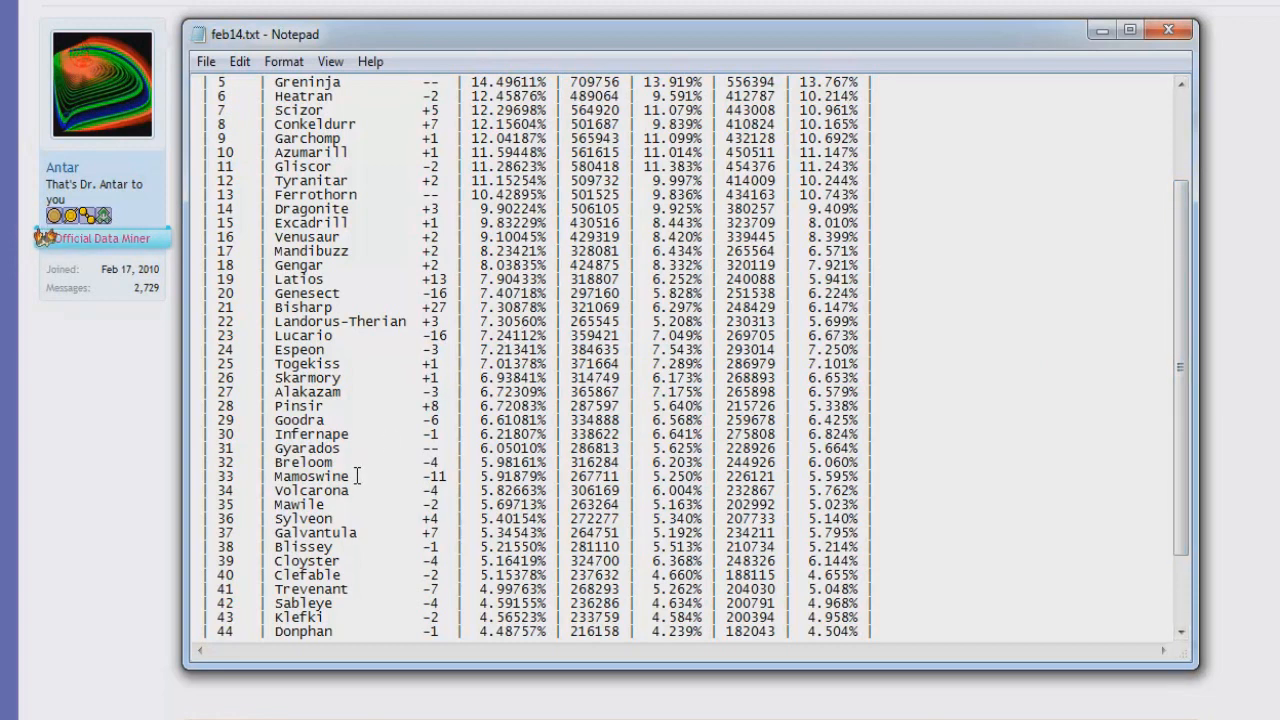
mouse_move(357, 472)
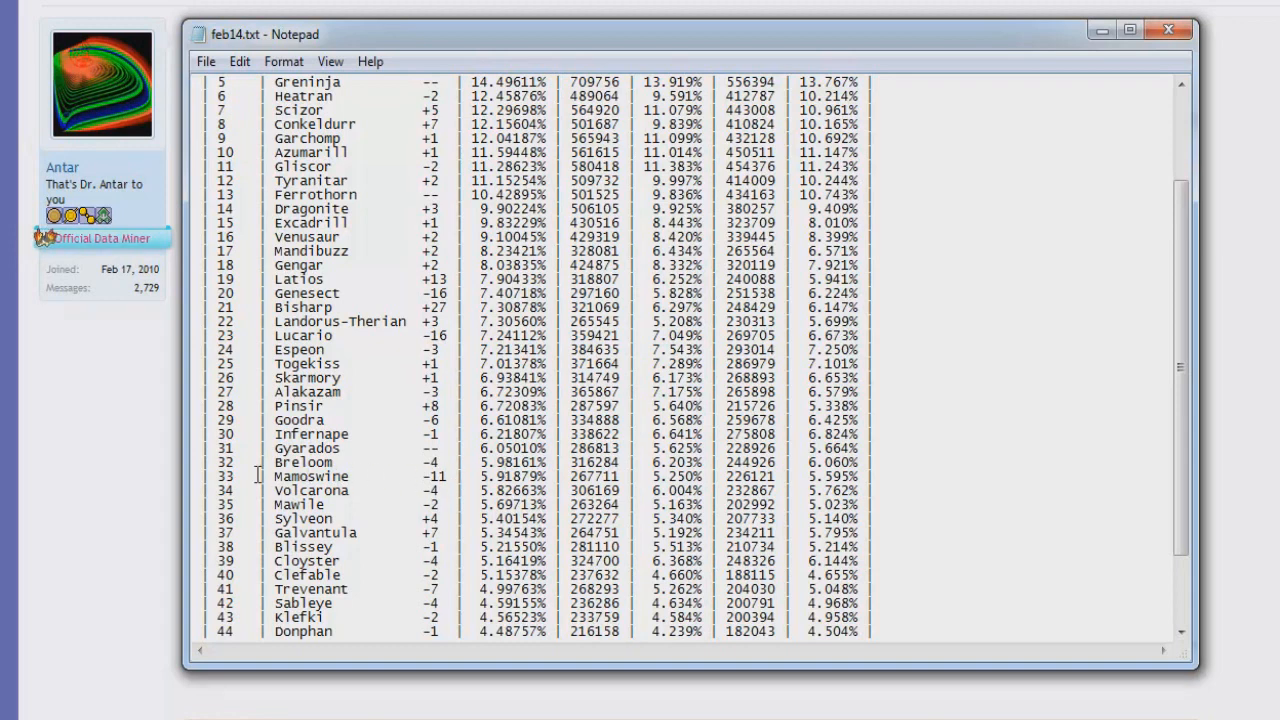
Scroll feb14.txt down to rank 50 Forretress, past Thundurus, Tentacruel, Starmie and Salamence
scroll("down", 3)
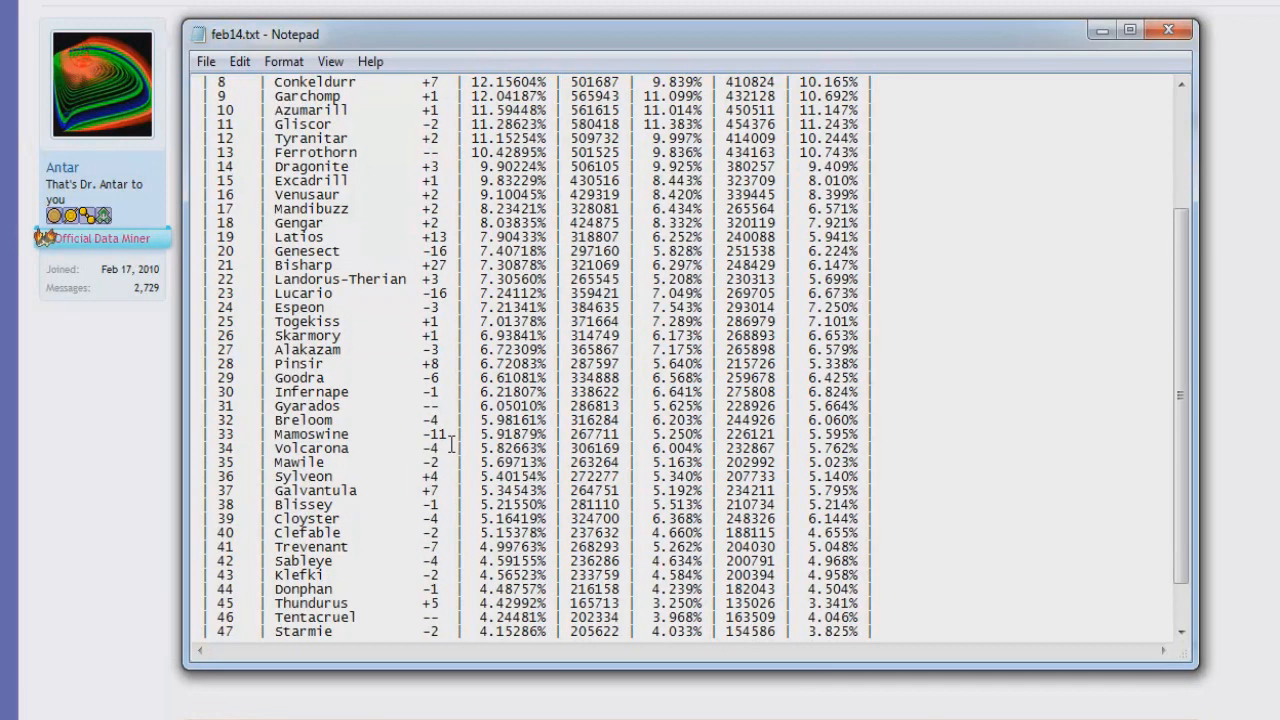
mouse_move(392, 438)
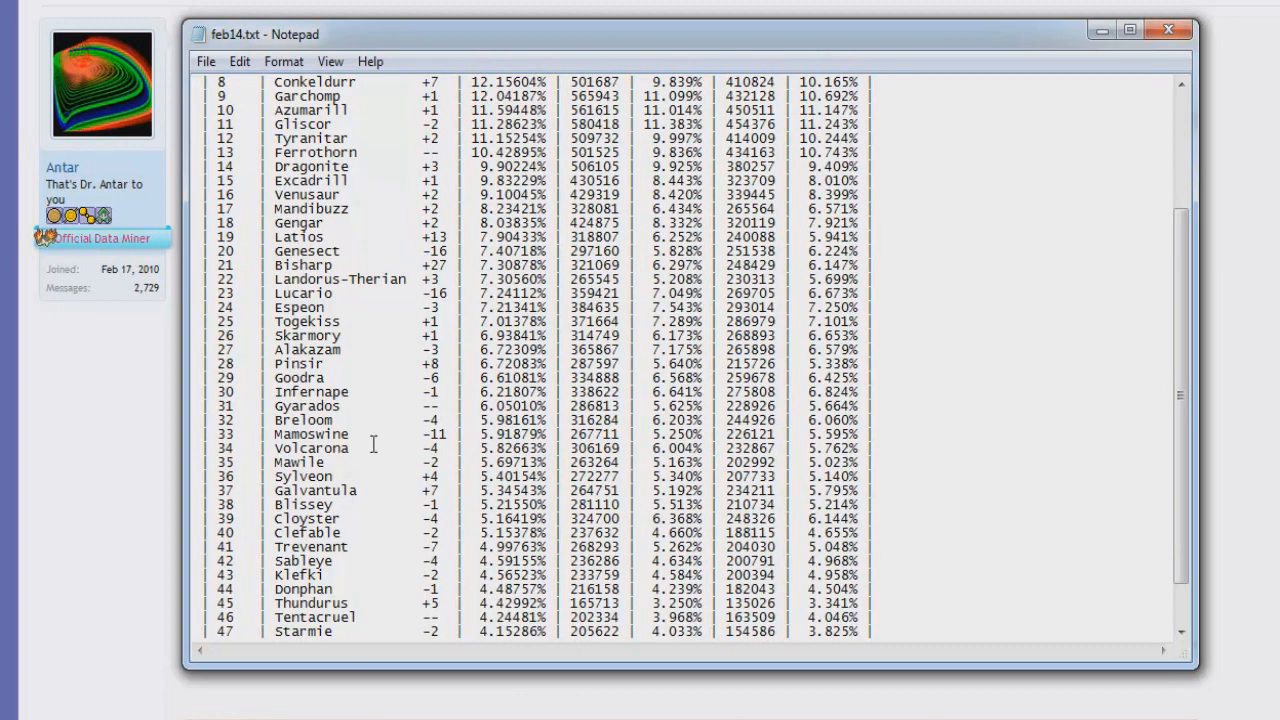
mouse_move(1094, 470)
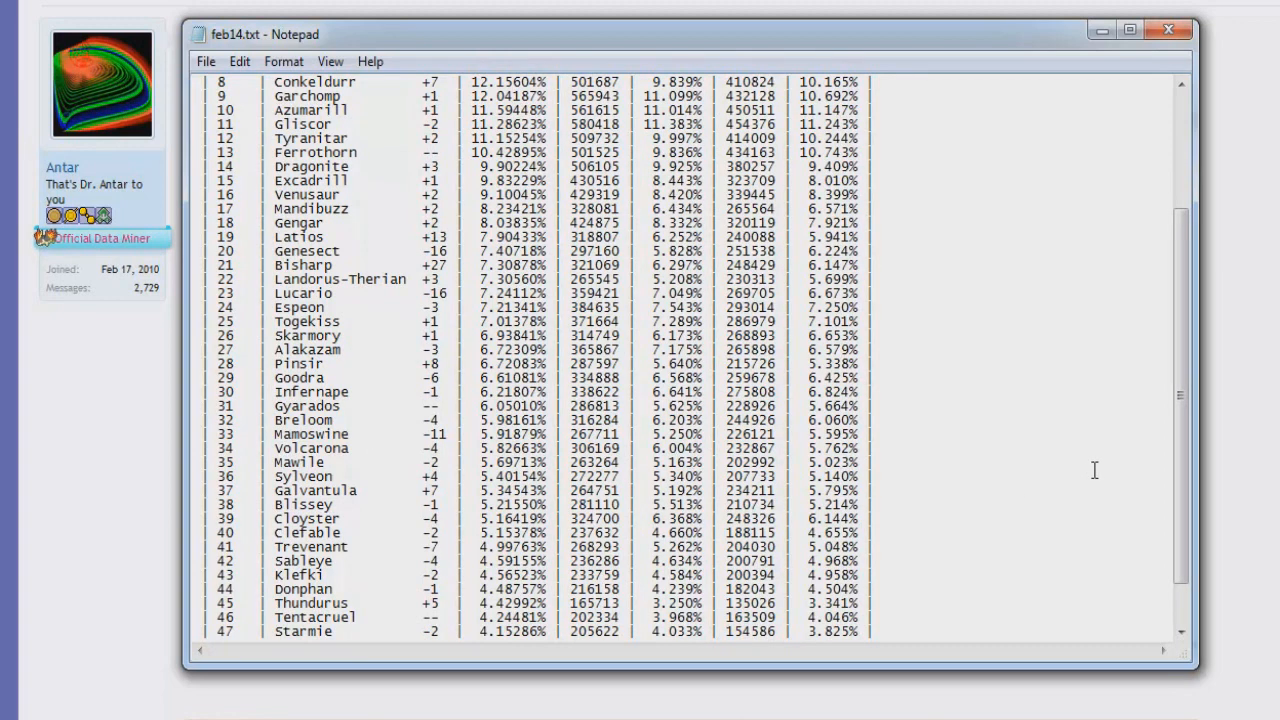
mouse_move(382, 404)
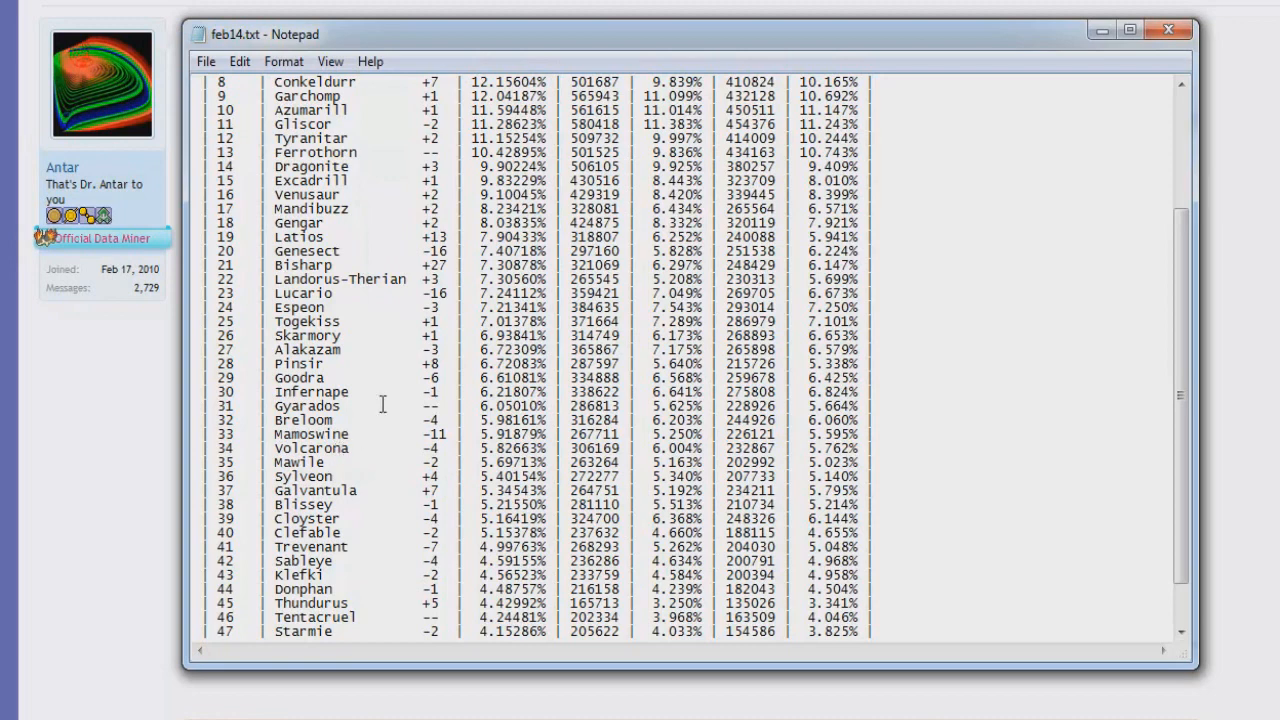
scroll("down", 3)
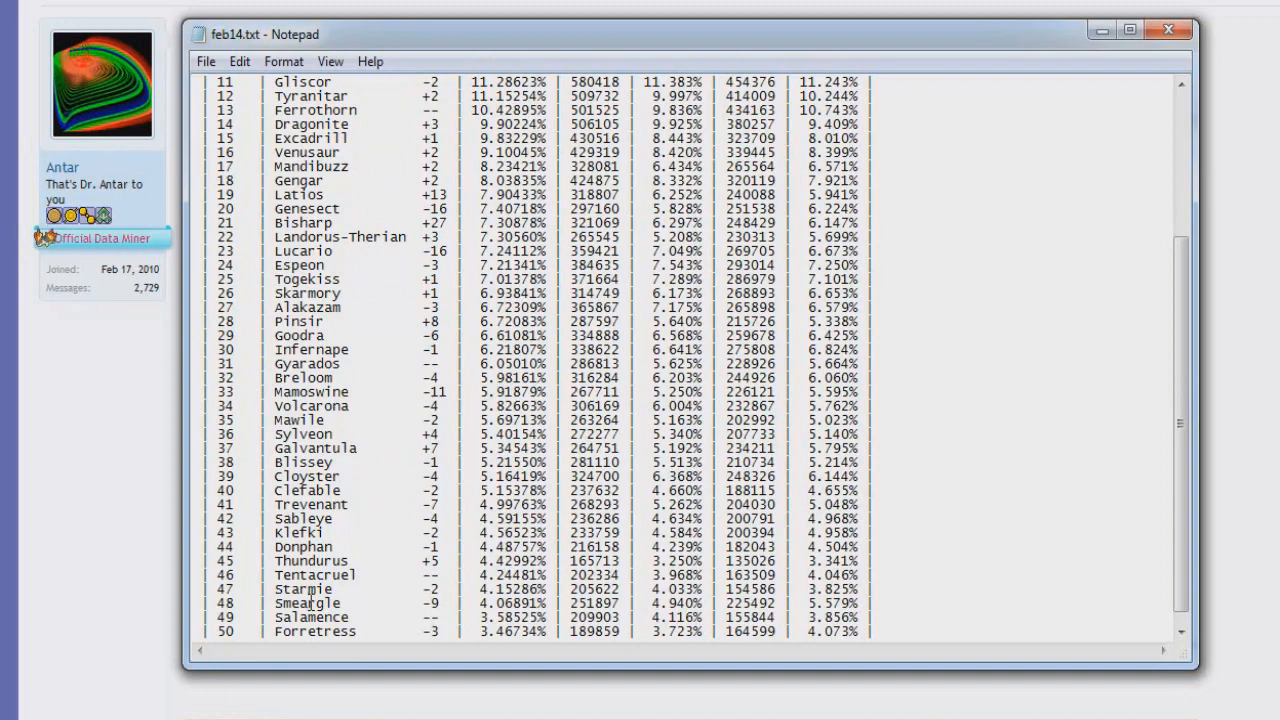
mouse_move(362, 613)
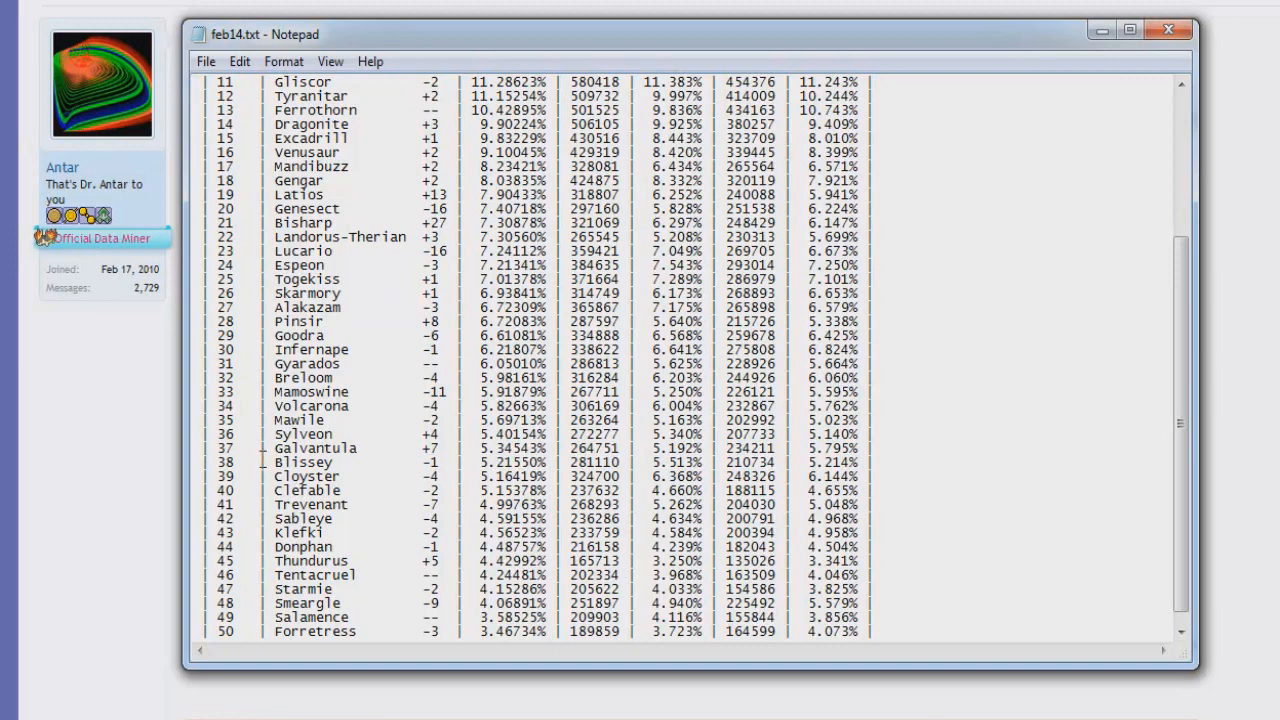
mouse_move(315, 470)
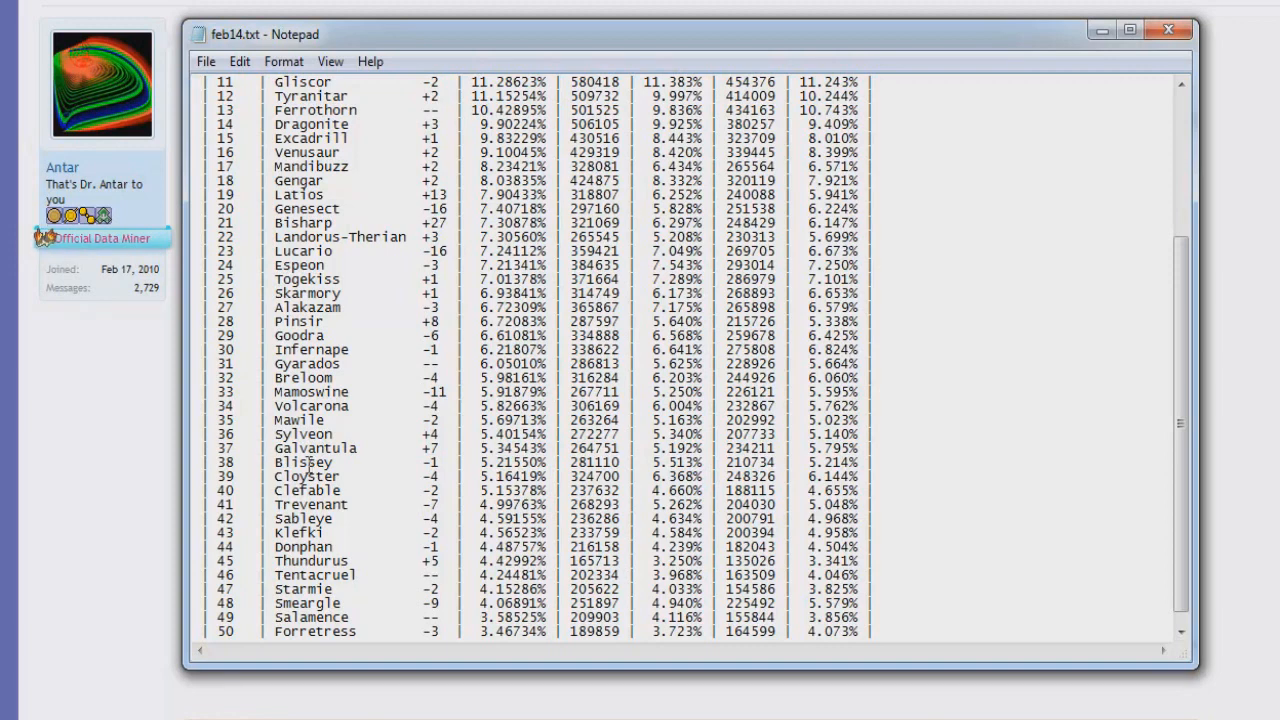
mouse_move(308, 462)
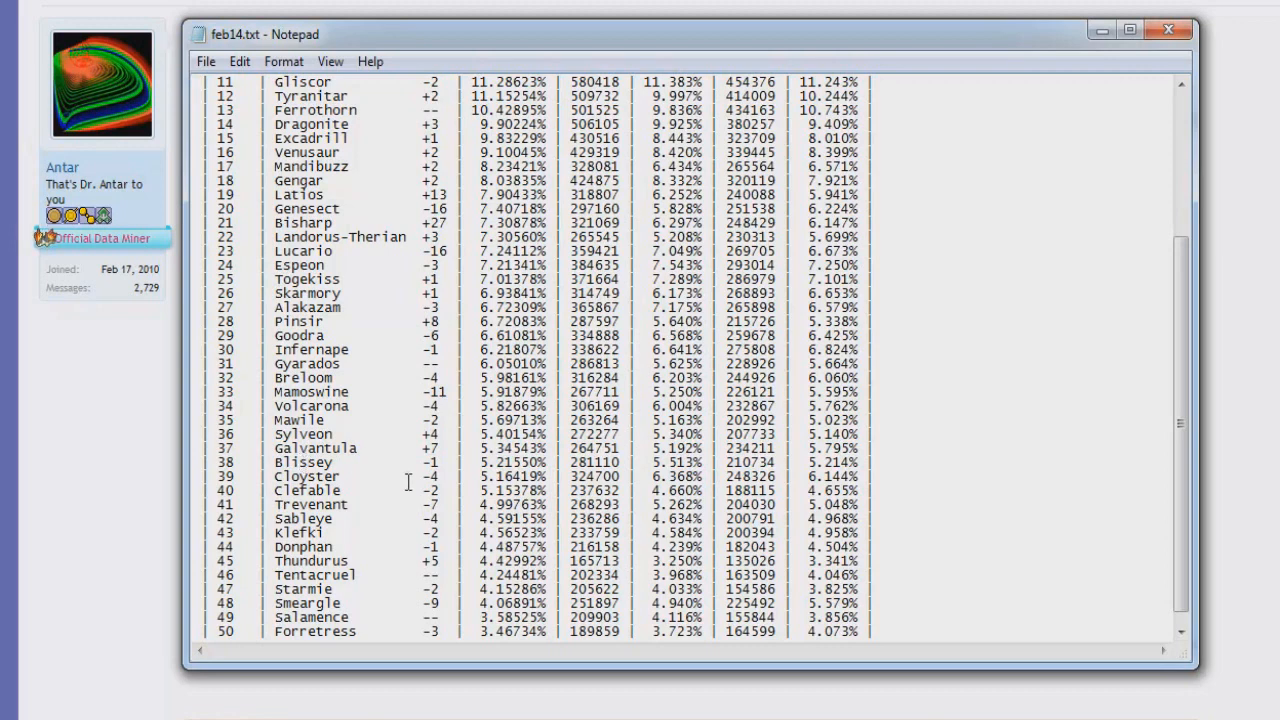
mouse_move(282, 598)
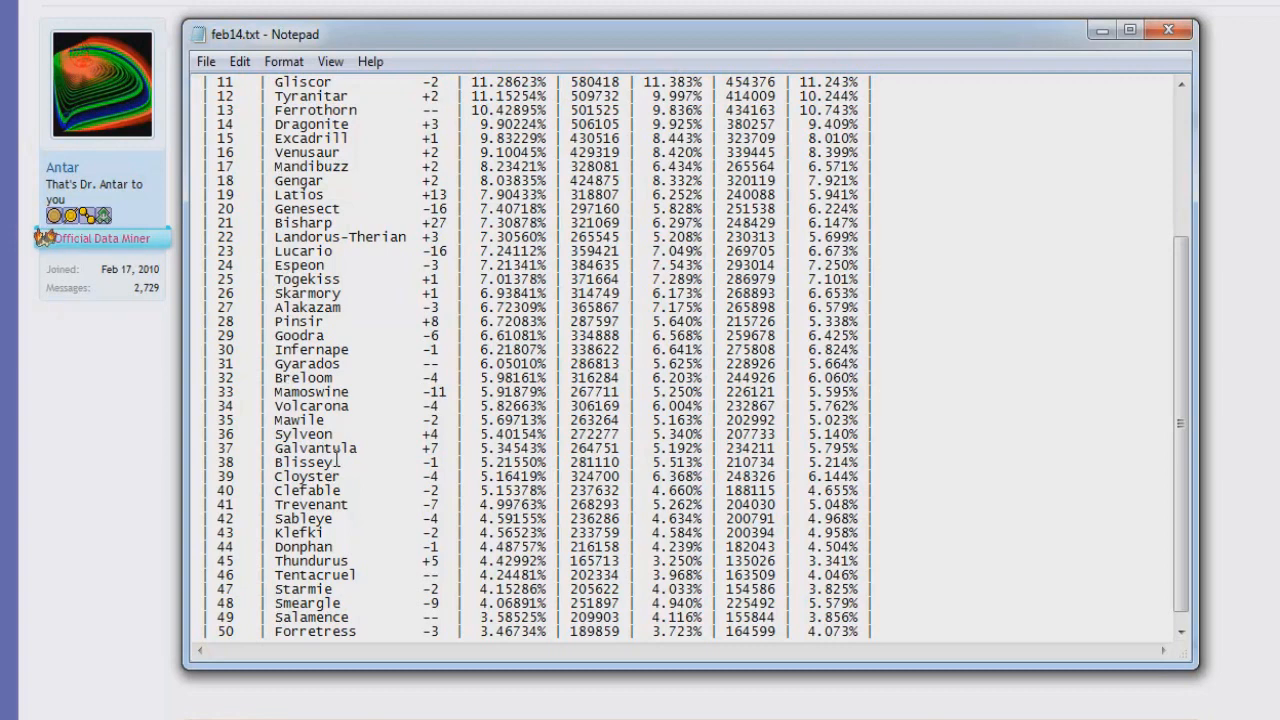
mouse_move(448, 476)
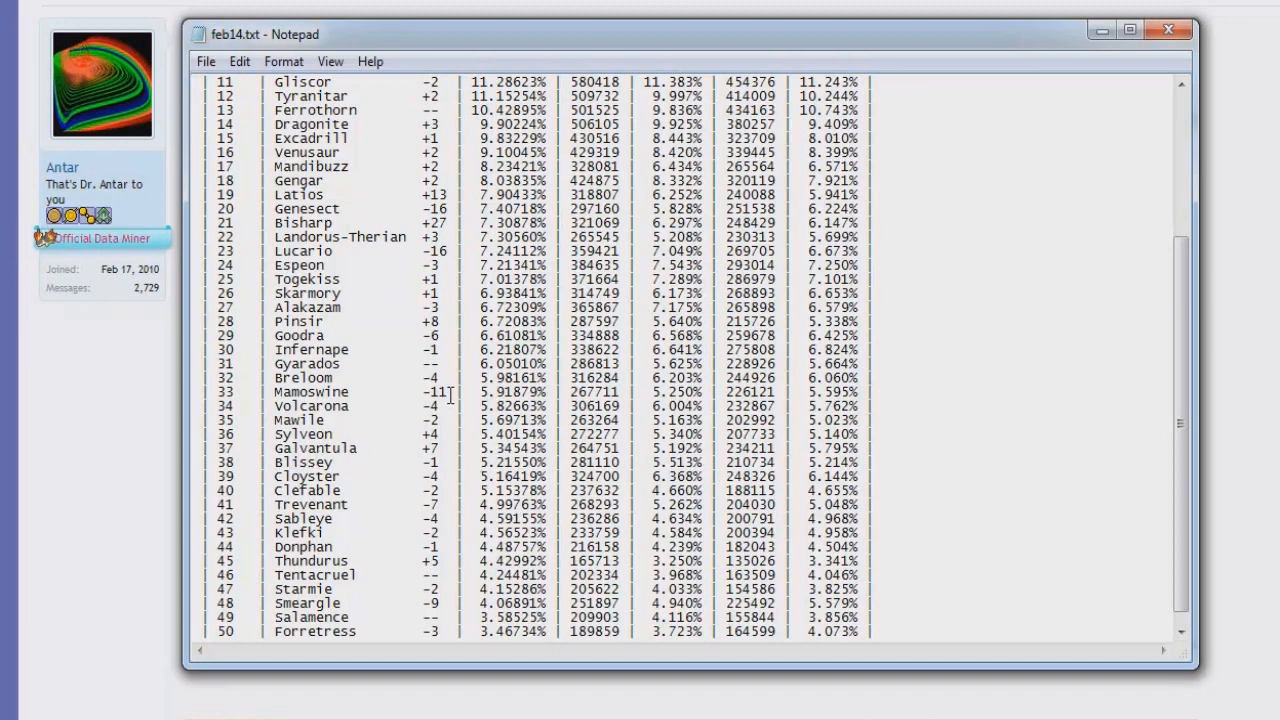
mouse_move(450, 435)
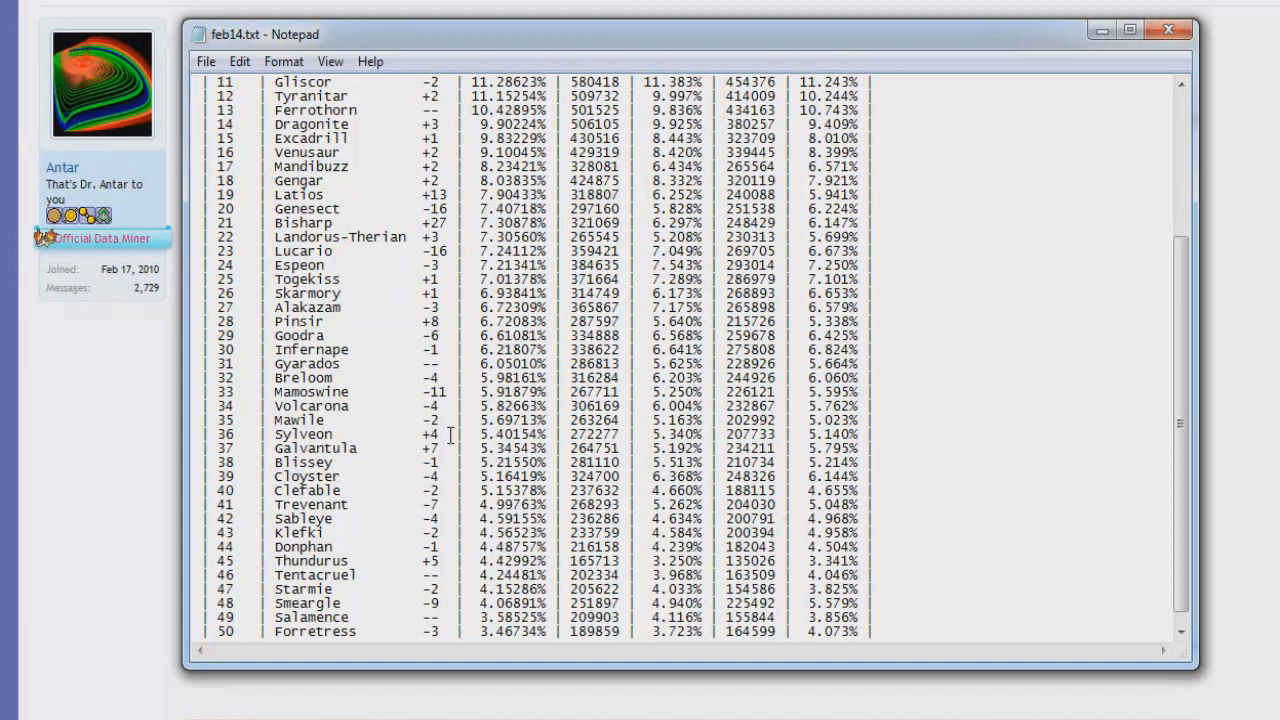
mouse_move(378, 524)
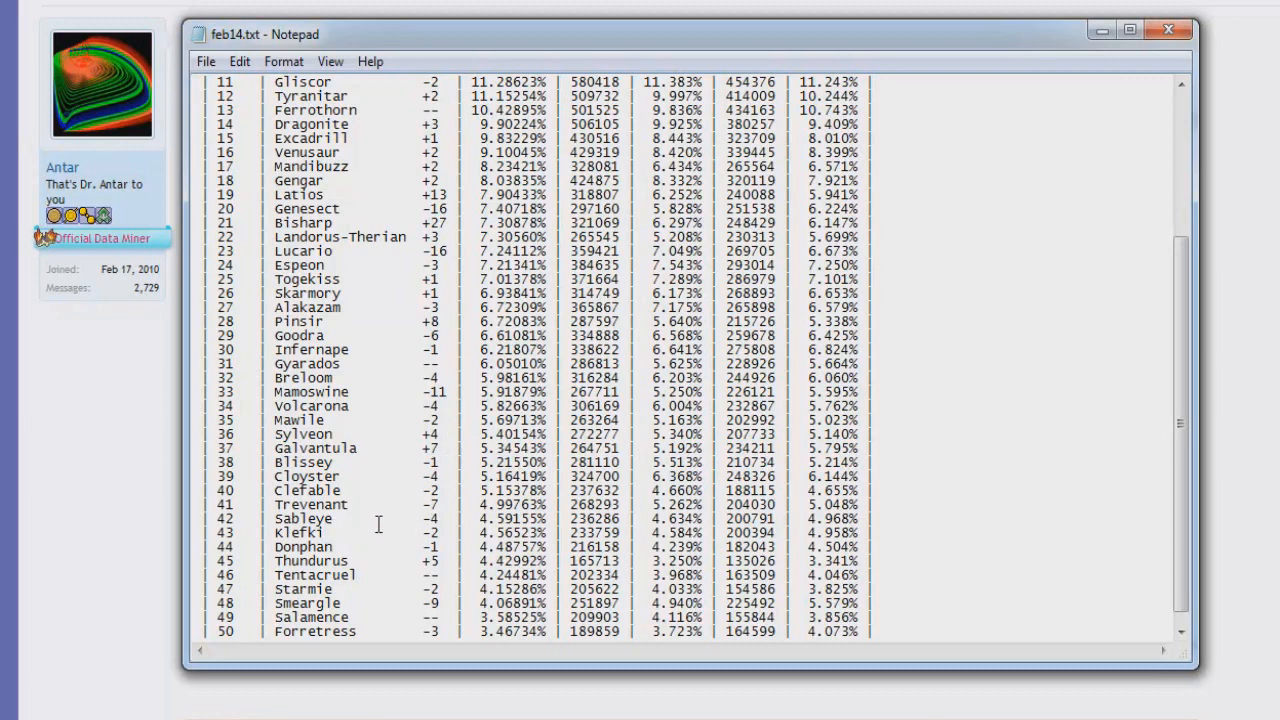
mouse_move(410, 473)
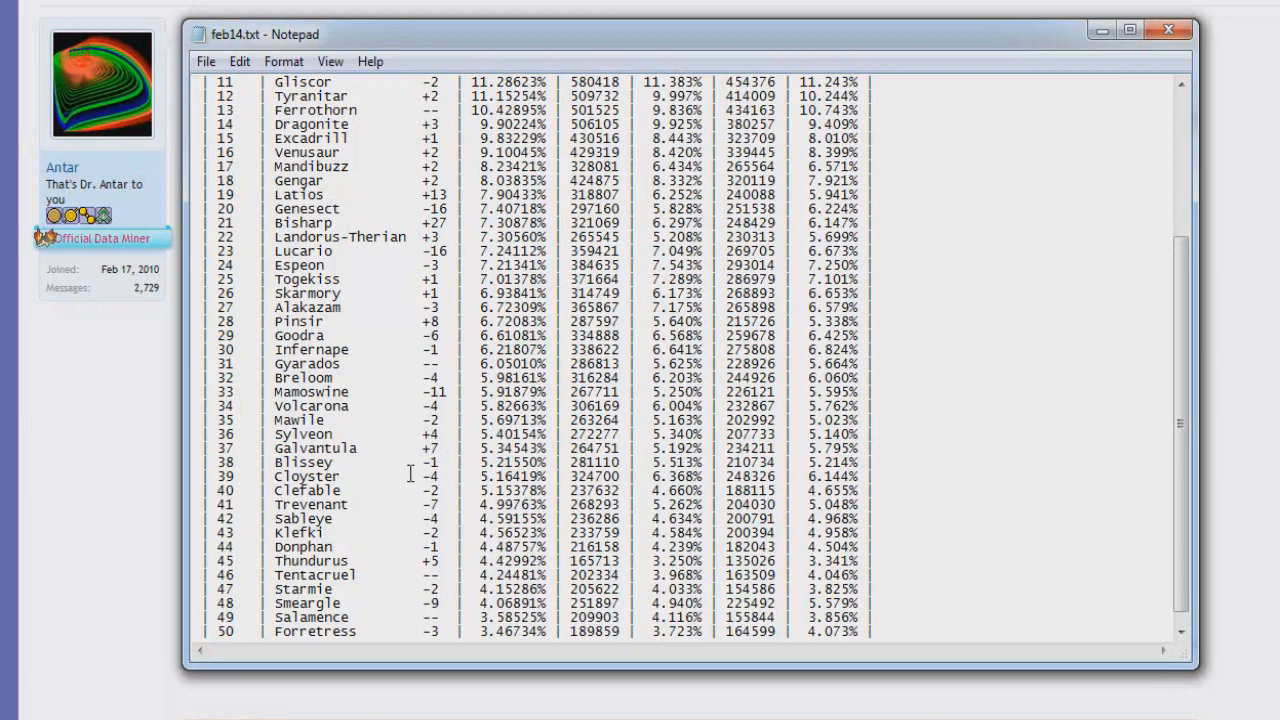
scroll("down", 3)
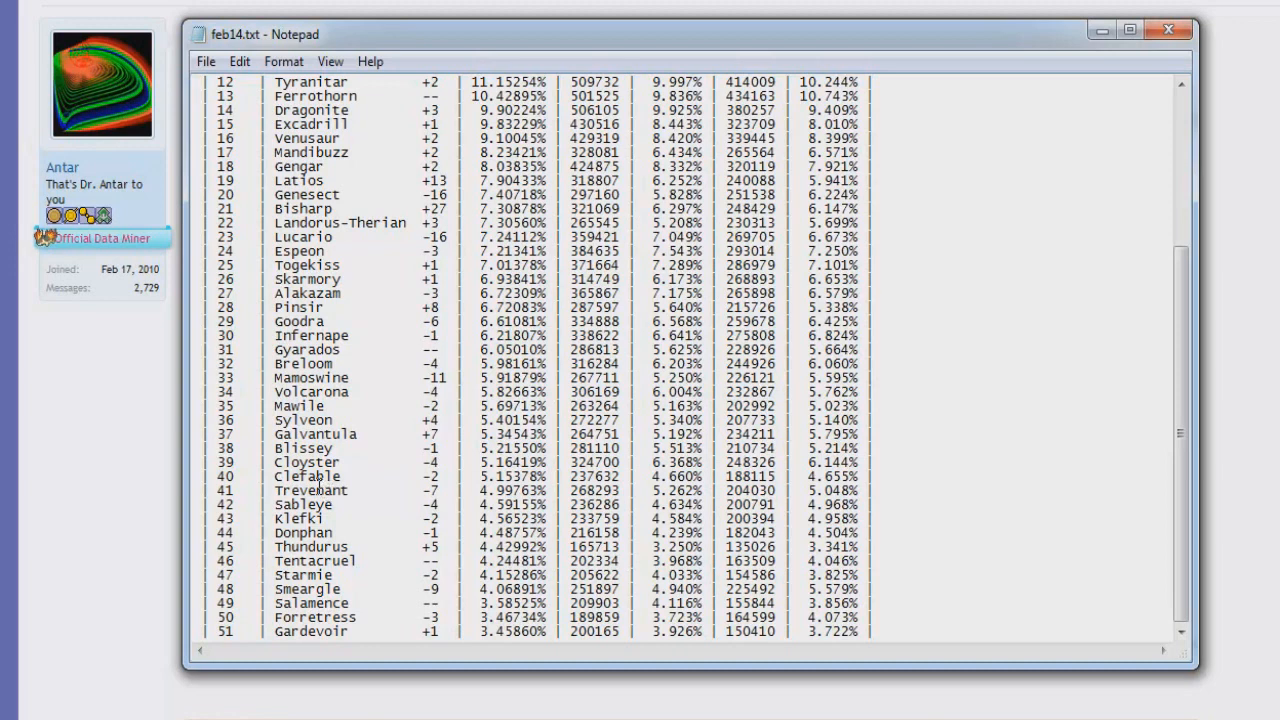
mouse_move(315, 490)
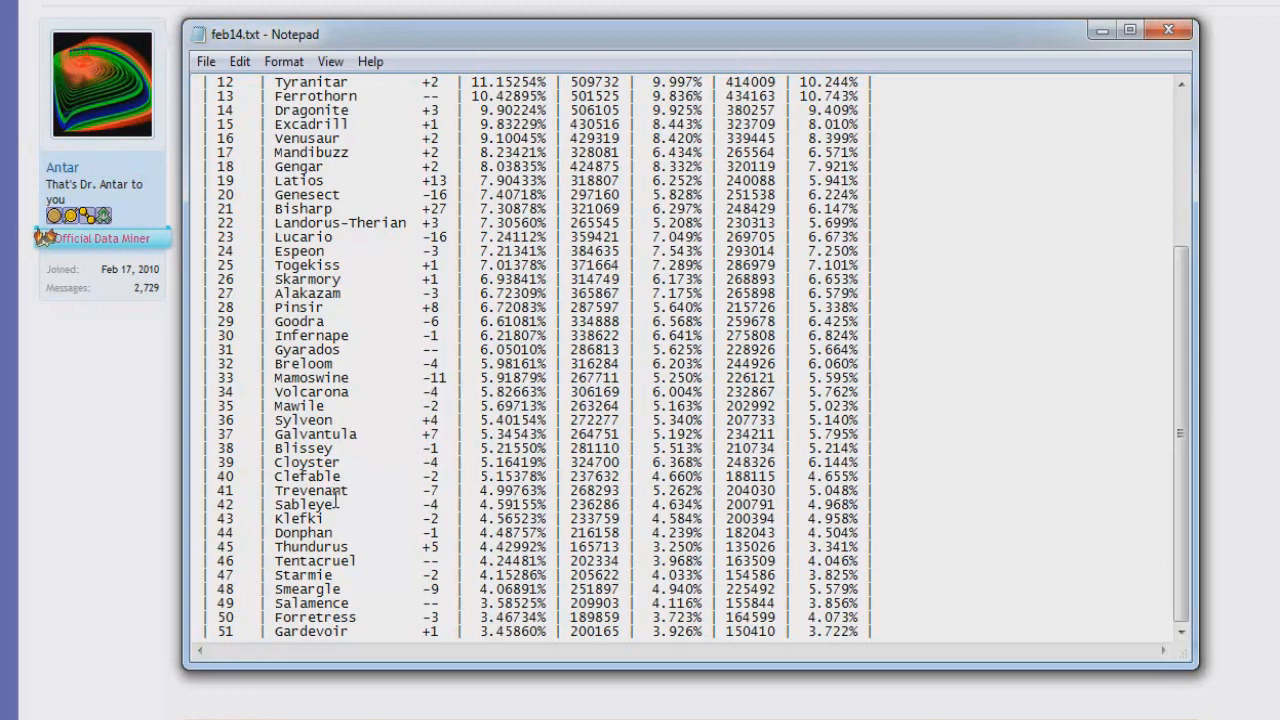
mouse_move(440, 507)
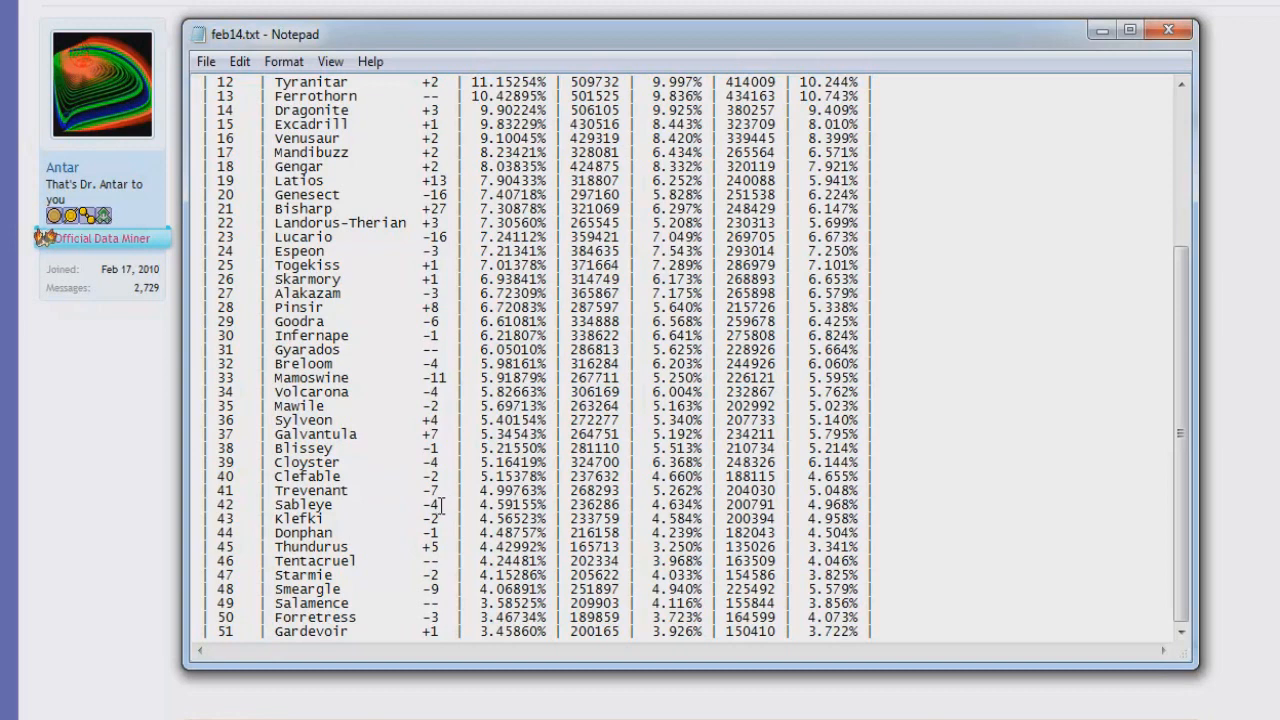
mouse_move(350, 495)
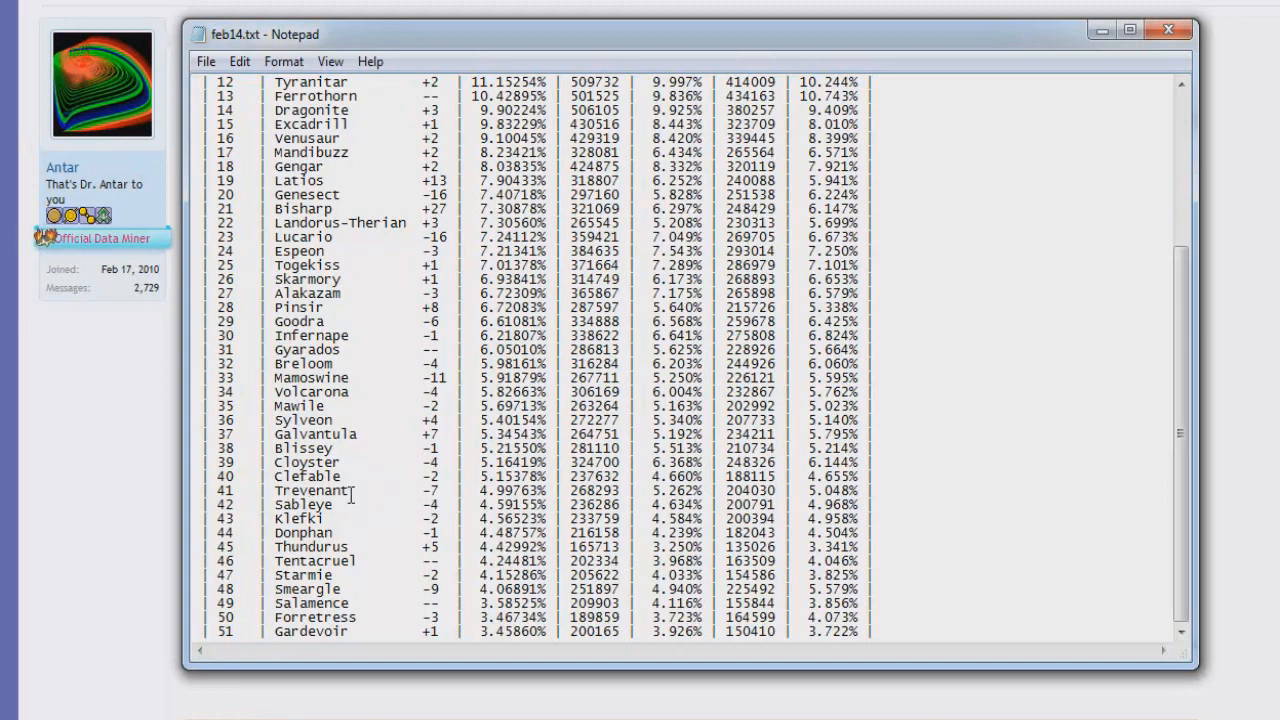
mouse_move(374, 358)
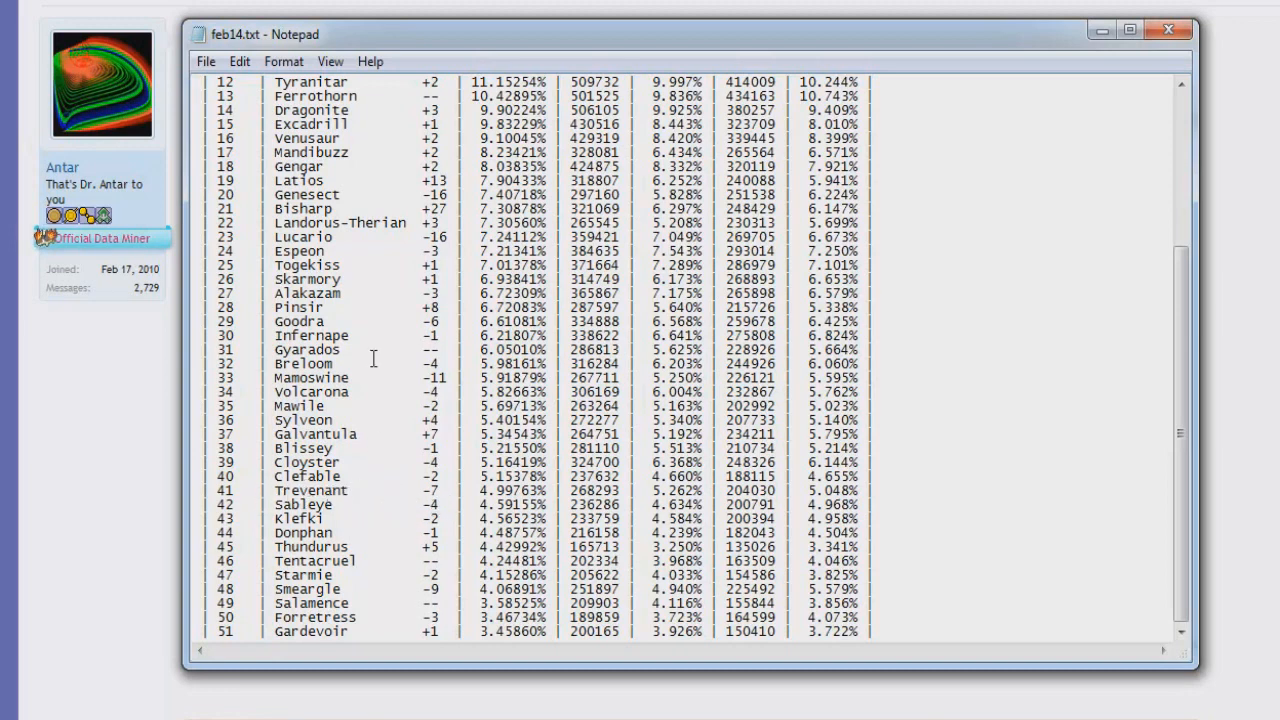
mouse_move(397, 450)
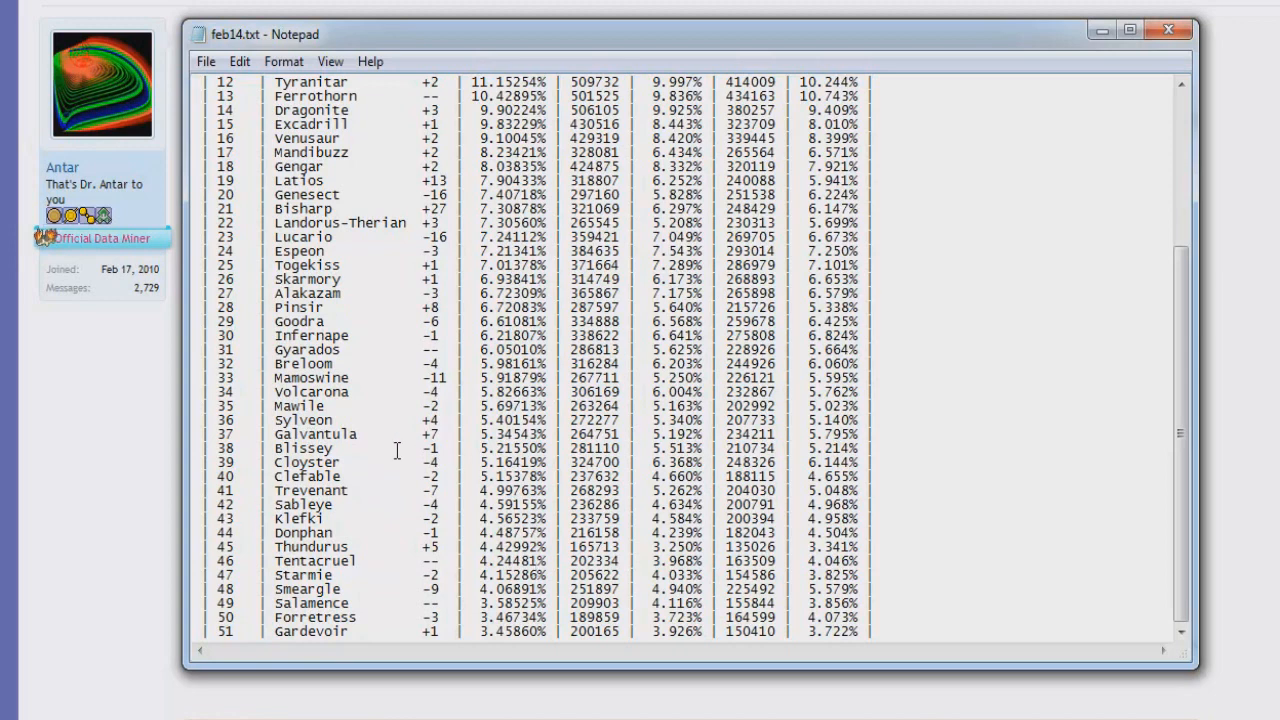
mouse_move(354, 489)
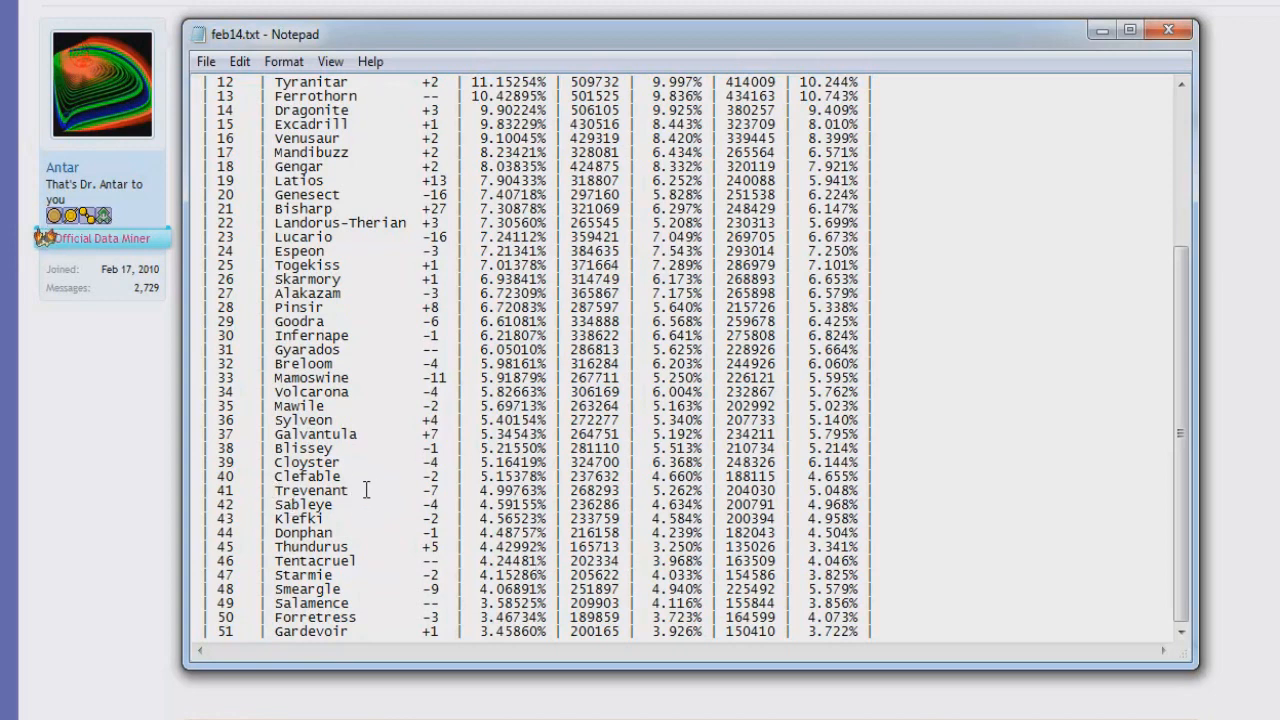
mouse_move(432, 441)
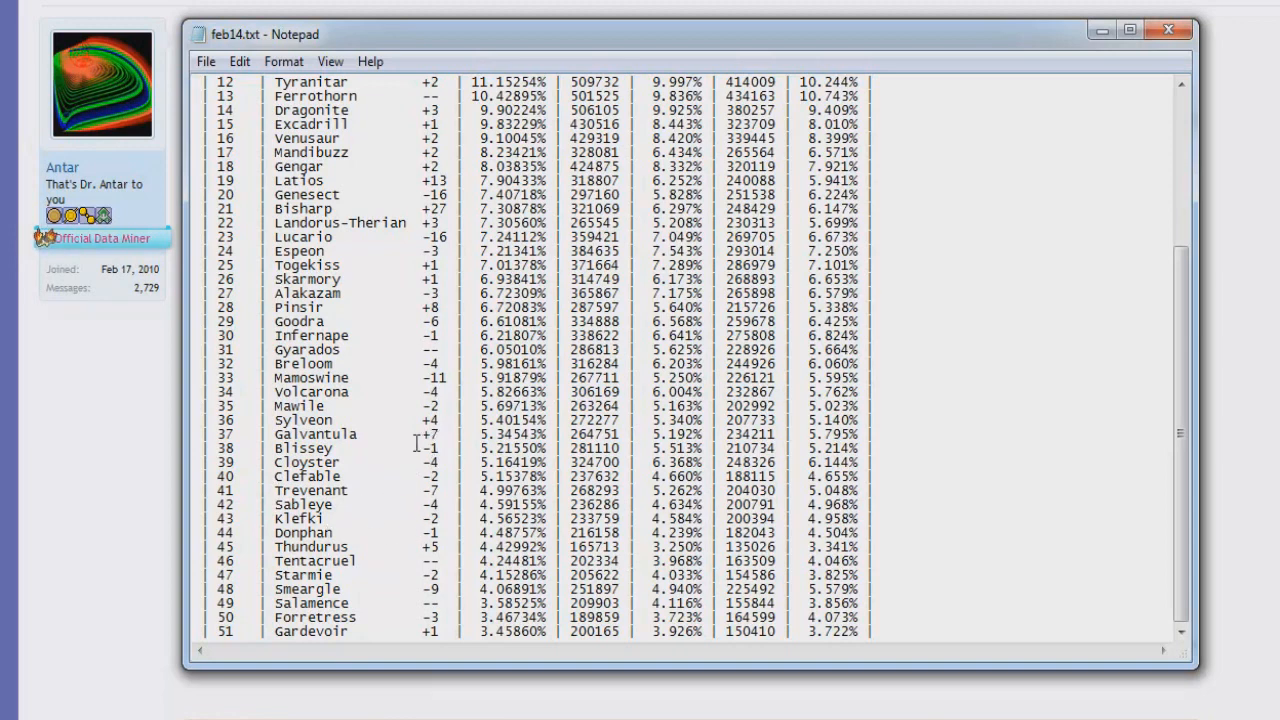
mouse_move(445, 562)
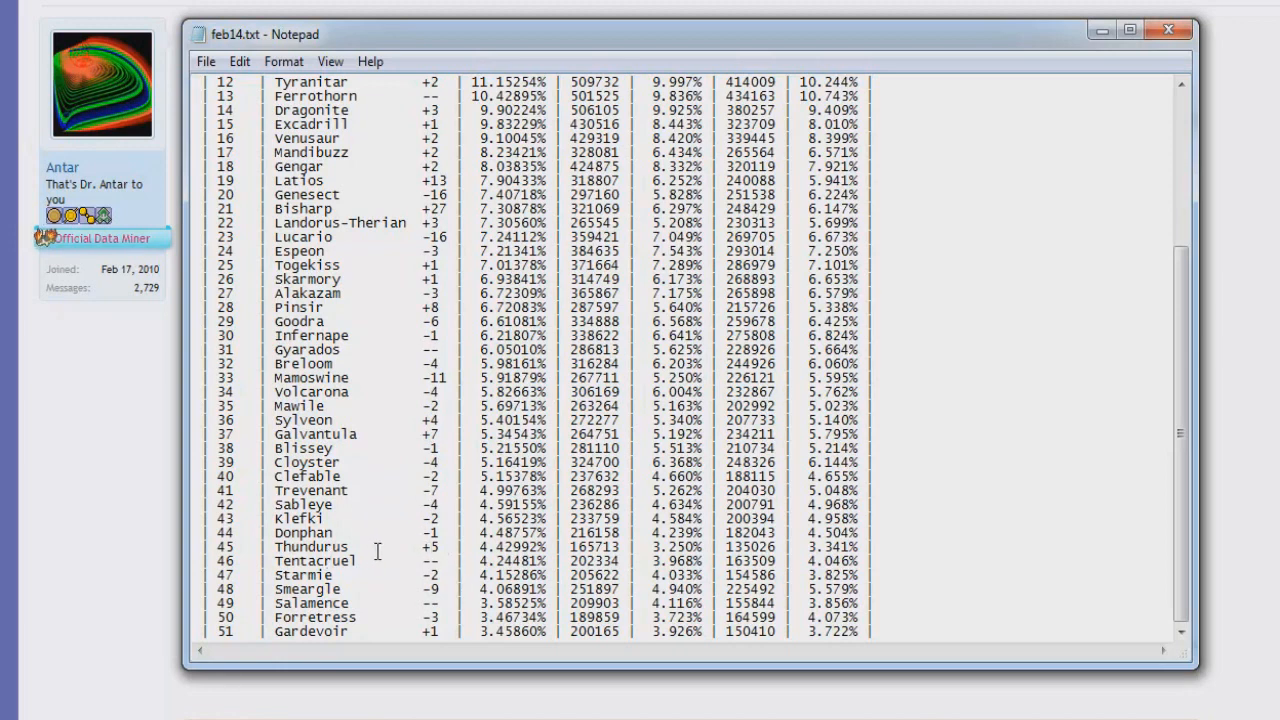
mouse_move(635, 548)
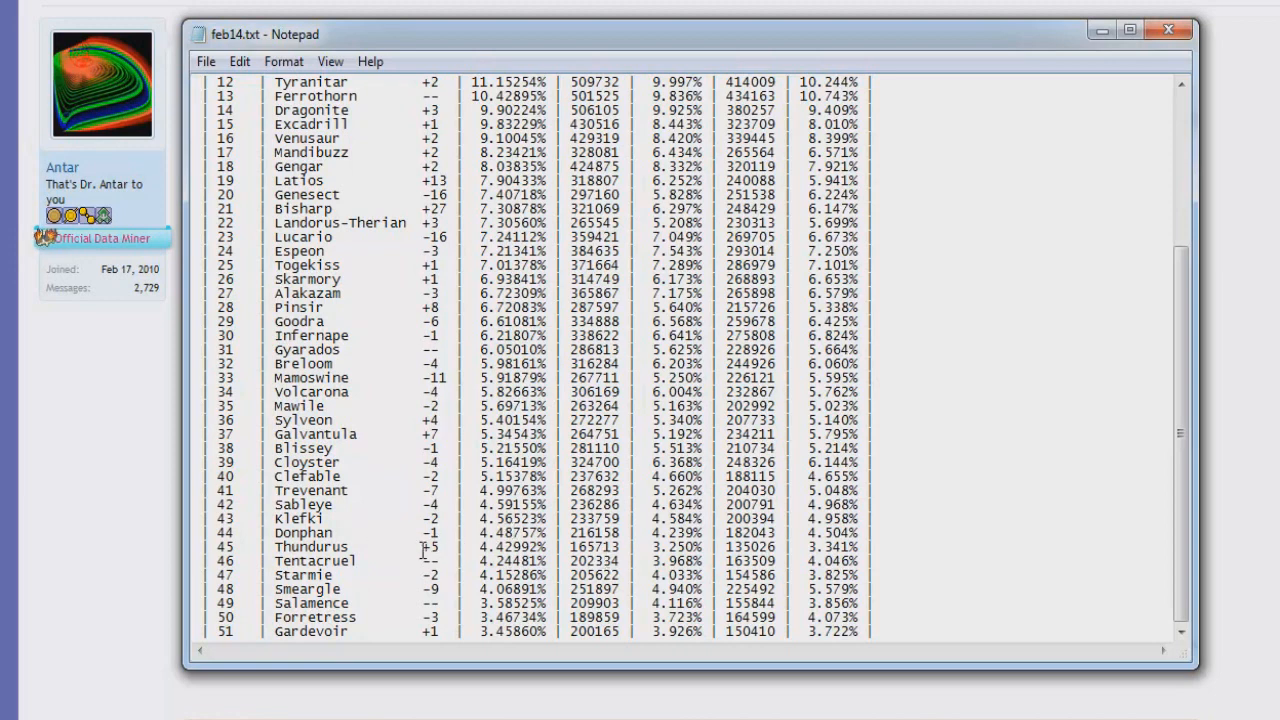
mouse_move(563, 547)
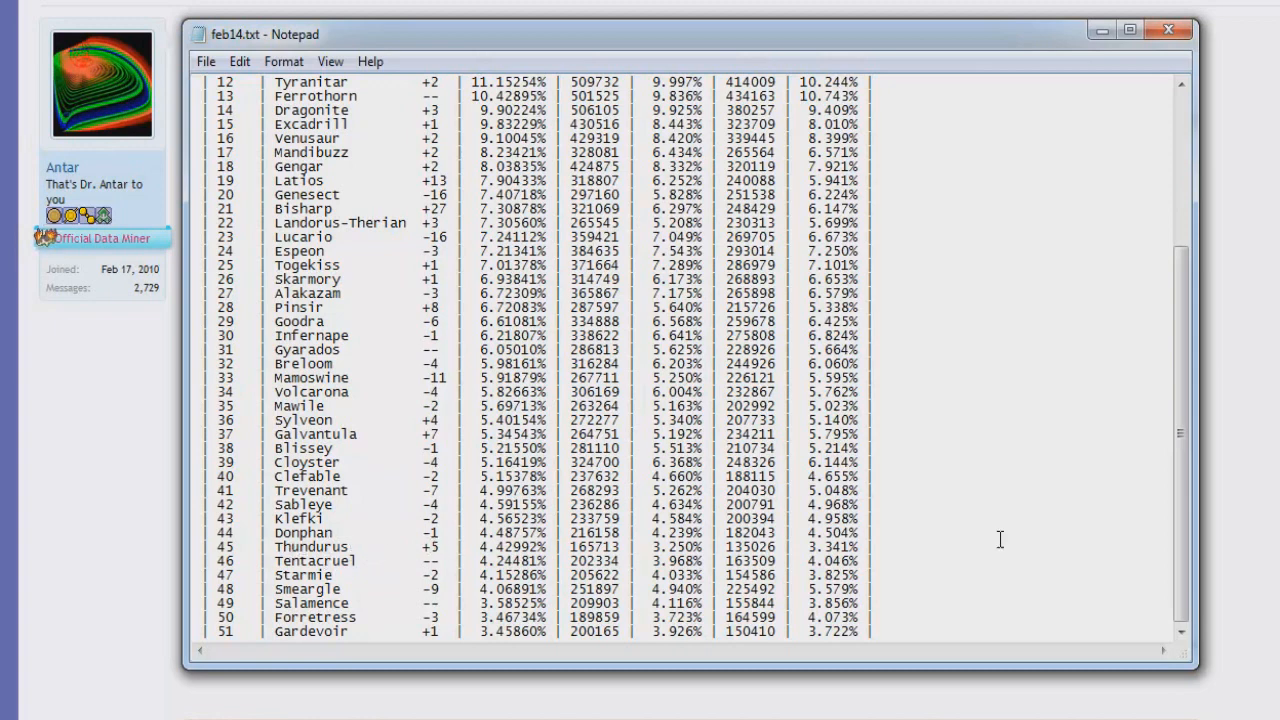
mouse_move(451, 305)
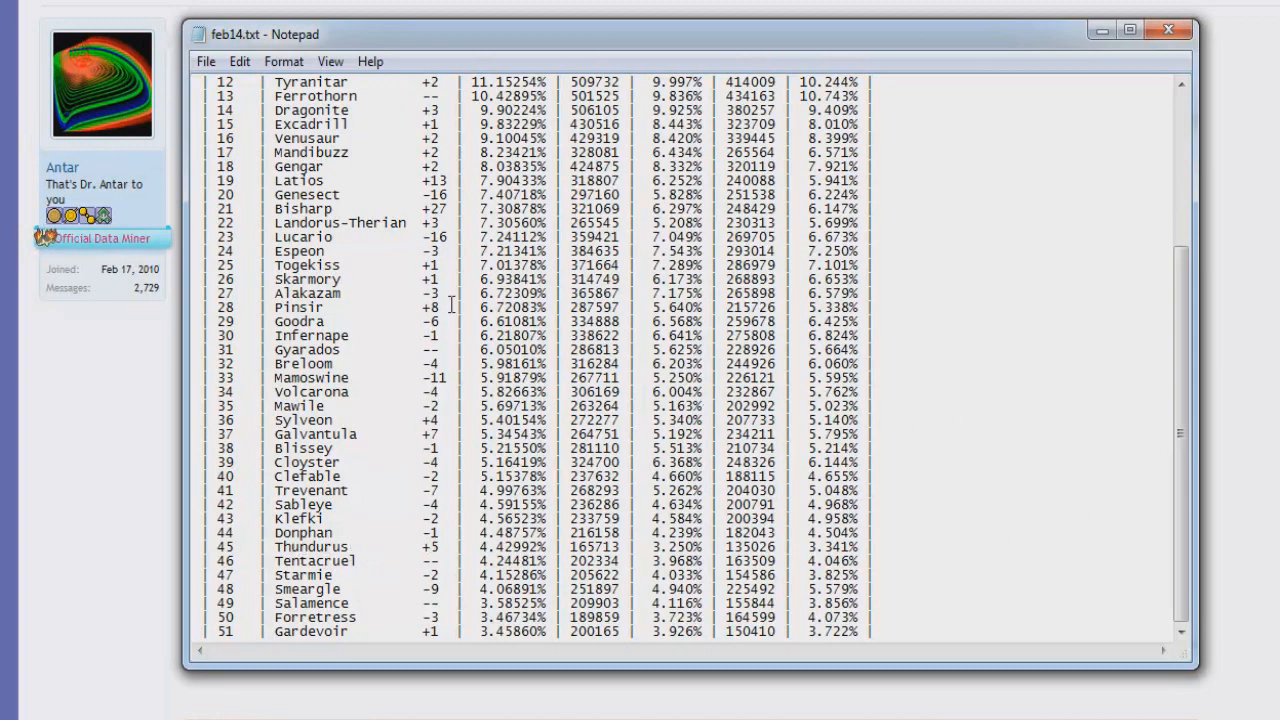
mouse_move(437, 570)
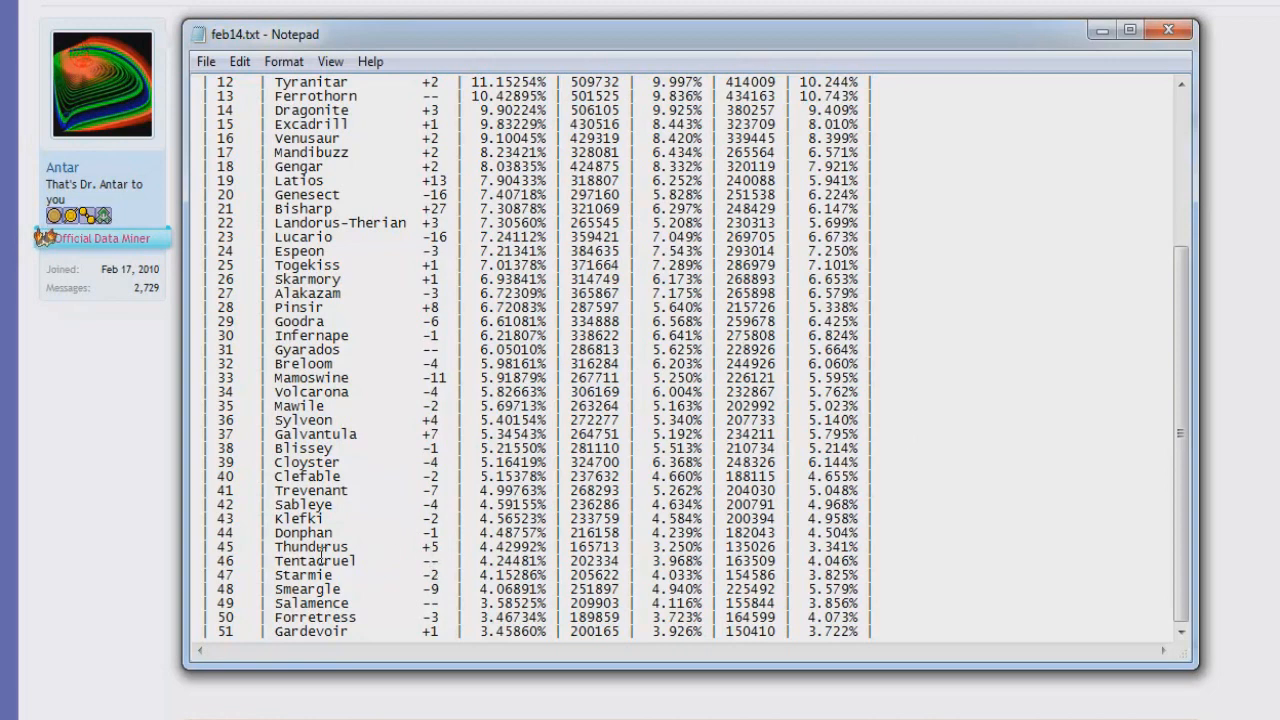
mouse_move(348, 513)
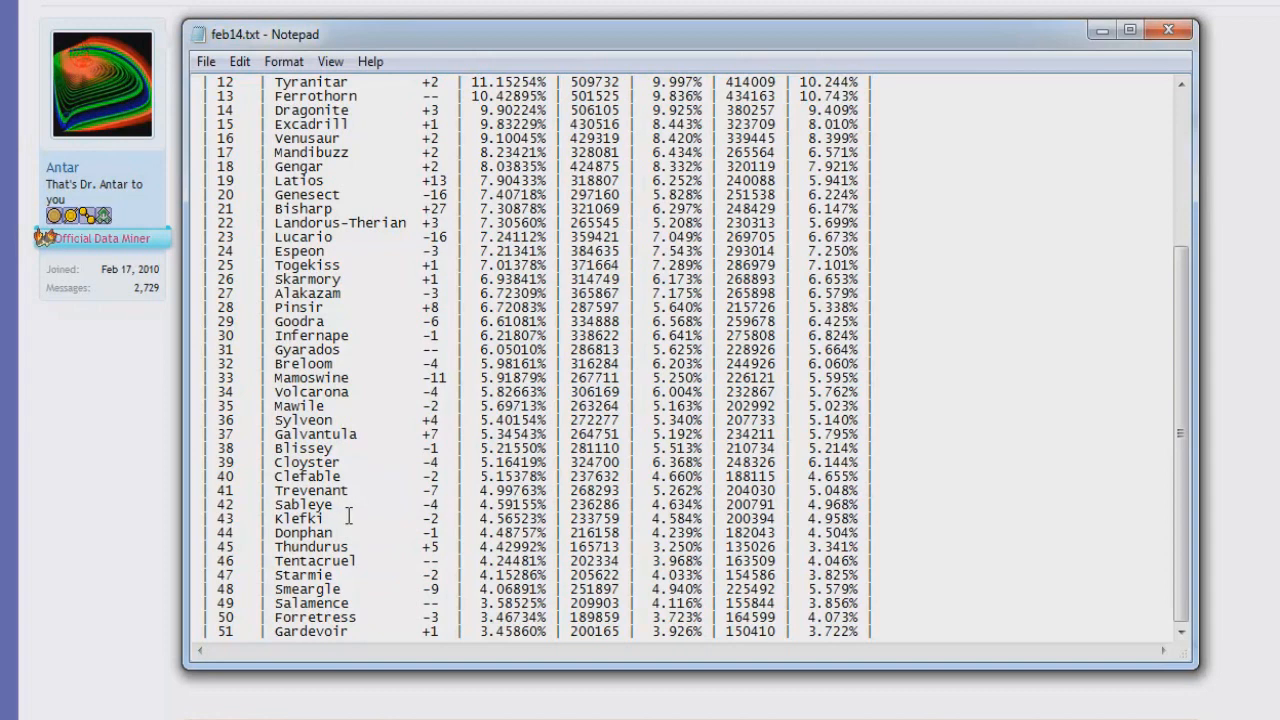
mouse_move(391, 556)
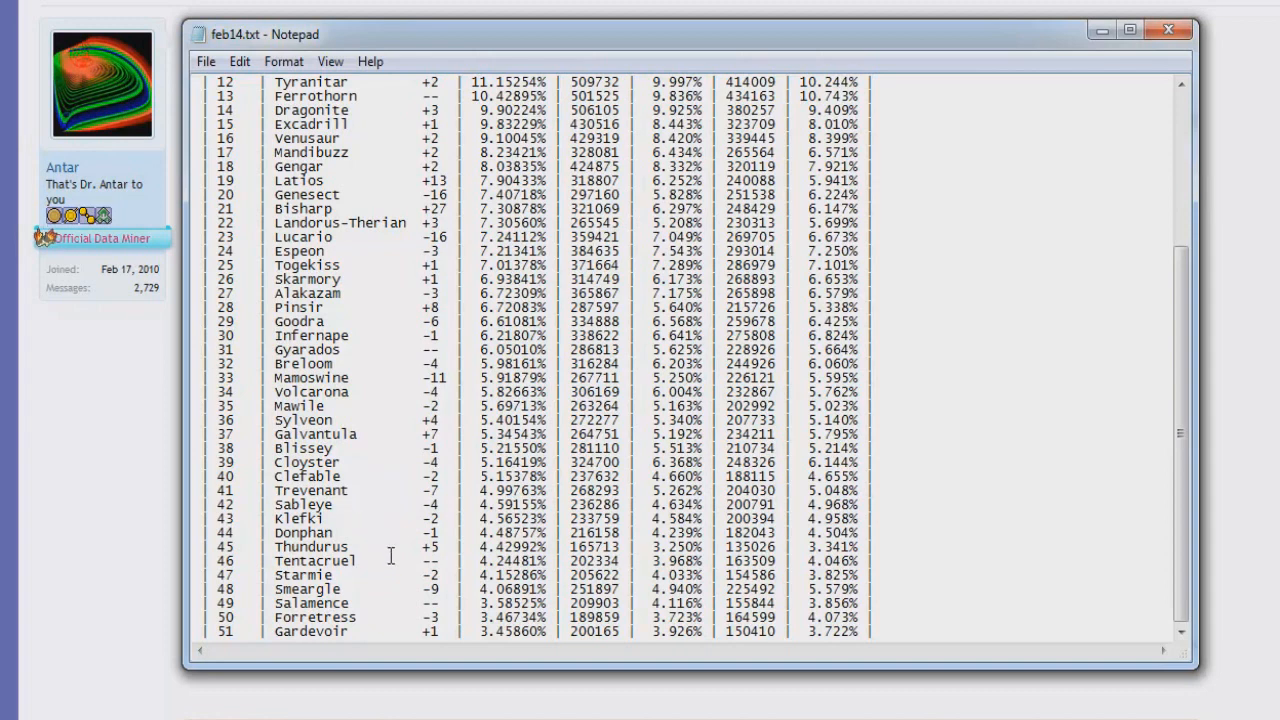
mouse_move(456, 583)
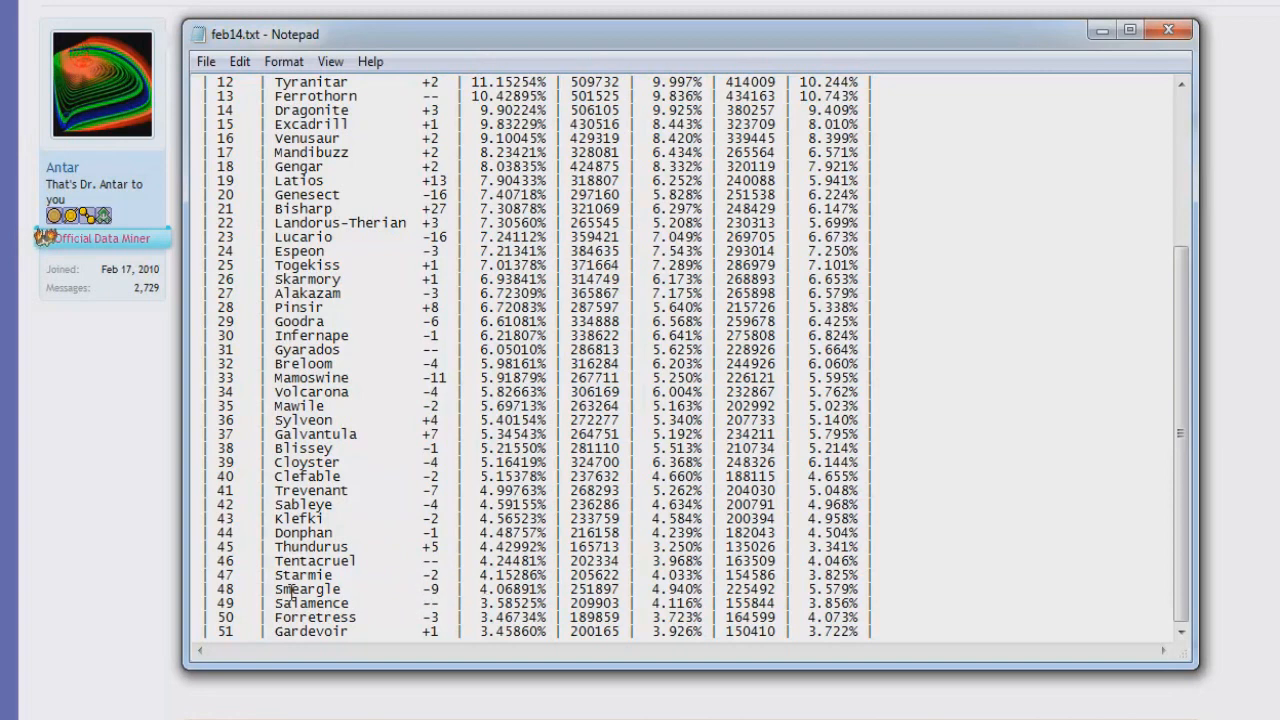
mouse_move(448, 583)
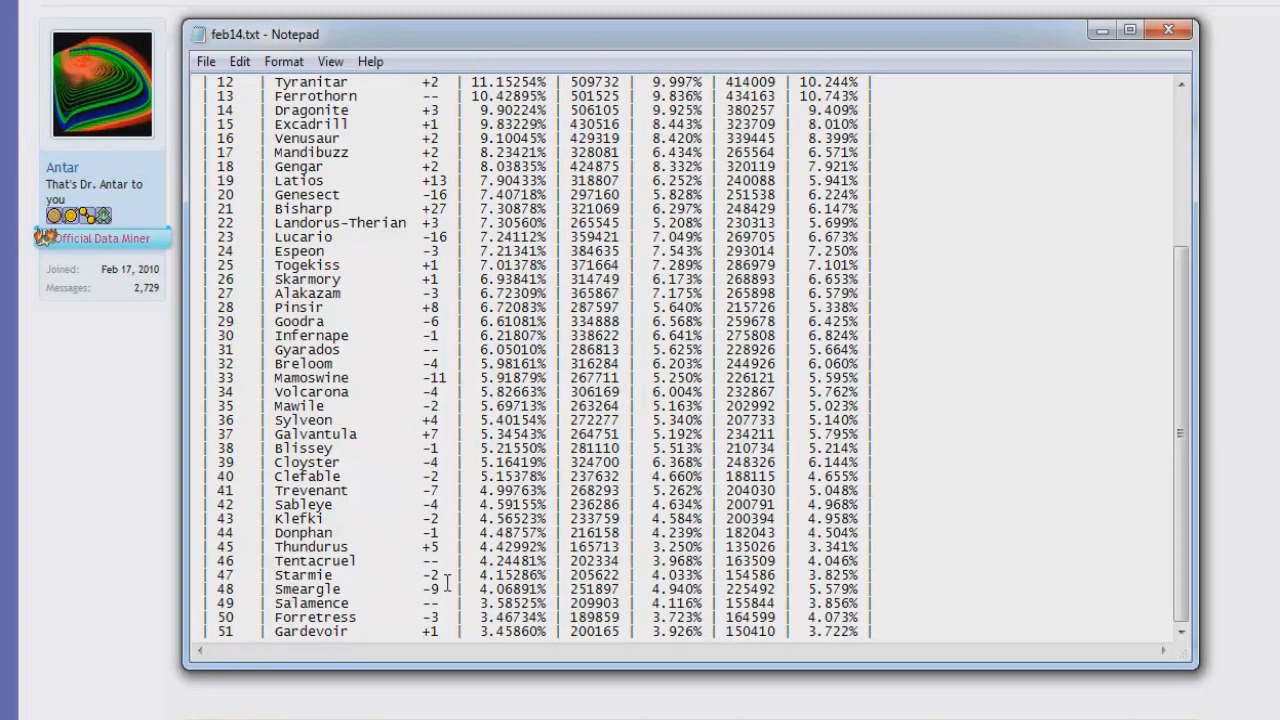
mouse_move(570, 517)
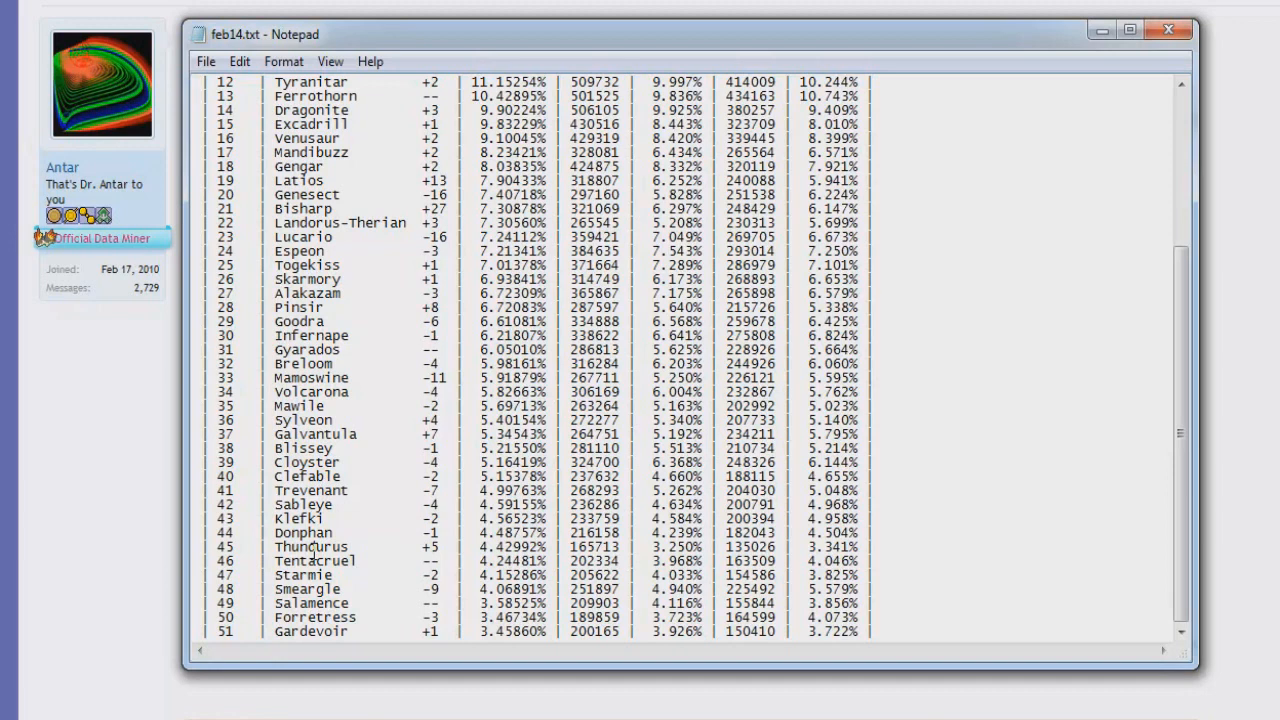
mouse_move(65, 605)
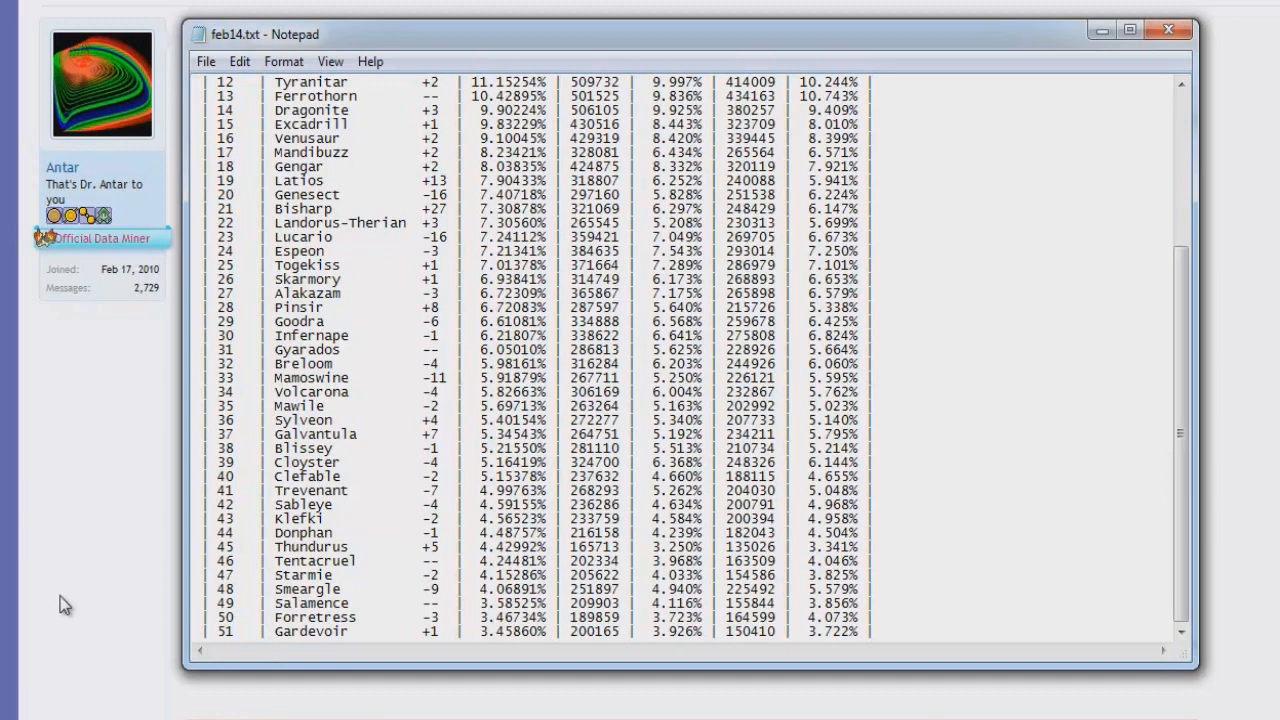
mouse_move(79, 557)
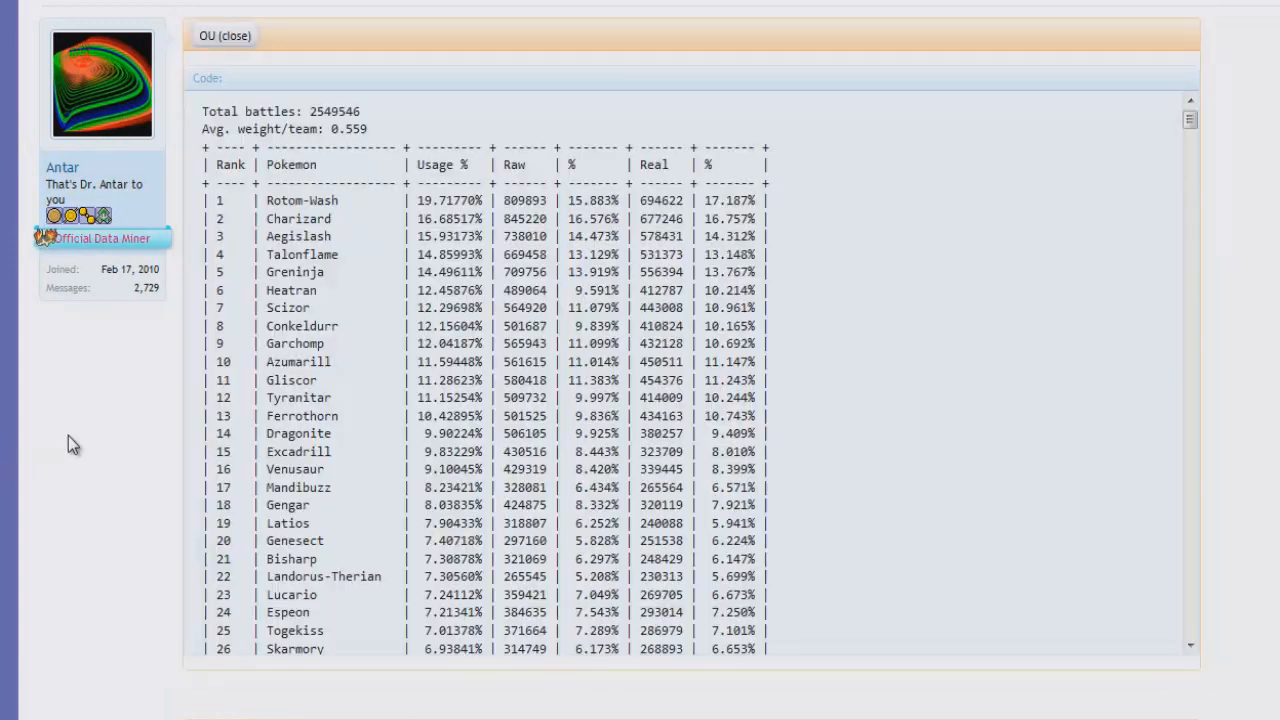
Scroll down through the forum post's OU code block to read its top ranks
scroll("down", 3)
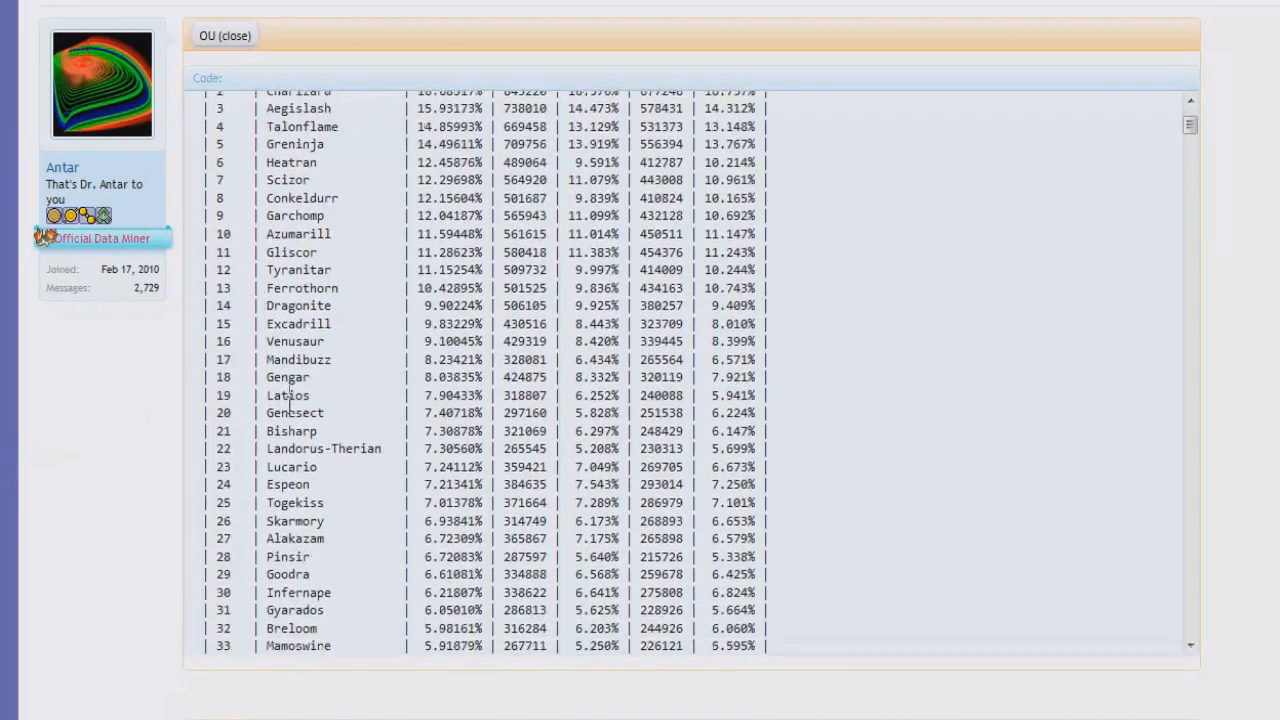
scroll("down", 3)
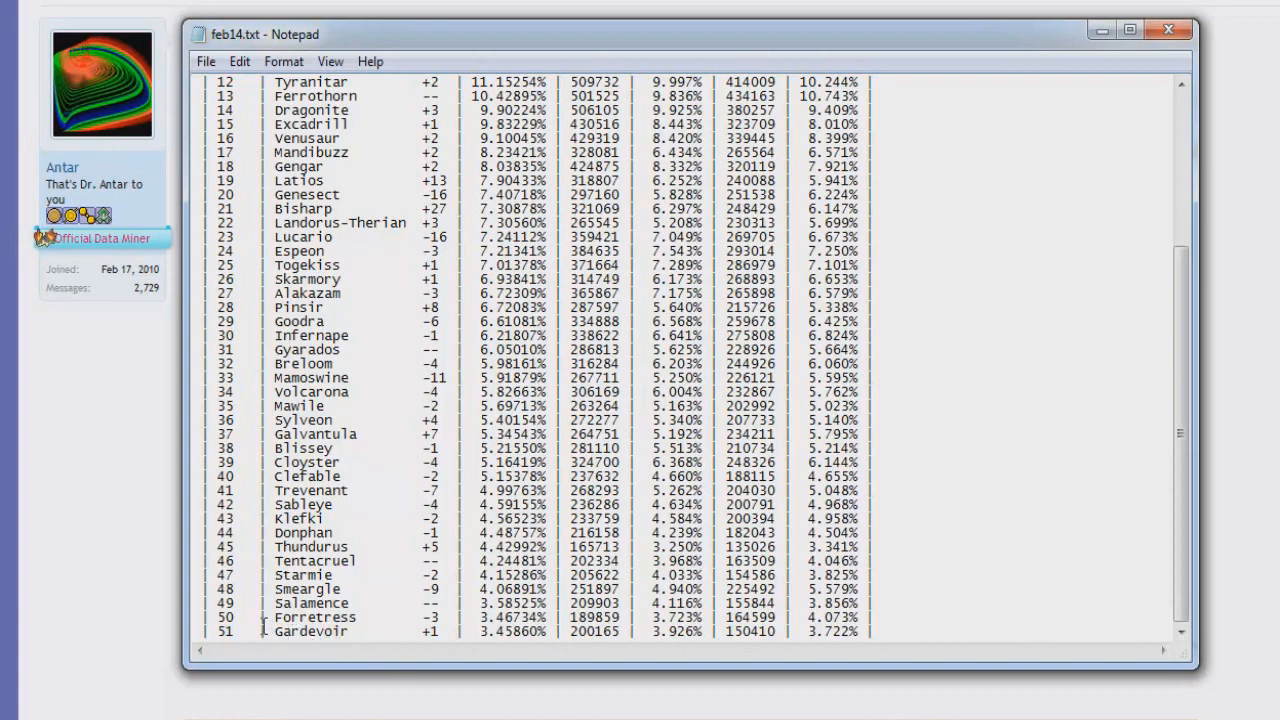
mouse_move(405, 614)
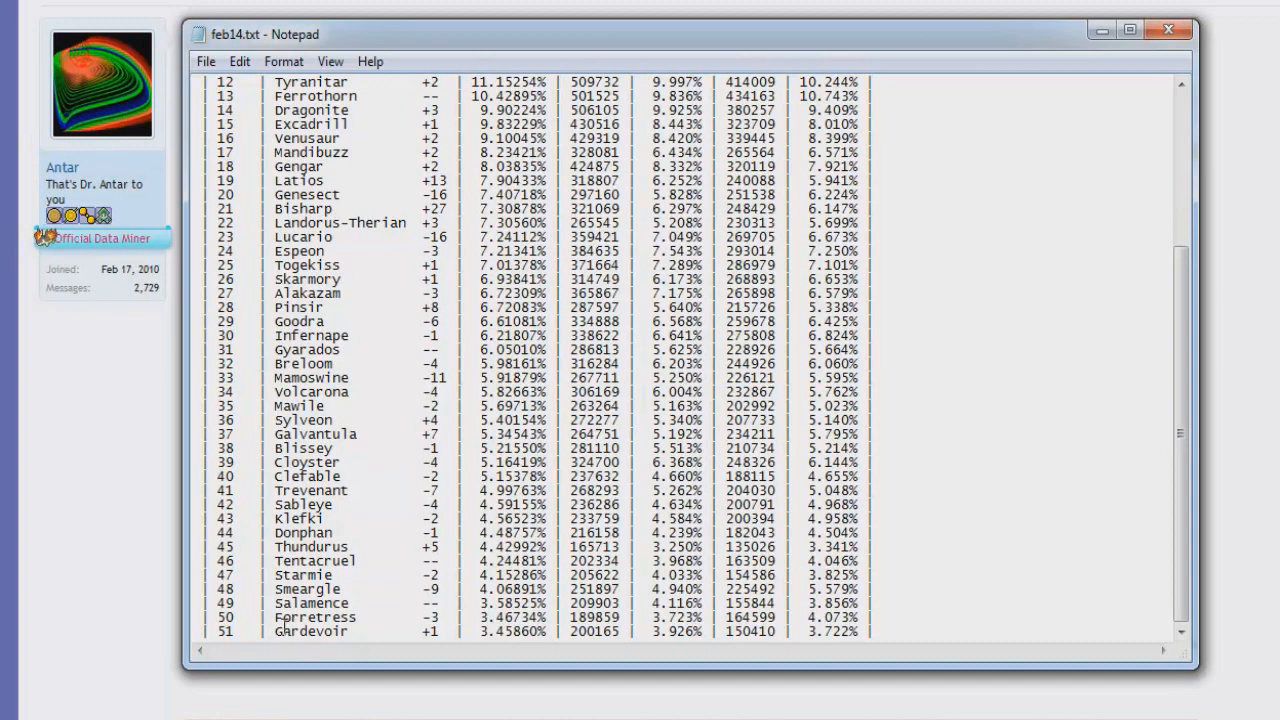
mouse_move(428, 640)
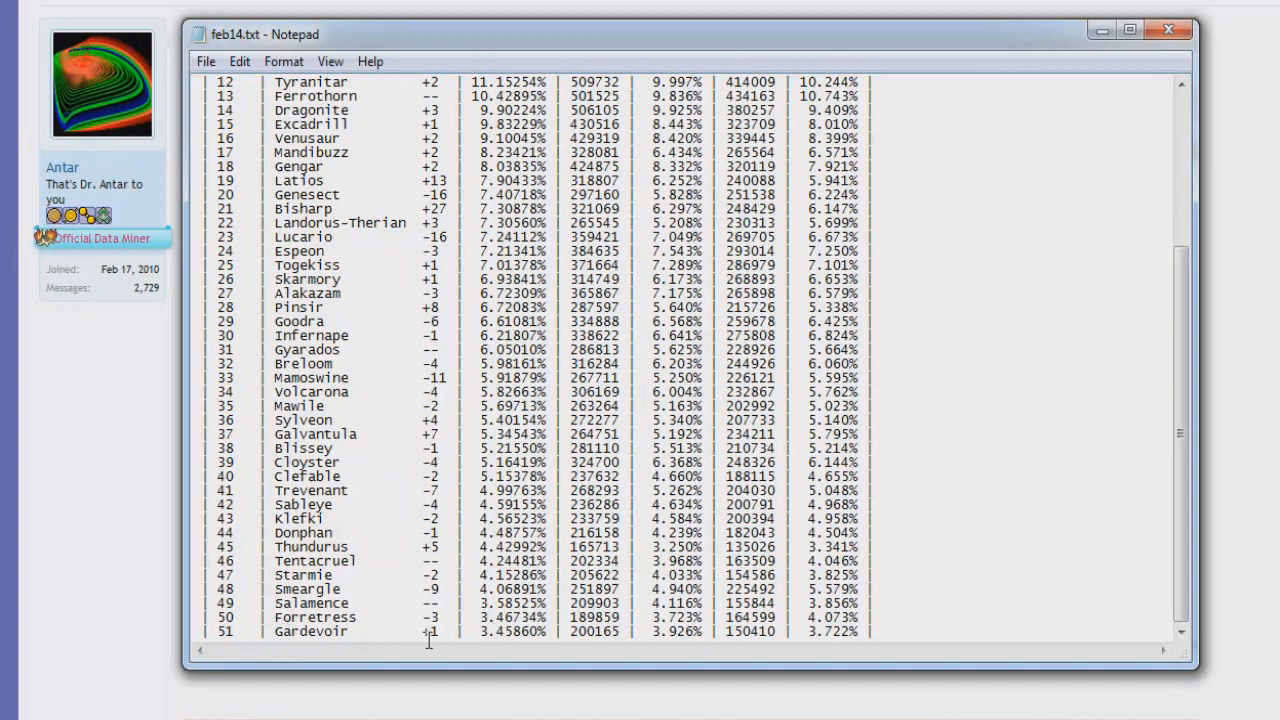
mouse_move(485, 515)
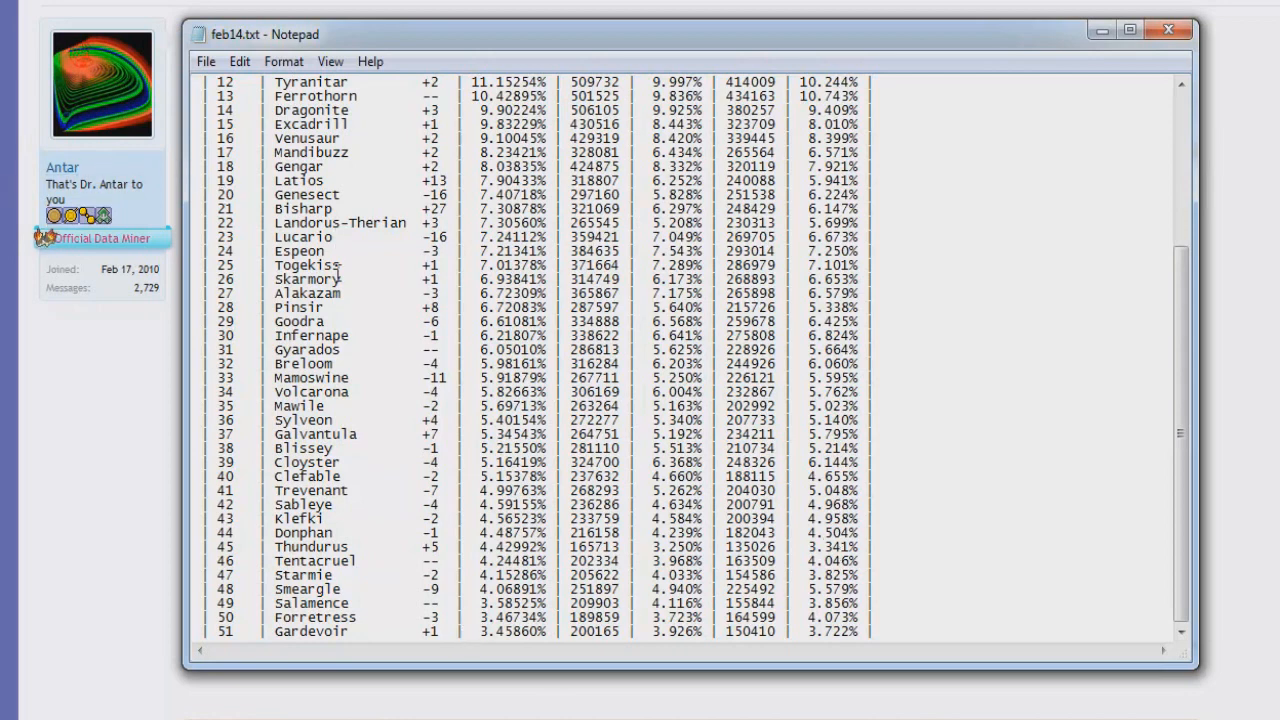
mouse_move(313, 423)
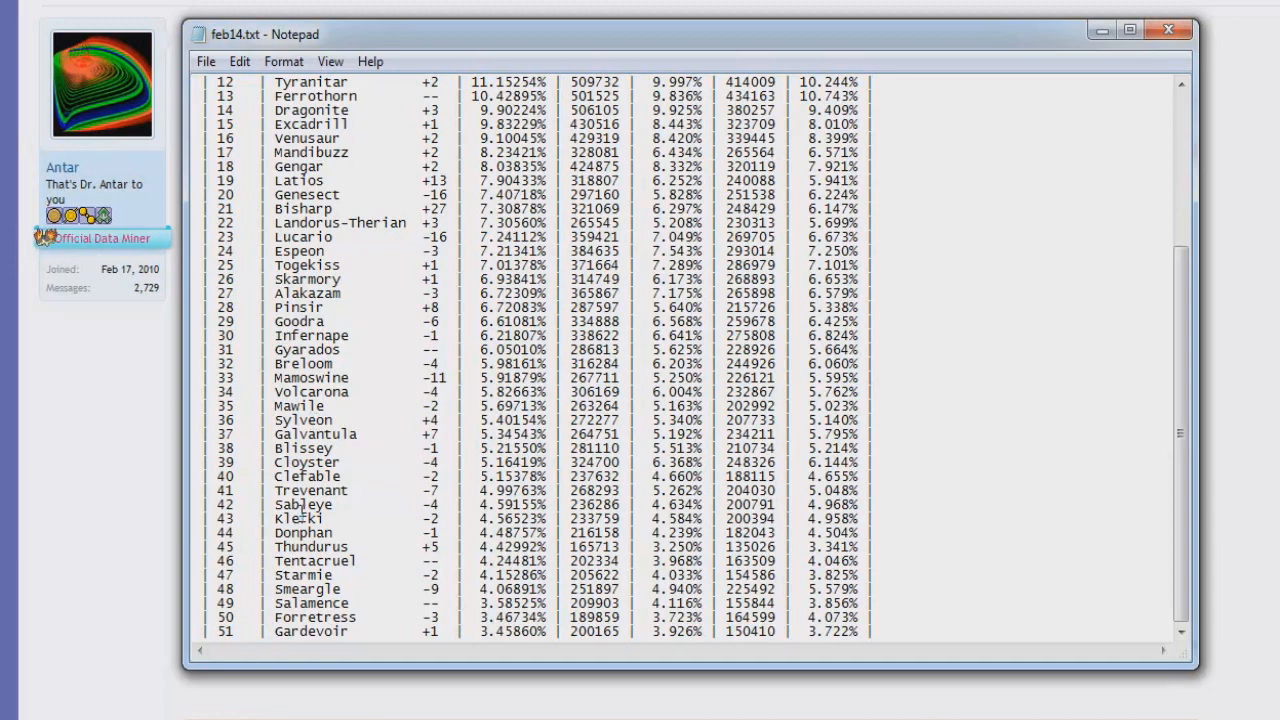
mouse_move(477, 657)
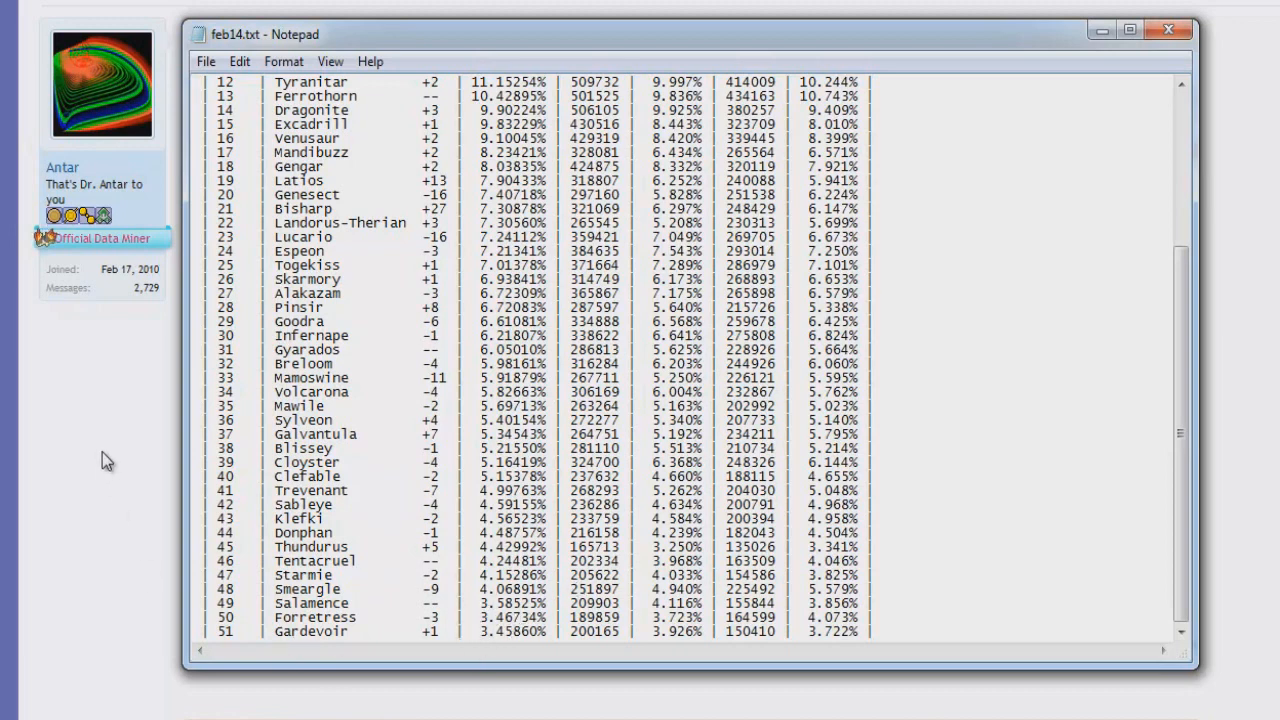
mouse_move(64, 498)
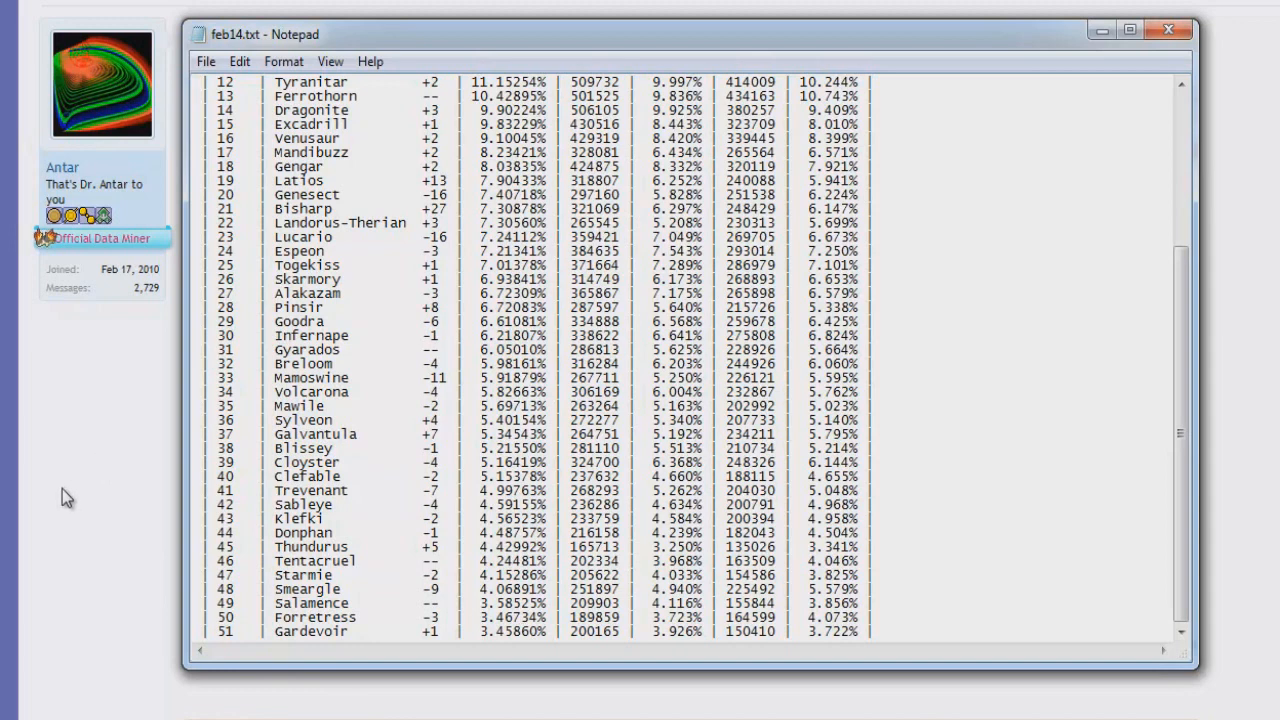
mouse_move(75, 502)
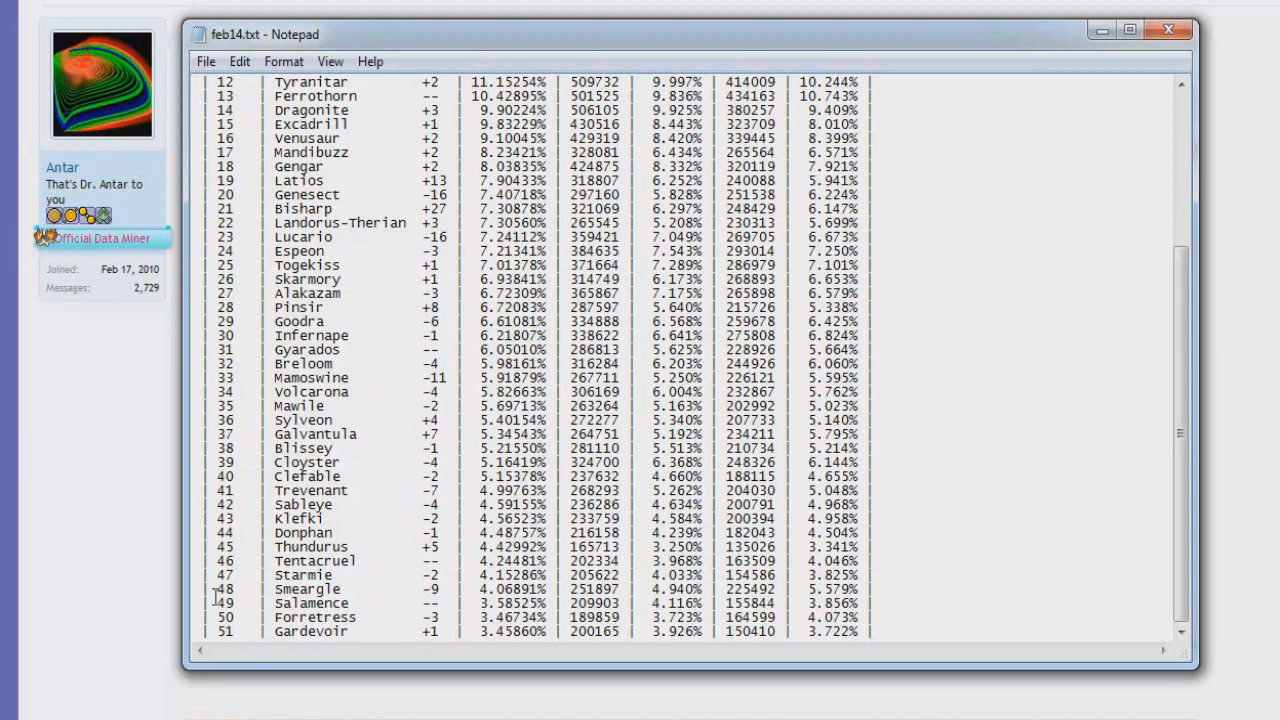
mouse_move(73, 497)
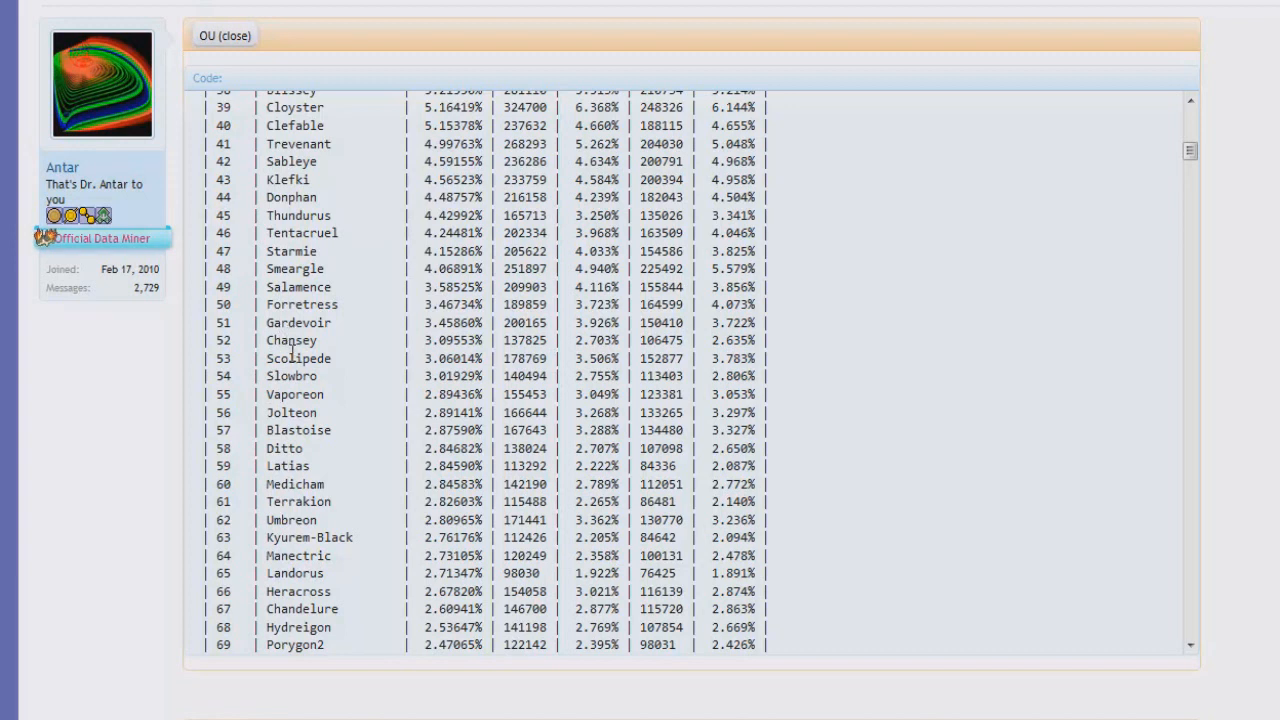
mouse_move(292, 376)
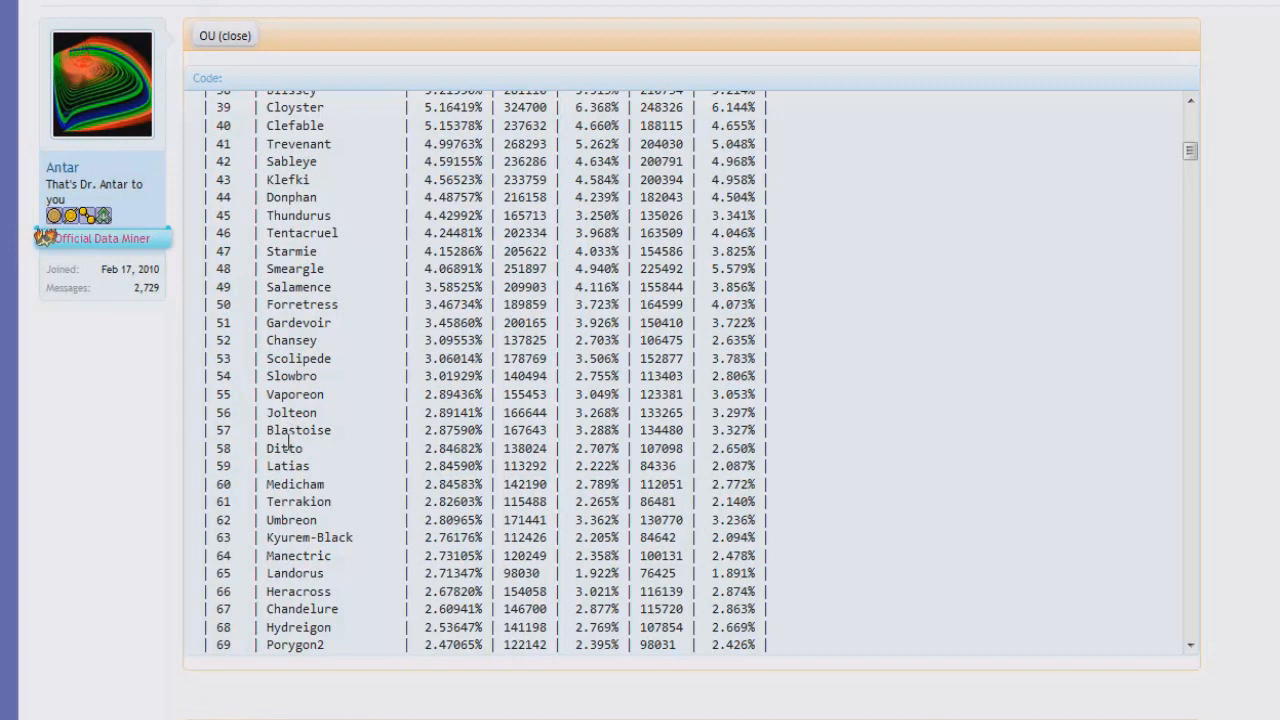
mouse_move(294, 467)
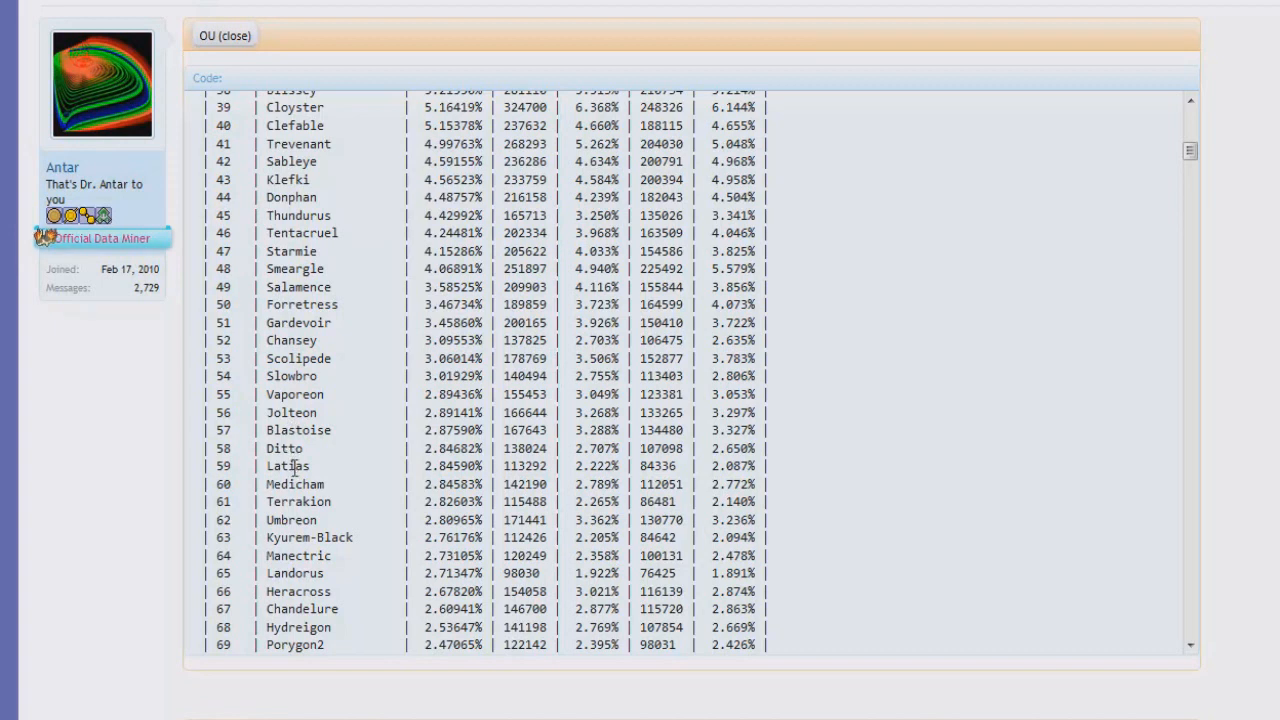
mouse_move(290, 484)
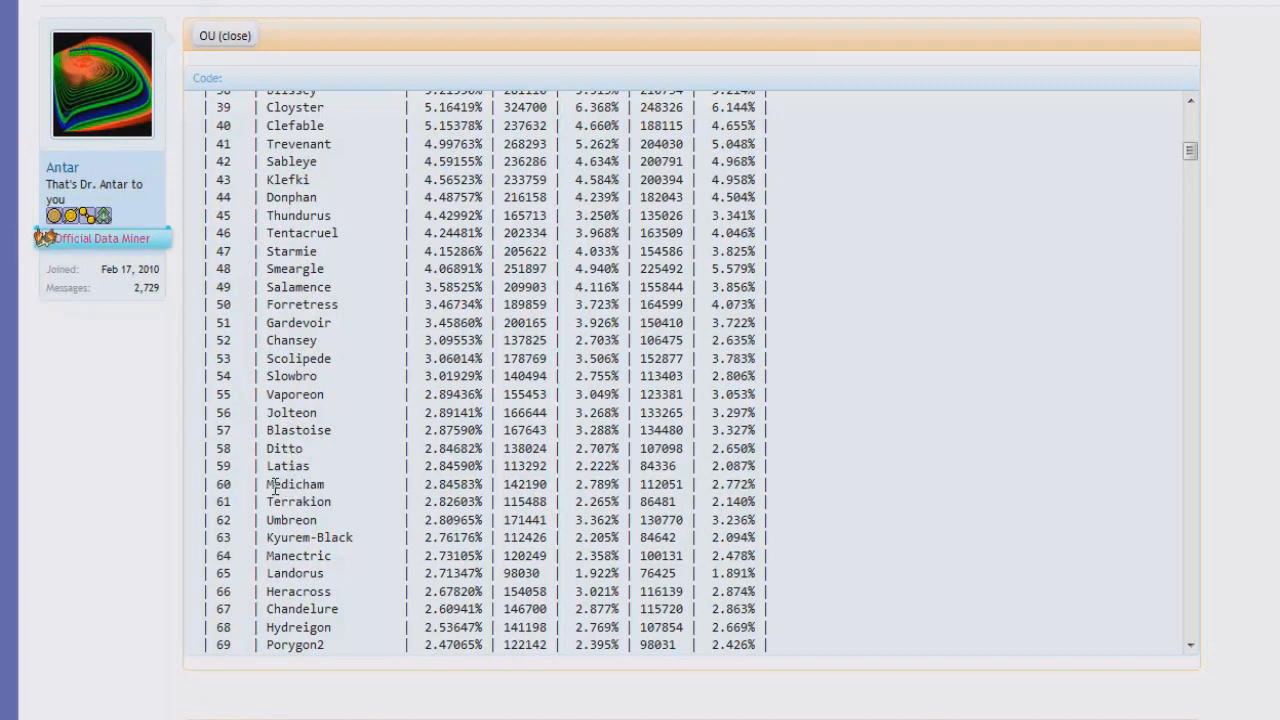
mouse_move(292, 466)
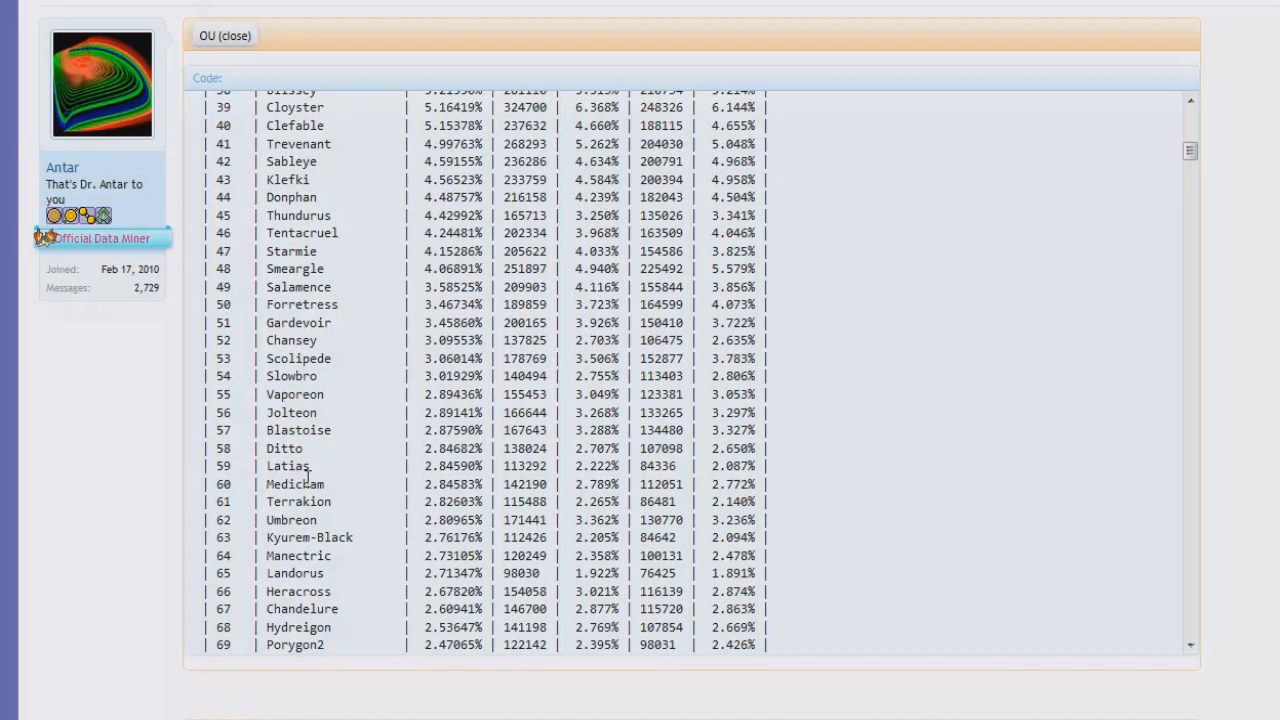
mouse_move(308, 490)
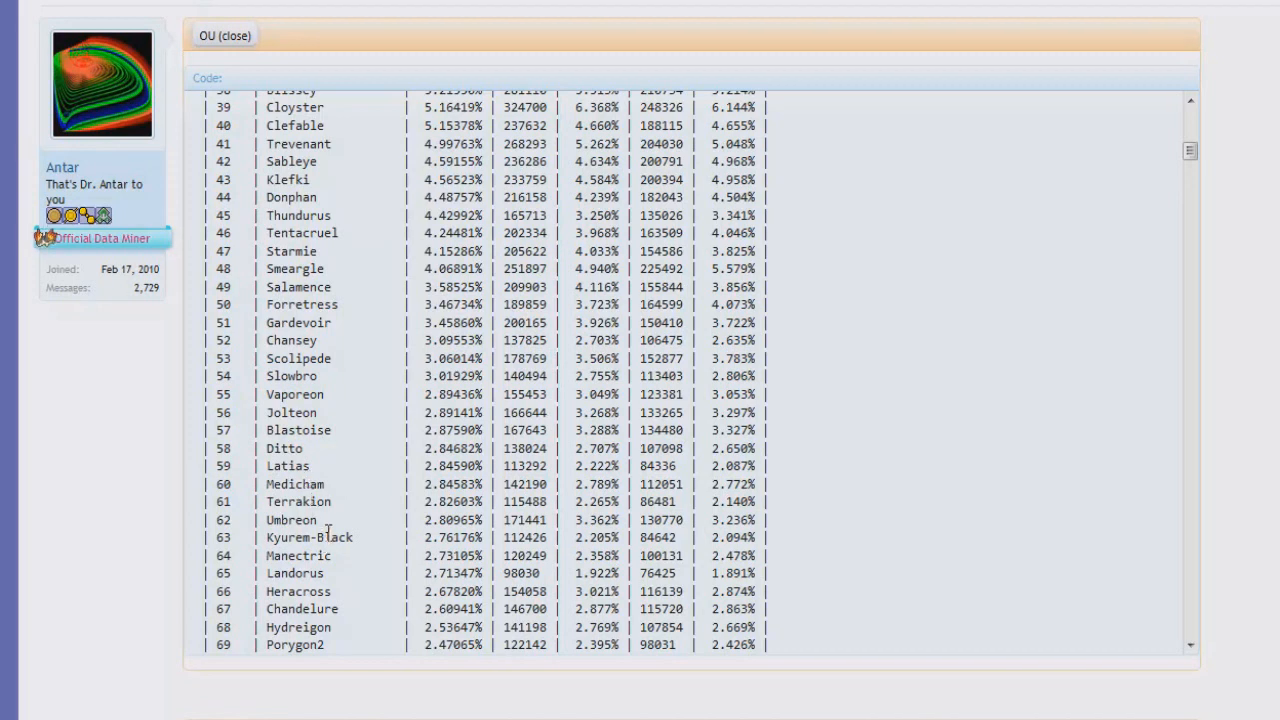
mouse_move(296, 568)
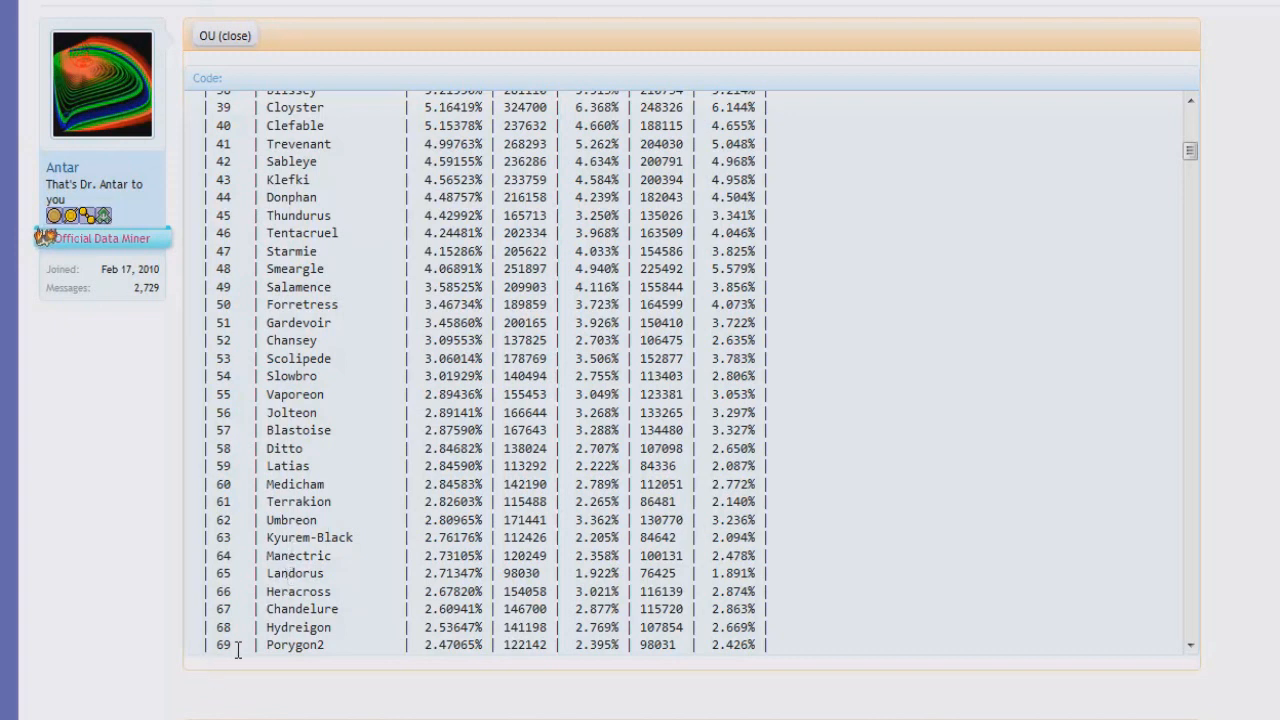
mouse_move(335, 415)
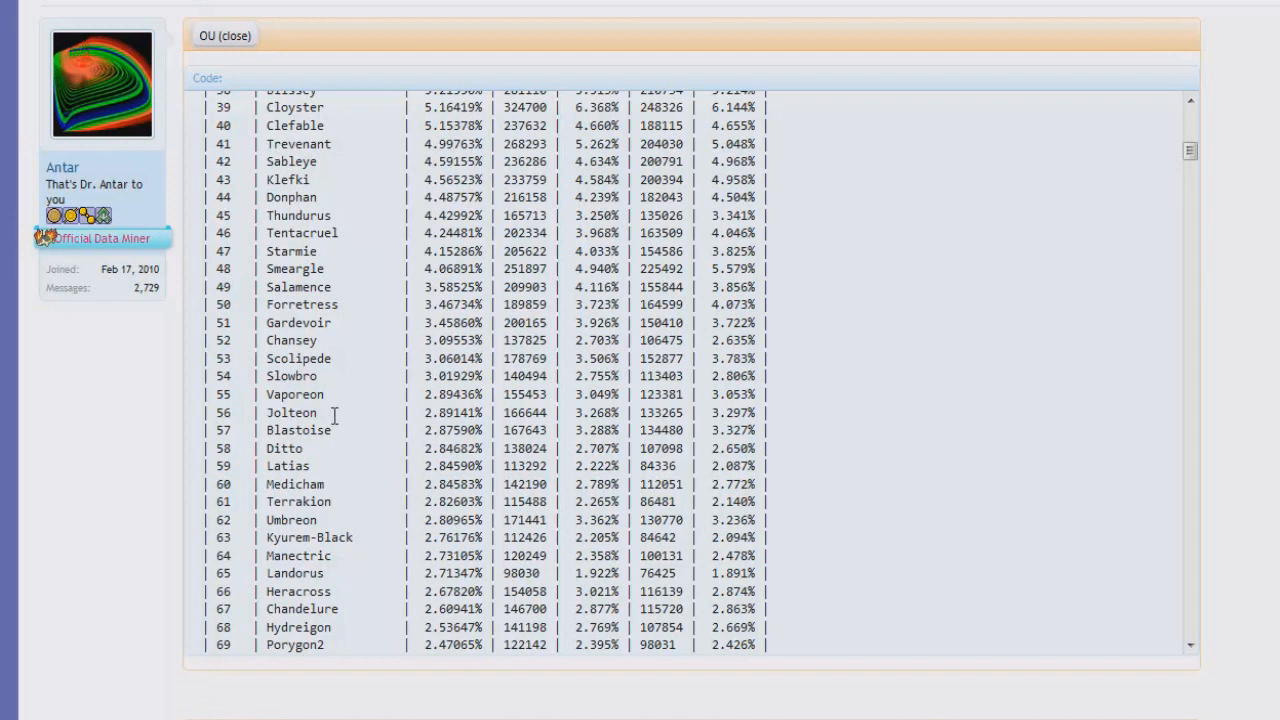
mouse_move(347, 479)
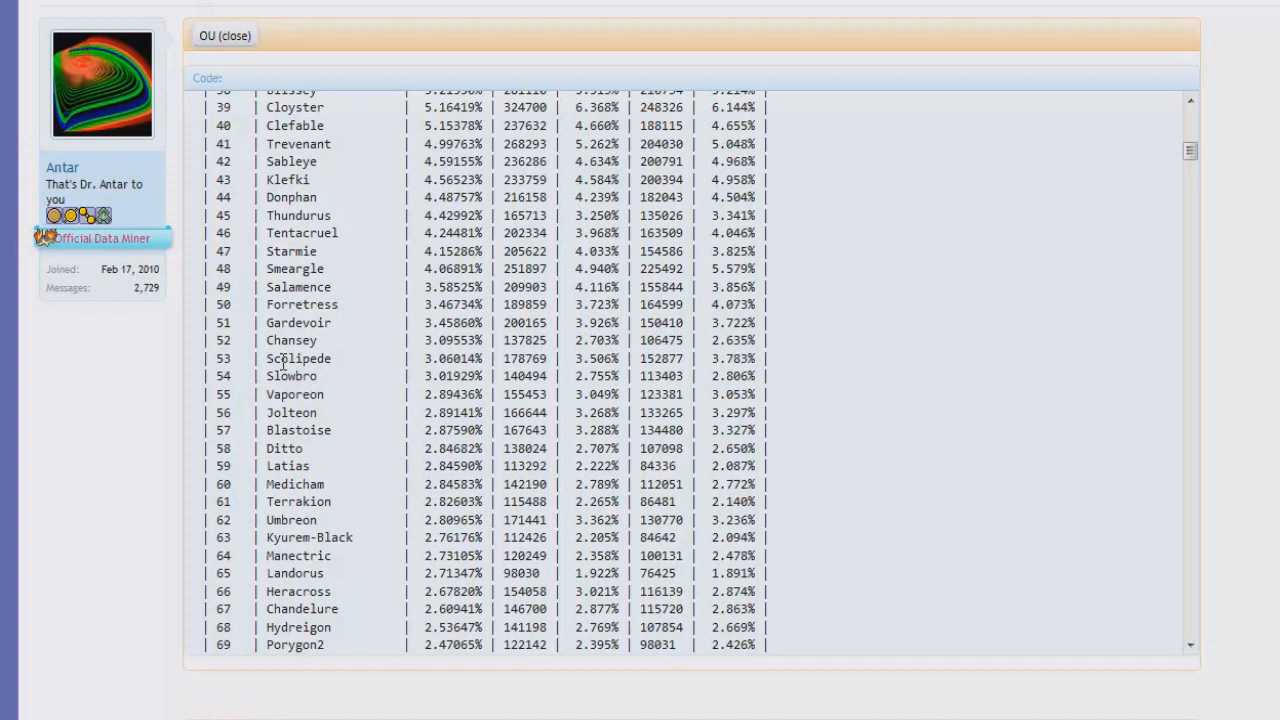
mouse_move(279, 363)
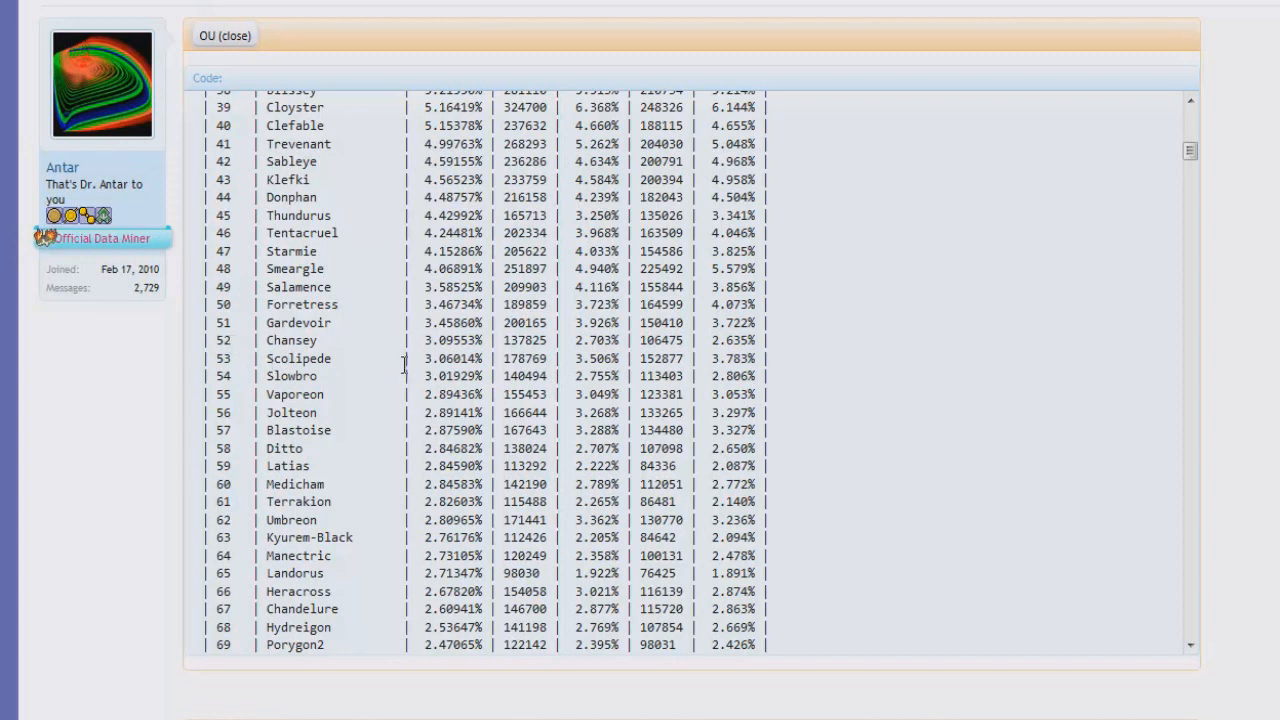
mouse_move(403, 367)
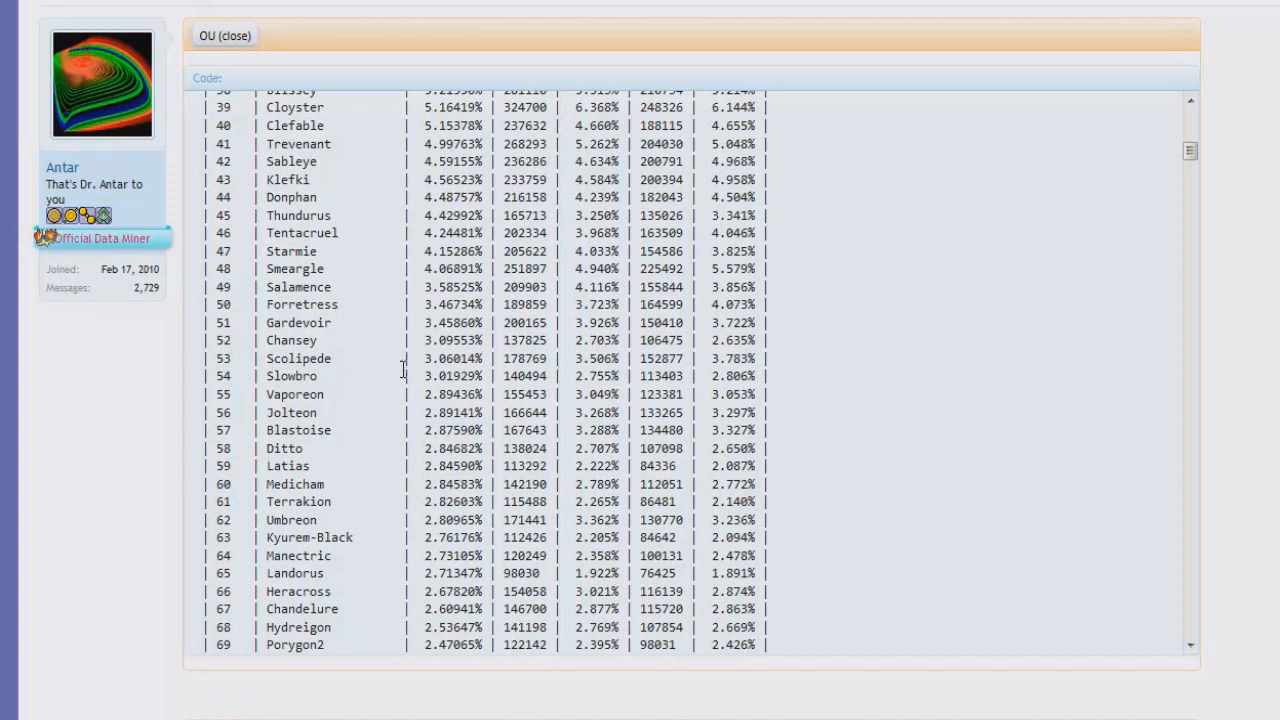
mouse_move(297, 355)
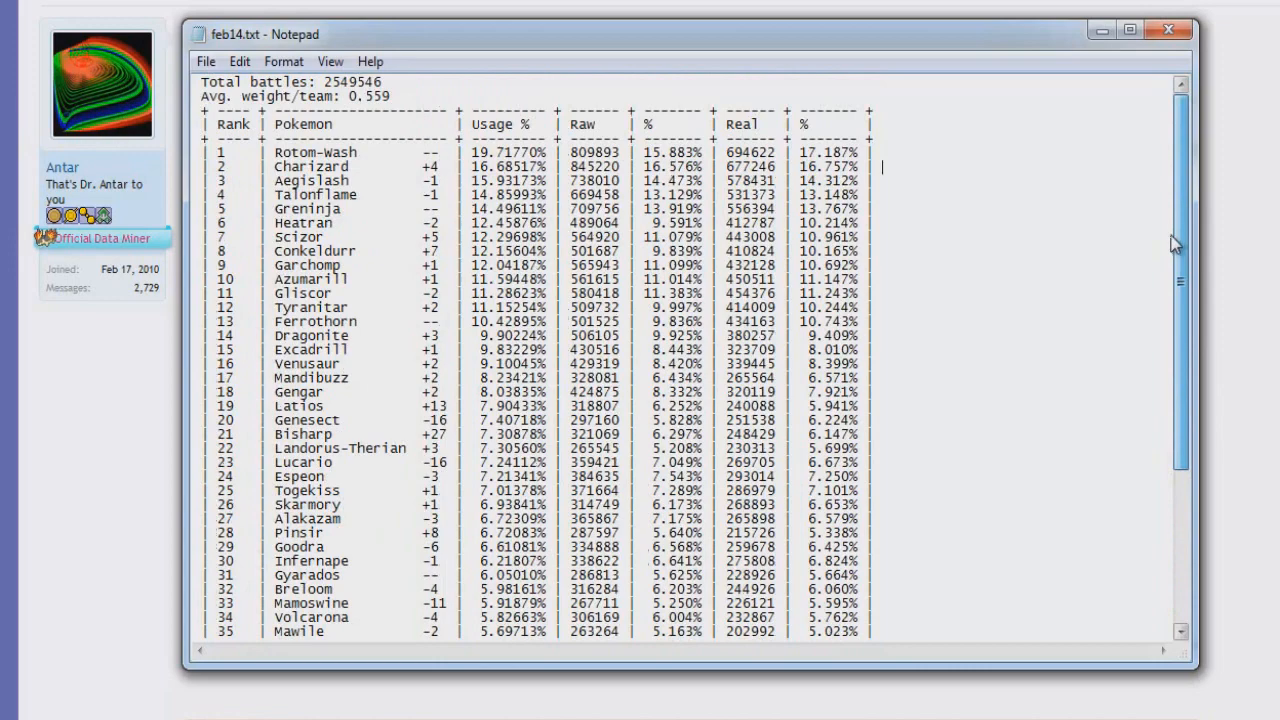
Scroll the feb14.txt table until rank 36 Sylveon shows below Mawile
scroll("down", 3)
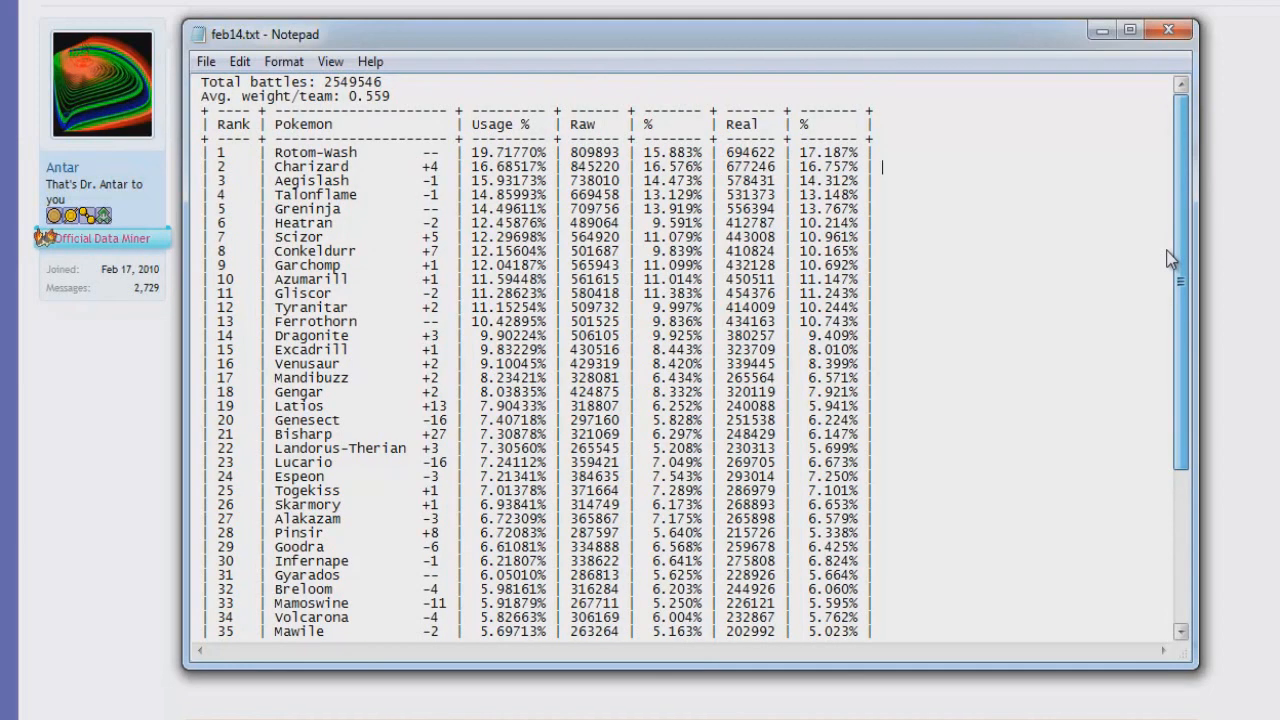
mouse_move(1178, 295)
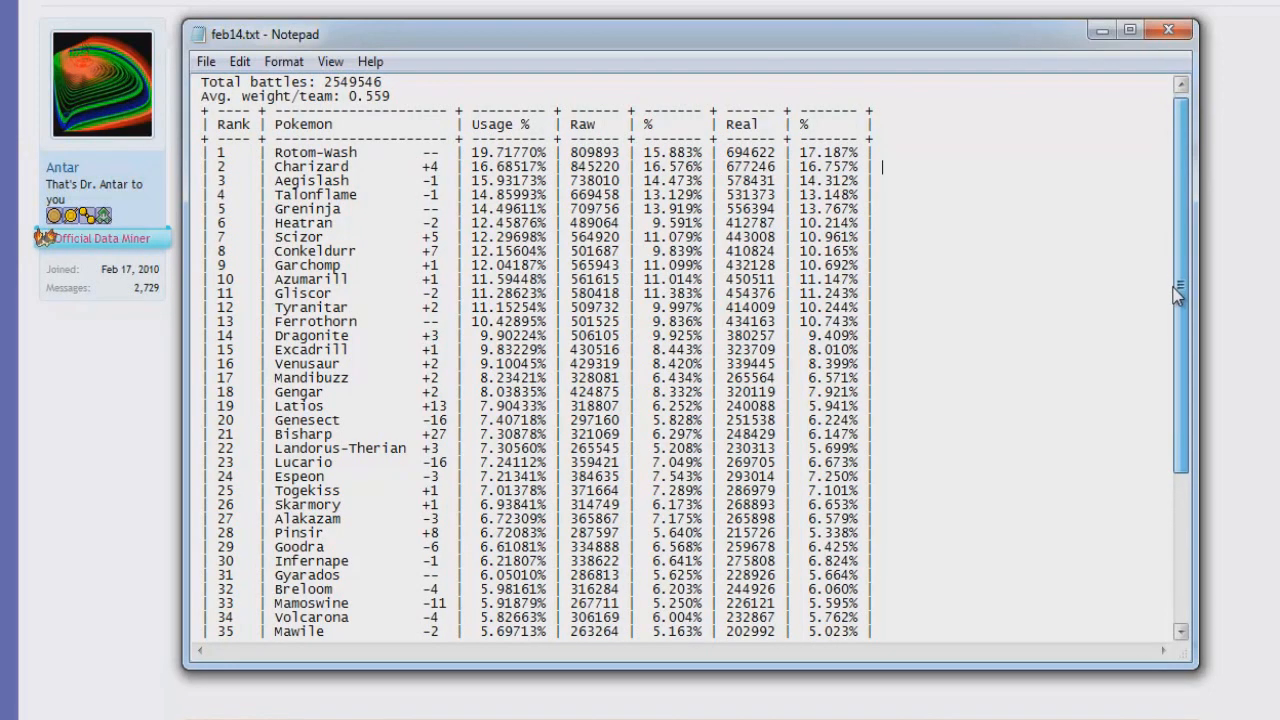
scroll("down", 3)
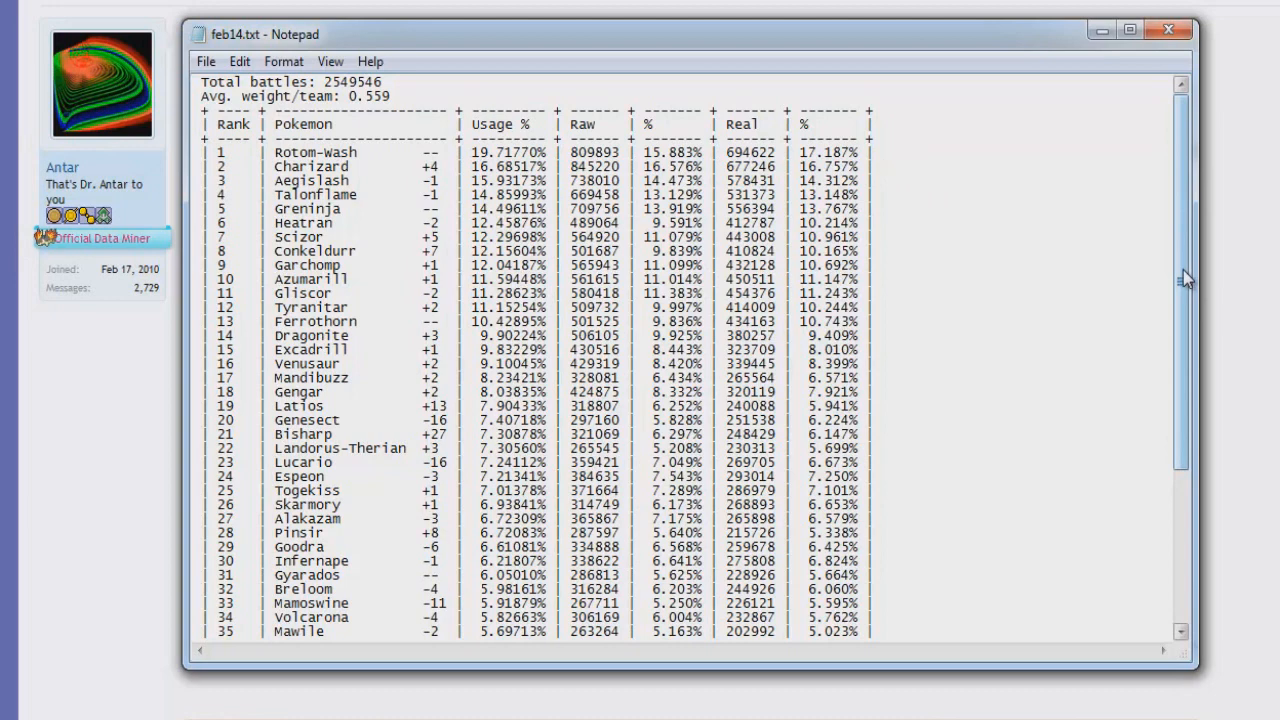
scroll("down", 3)
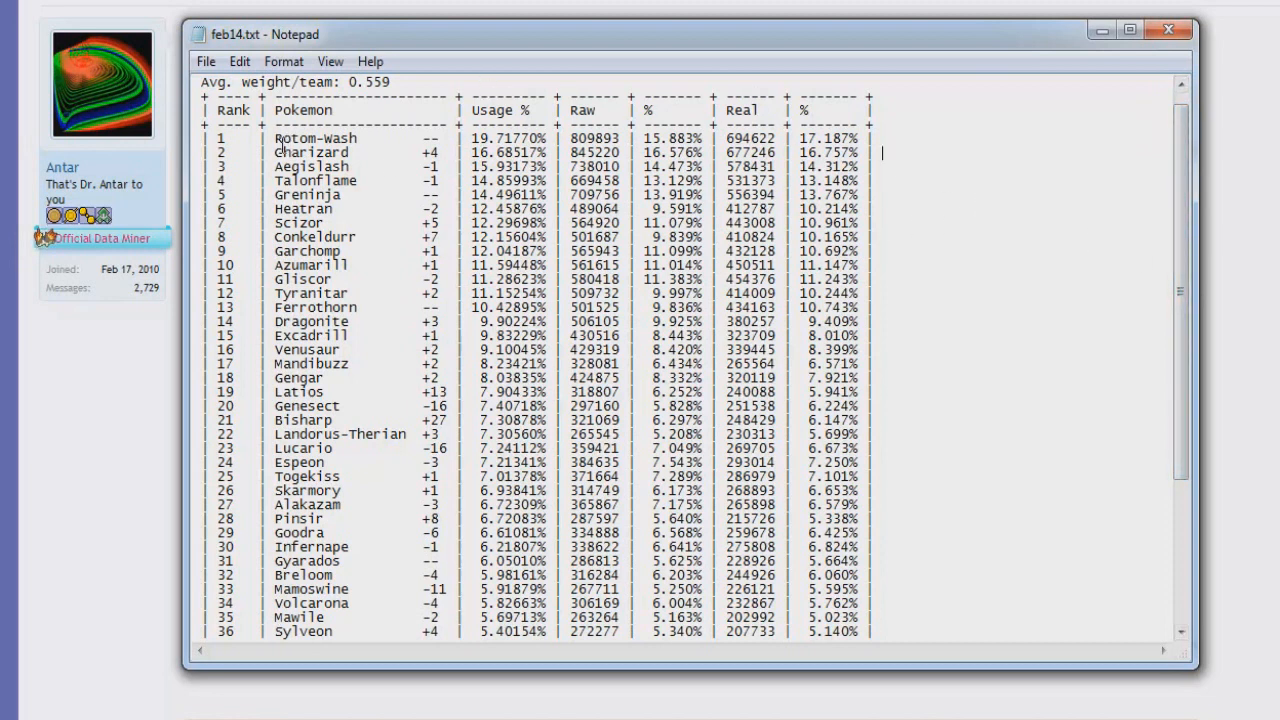
mouse_move(497, 180)
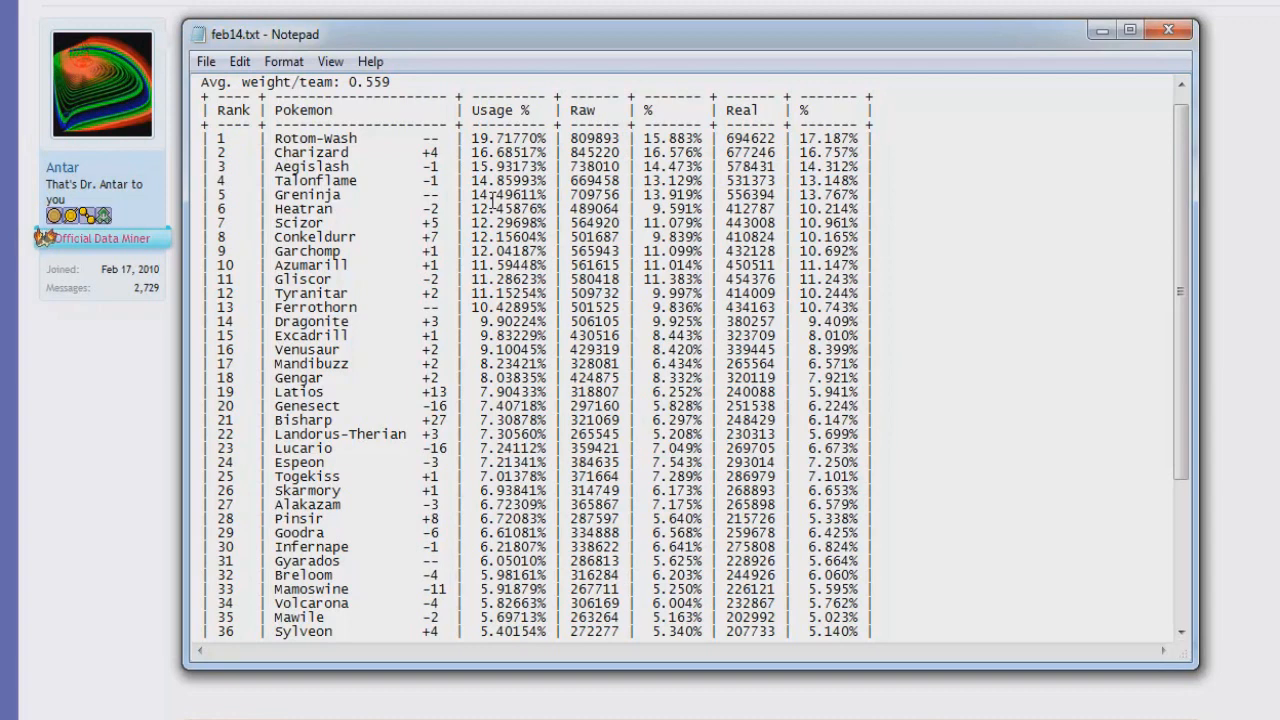
left_click(880, 152)
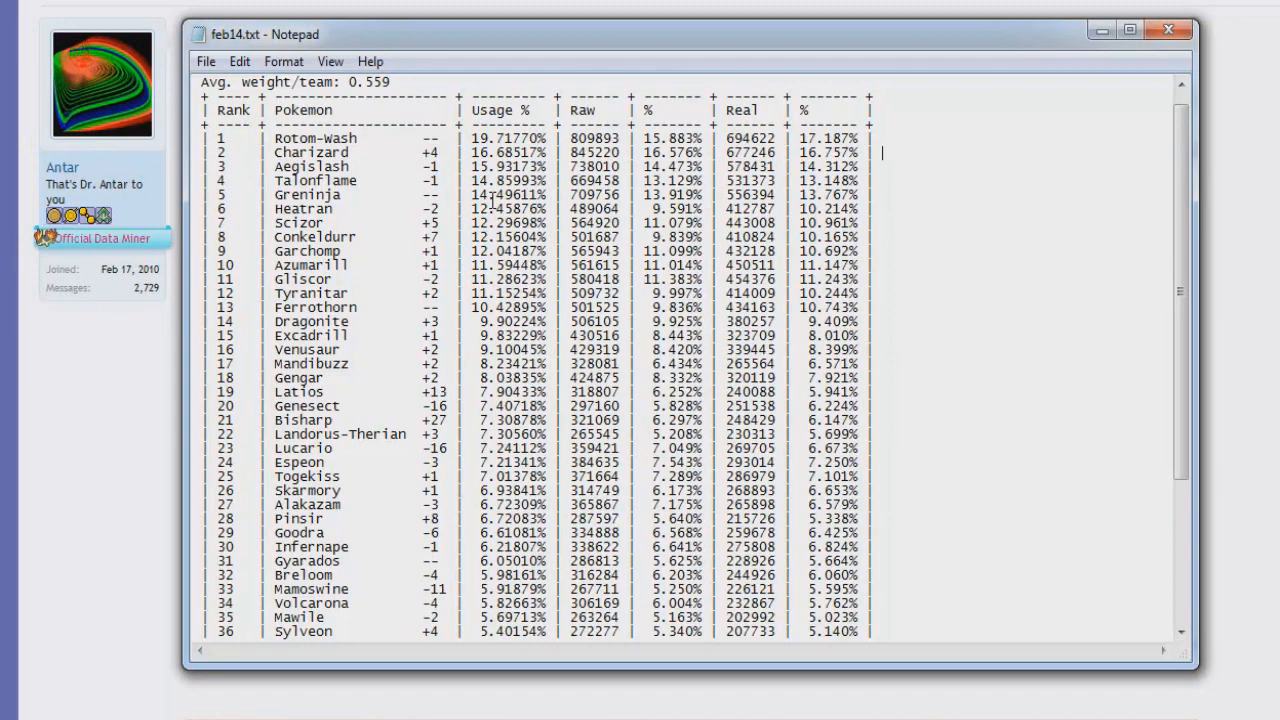
mouse_move(1052, 255)
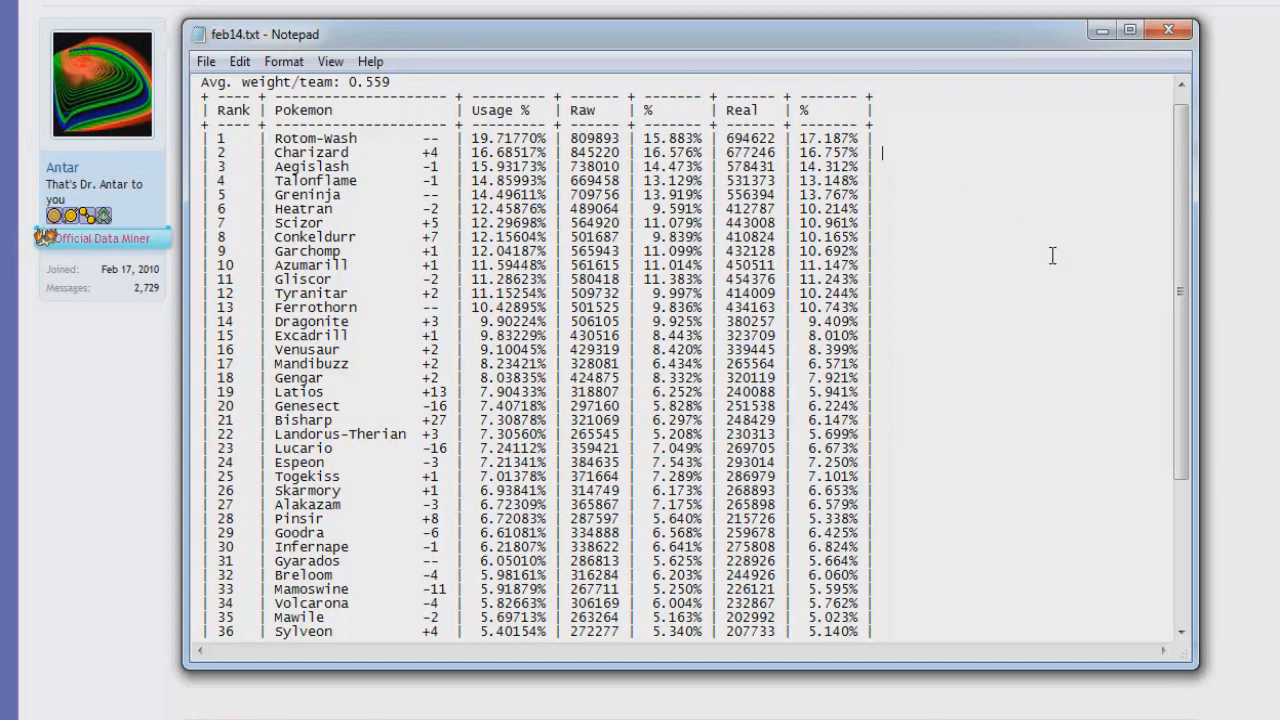
mouse_move(1183, 298)
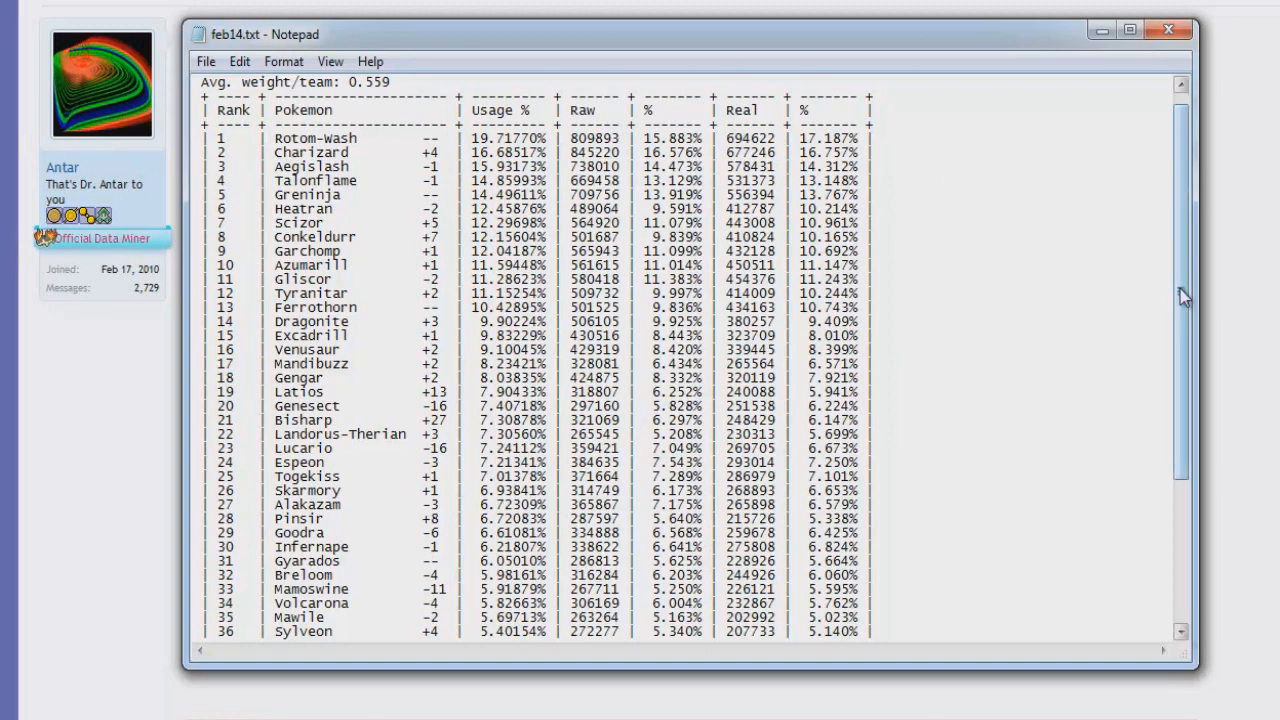
scroll("down", 3)
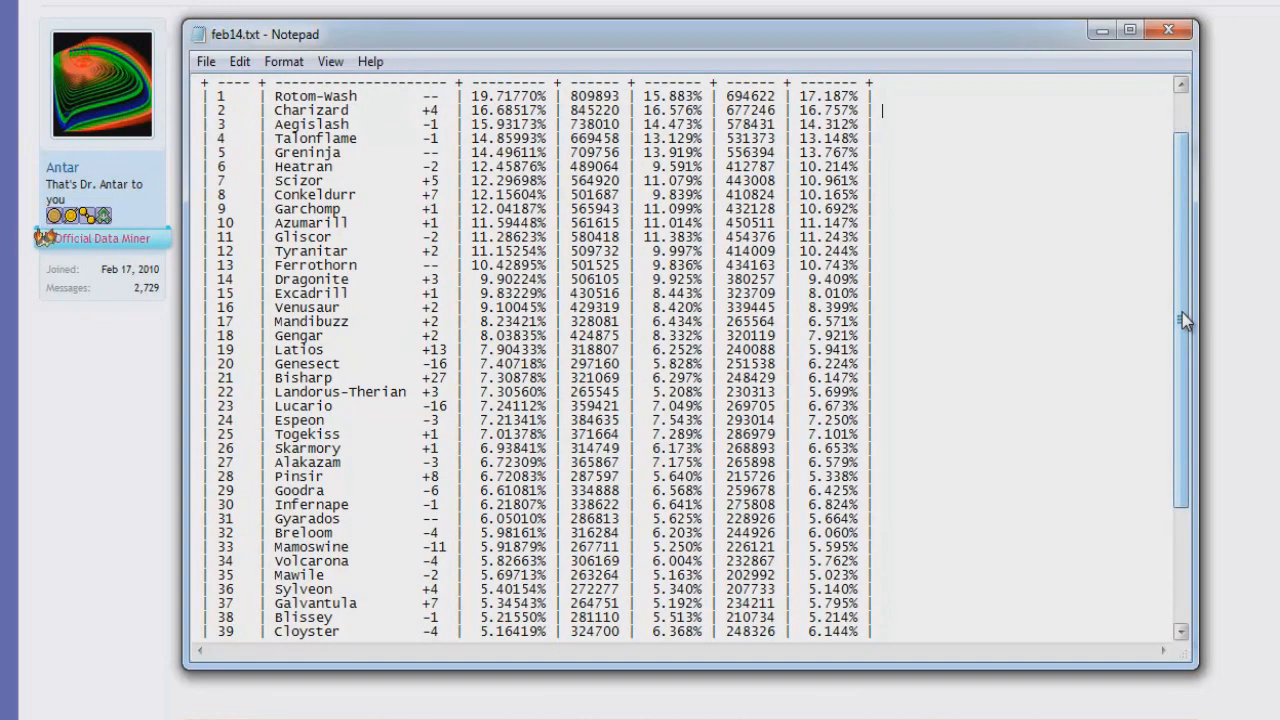
mouse_move(1170, 316)
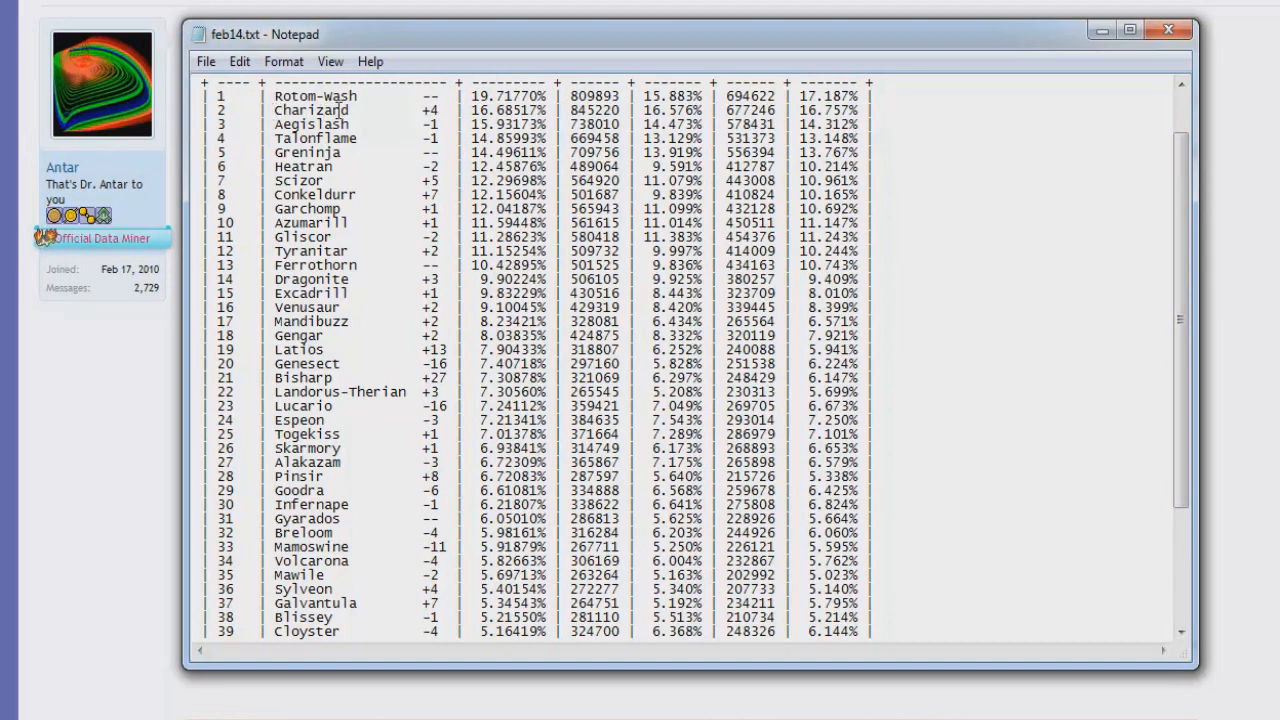
mouse_move(1182, 240)
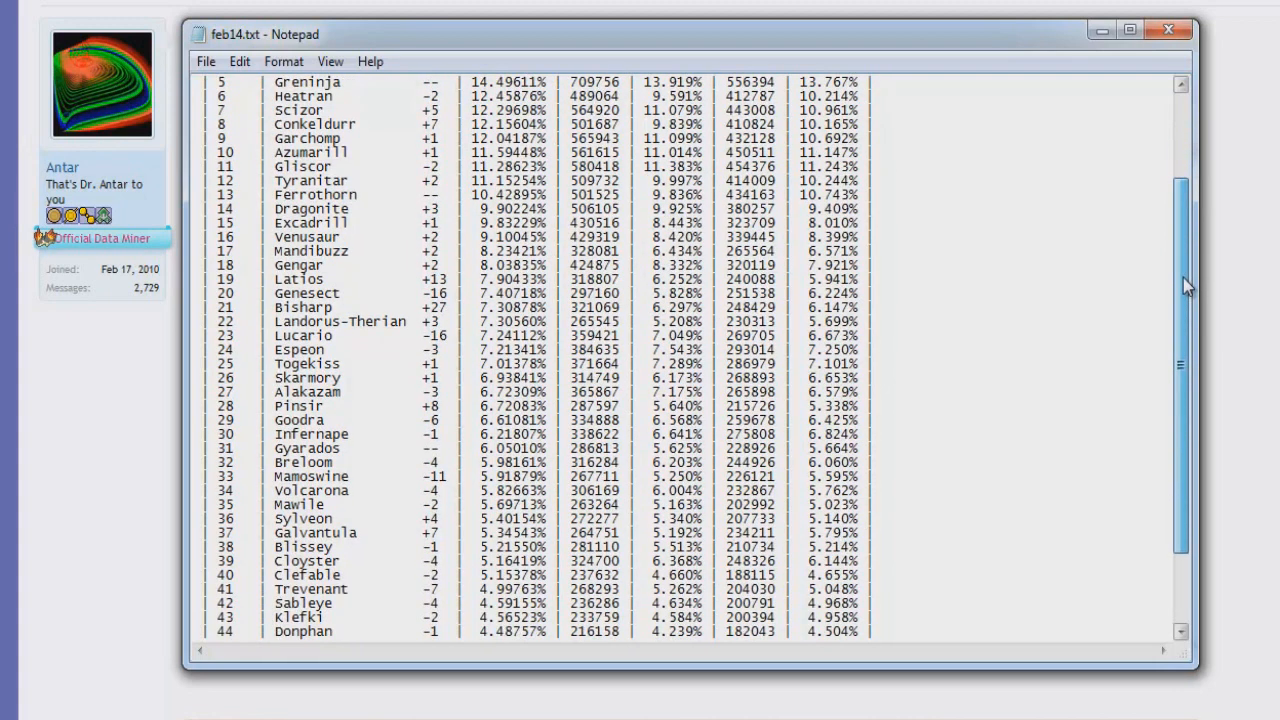
scroll("down", 3)
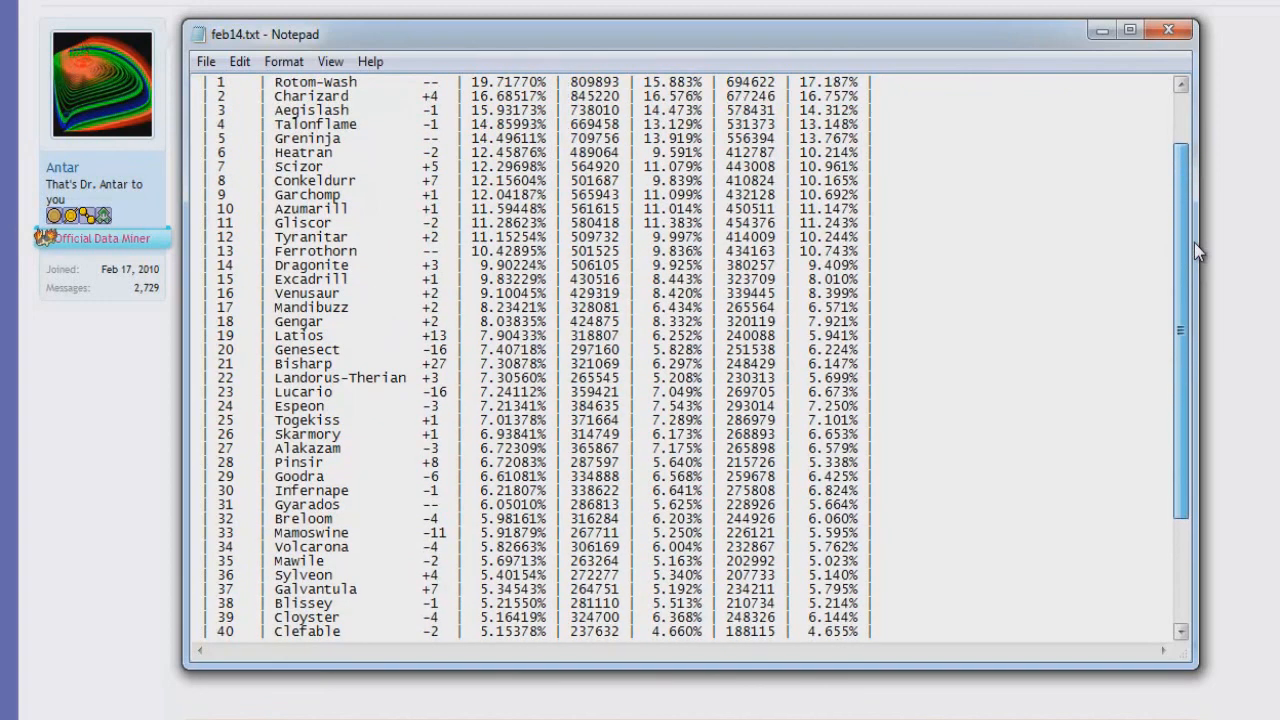
scroll("down", 3)
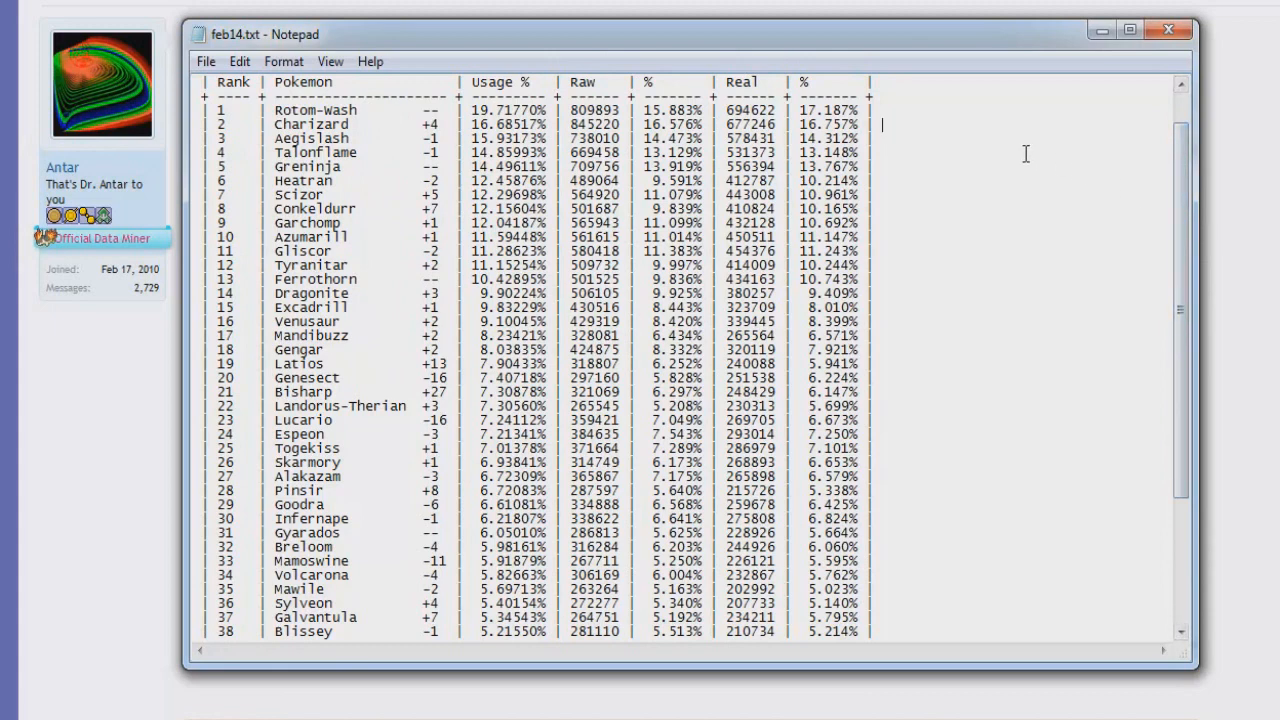
mouse_move(371, 271)
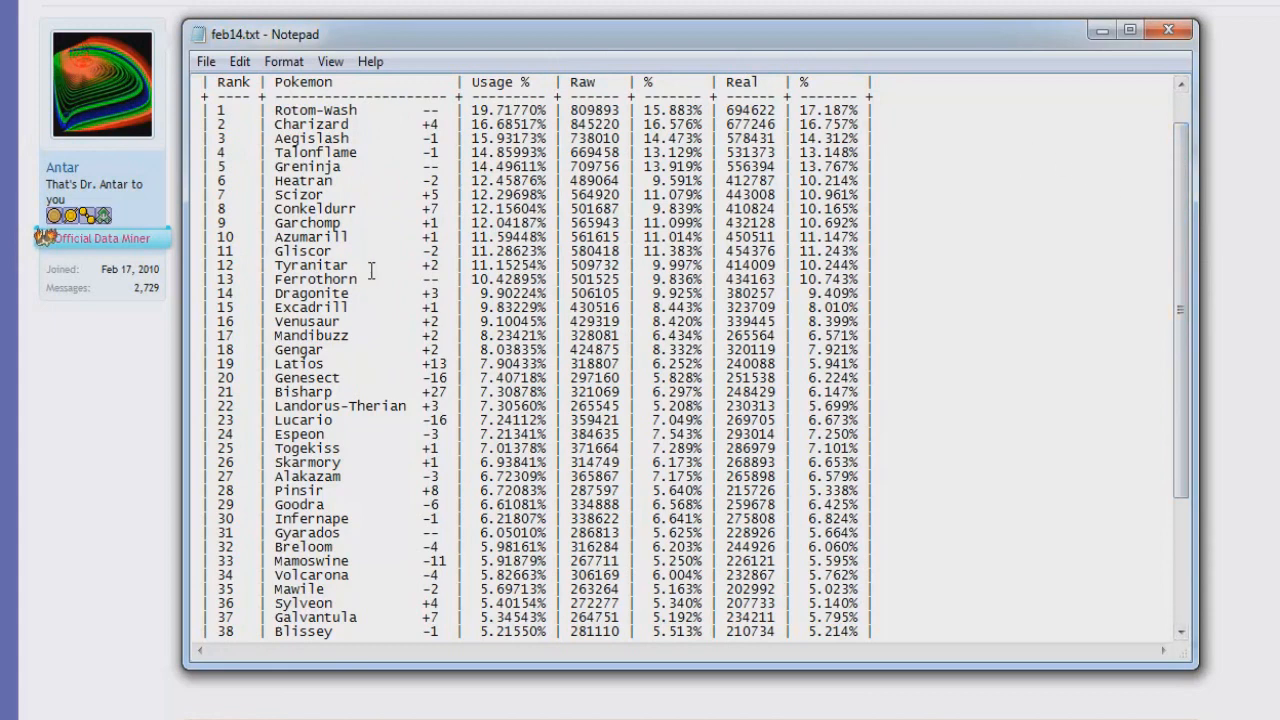
mouse_move(395, 277)
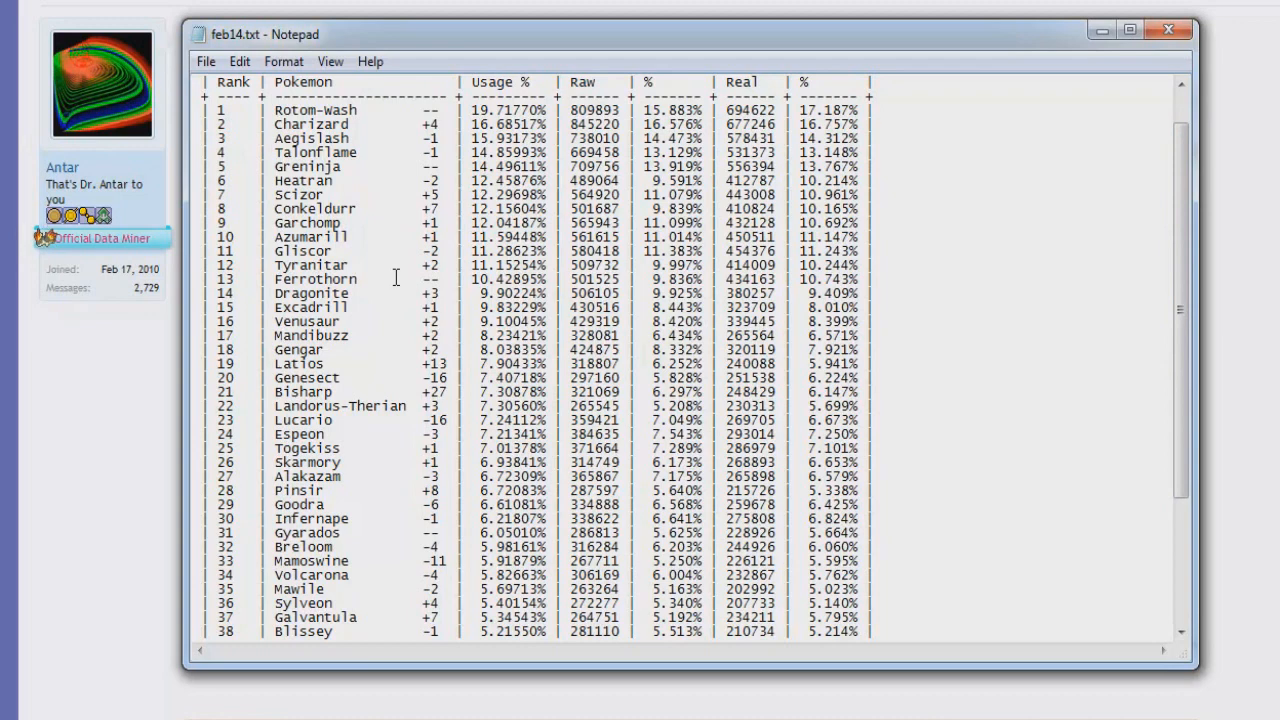
mouse_move(1070, 299)
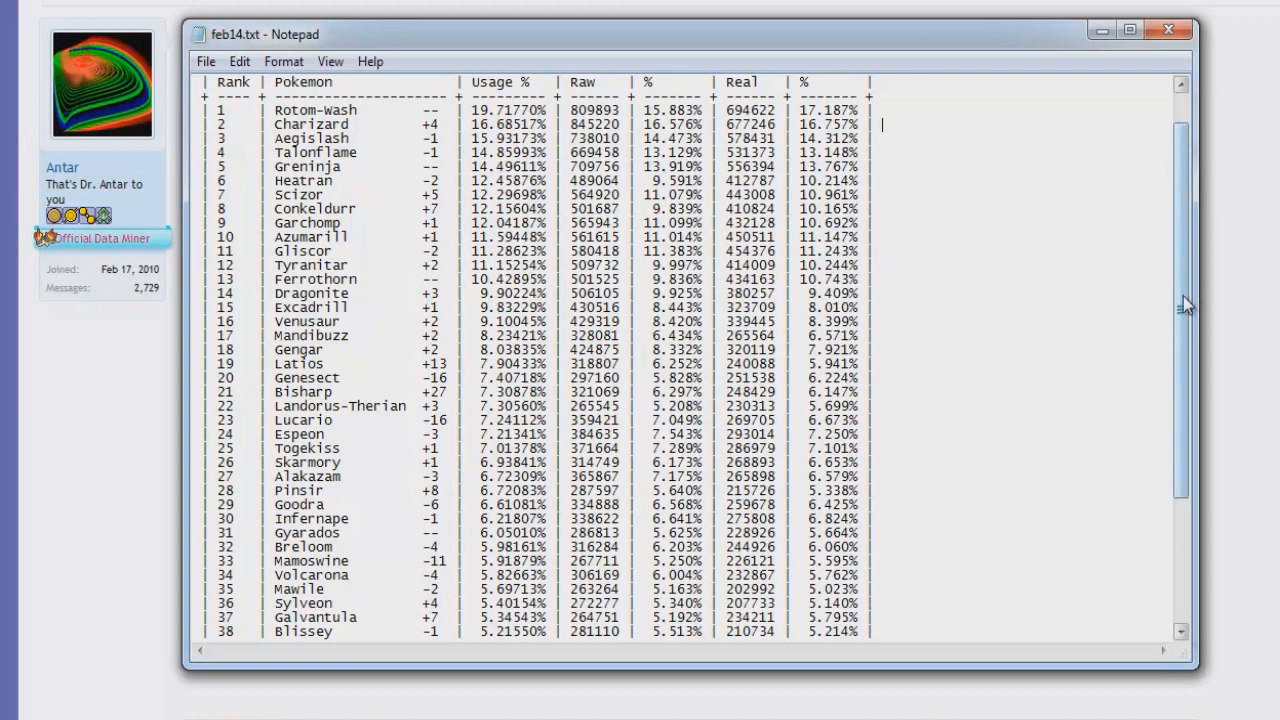
scroll("down", 3)
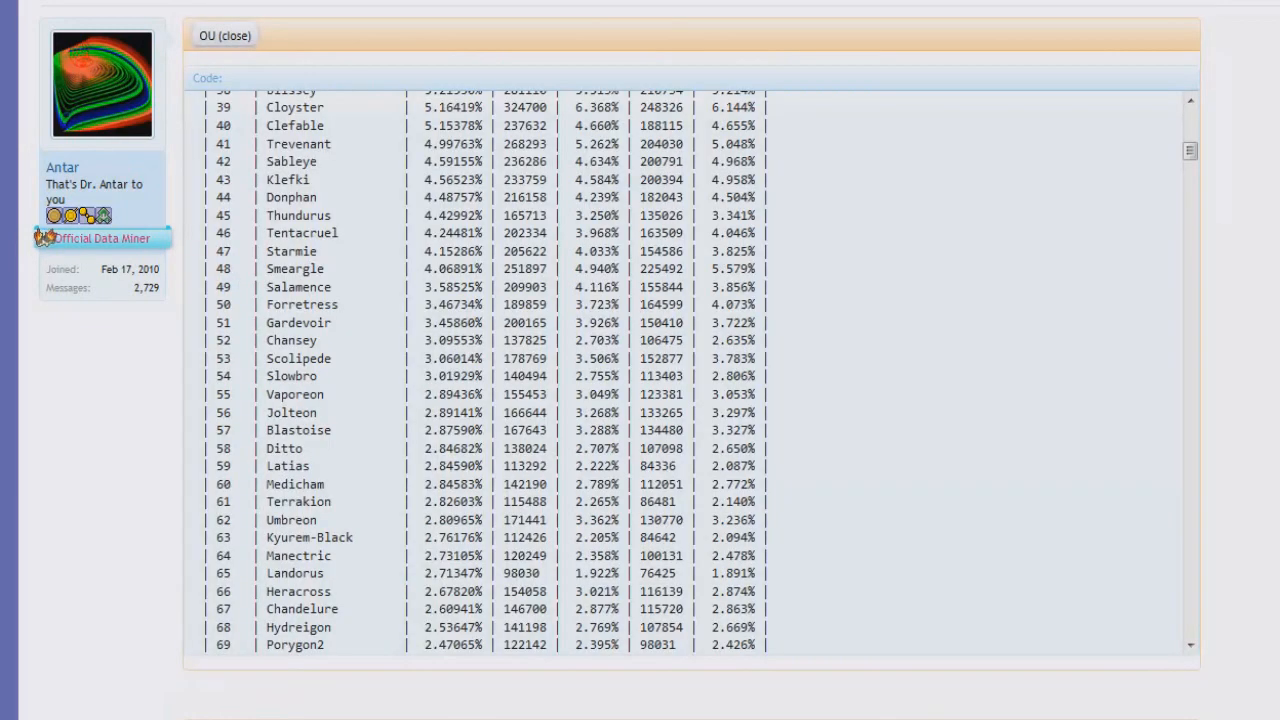
Scroll the forum OU table down to rank 75 Staraptor, with UU, Ubers and LC below
scroll("down", 3)
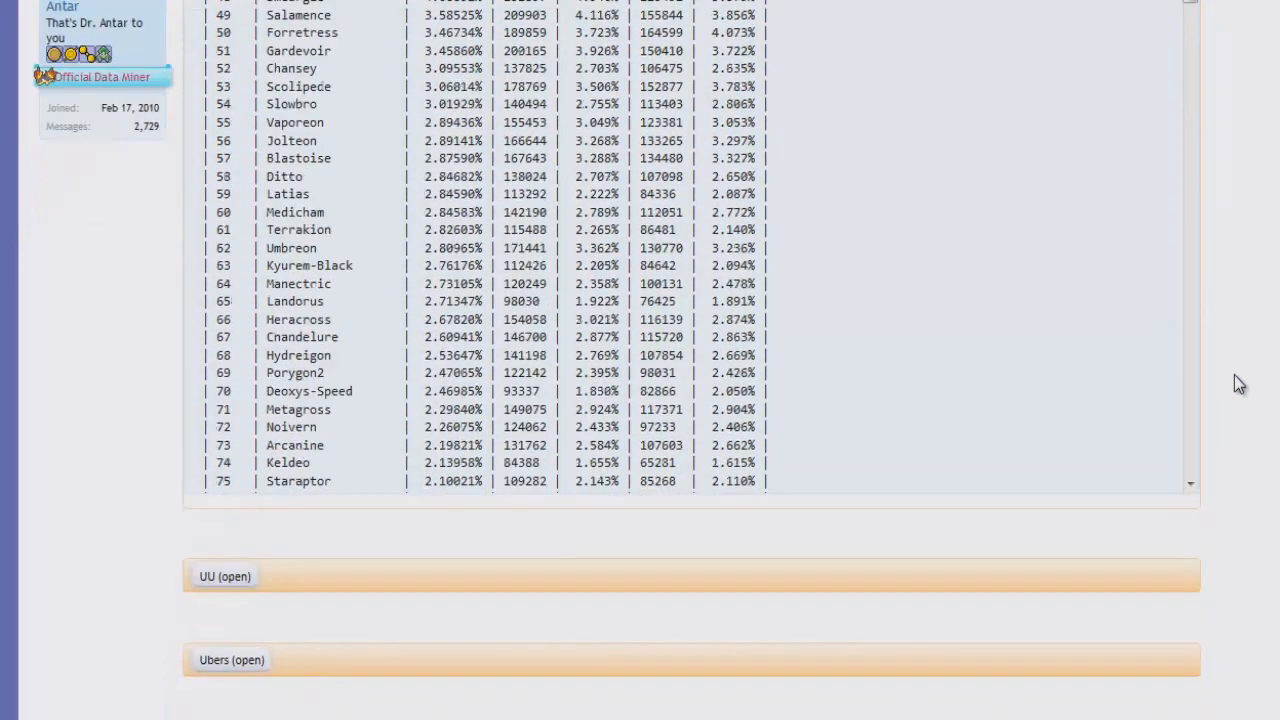
scroll("down", 3)
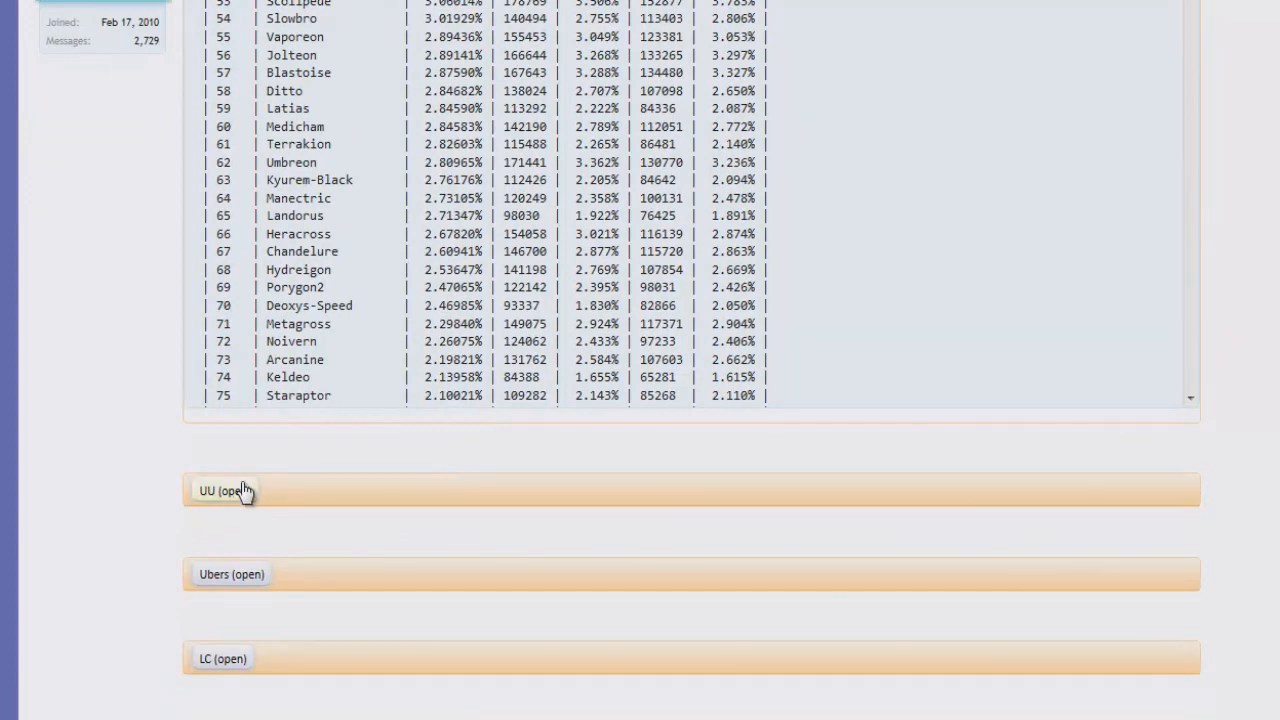